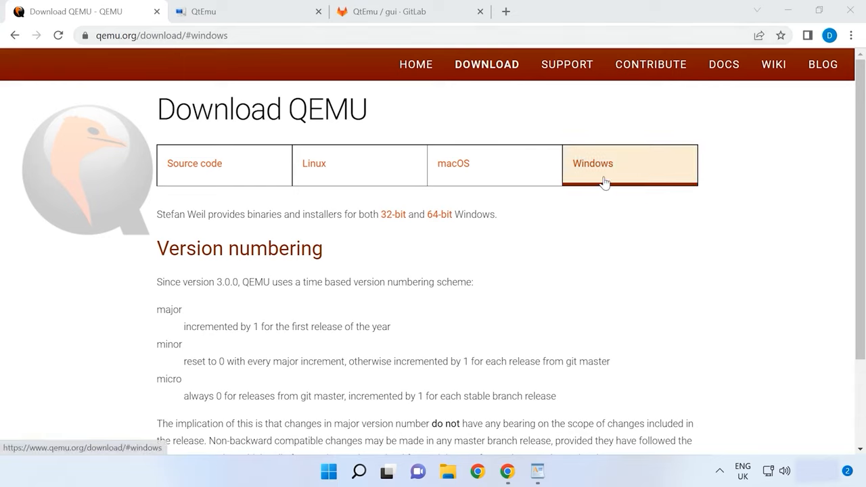
{"action": "mouse_move", "coordinate": [400, 223]}
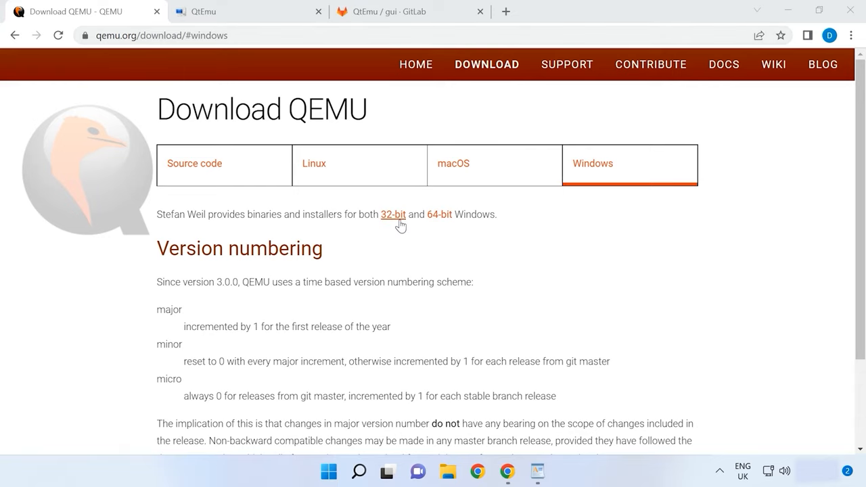
{"action": "mouse_move", "coordinate": [440, 220]}
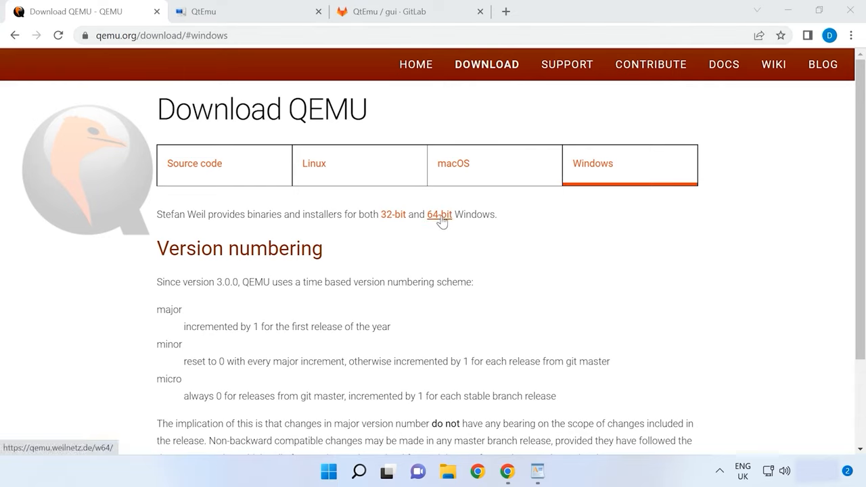
- Download the 64-bit QEMU installer qemu-w64-setup-20211215.exe from qemu.org's Windows binaries page
{"action": "left_click", "coordinate": [439, 214]}
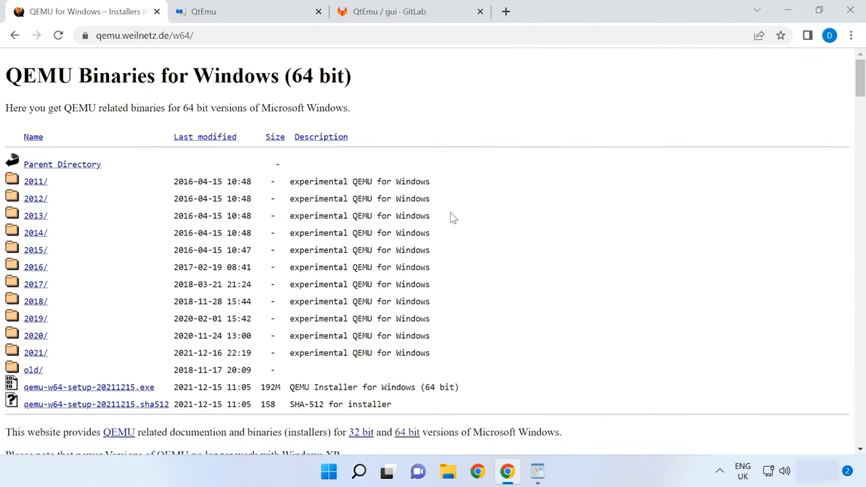
{"action": "scroll", "scroll_direction": "down", "scroll_amount": 3}
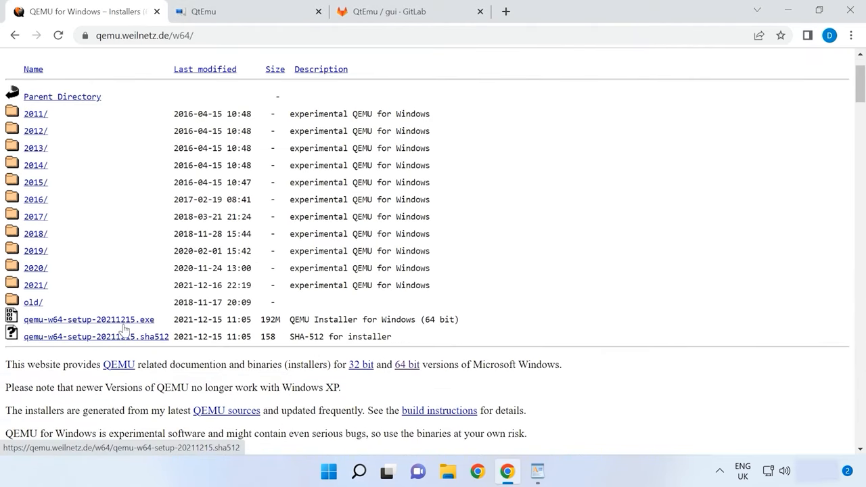
{"action": "mouse_move", "coordinate": [108, 319]}
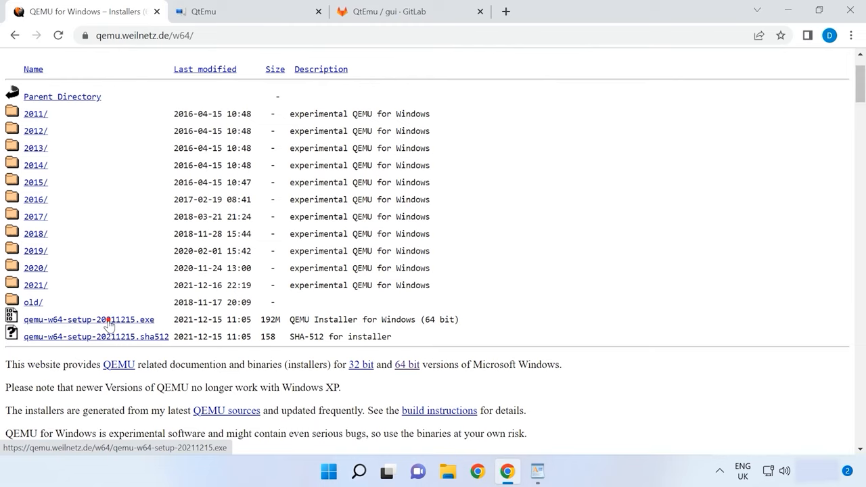
{"action": "left_click", "coordinate": [89, 320]}
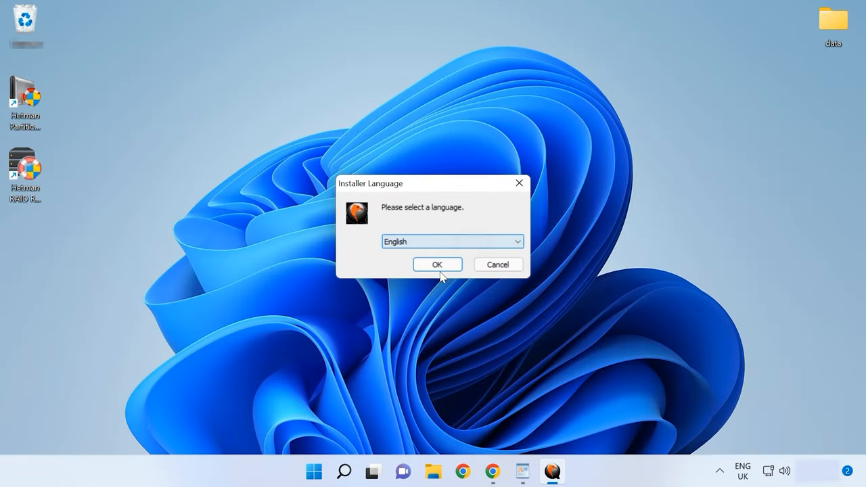
- Install QEMU in English with all default components into the default qemu folder
{"action": "left_click", "coordinate": [437, 264]}
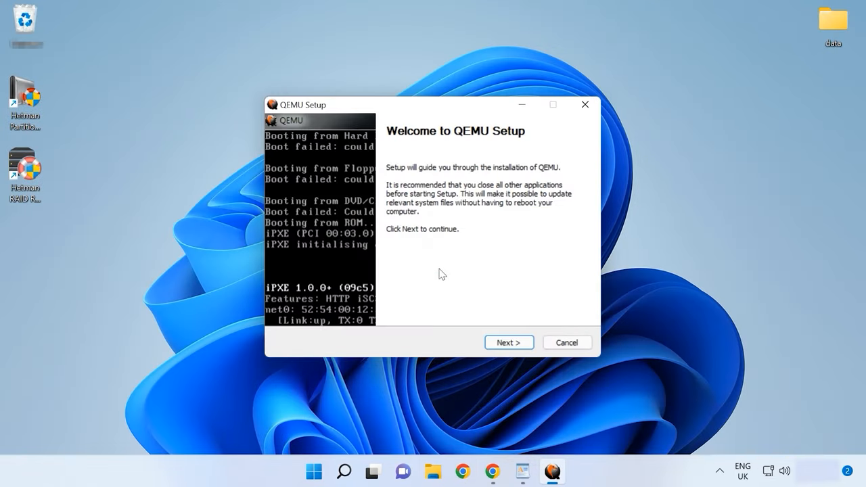
{"action": "left_click", "coordinate": [509, 342]}
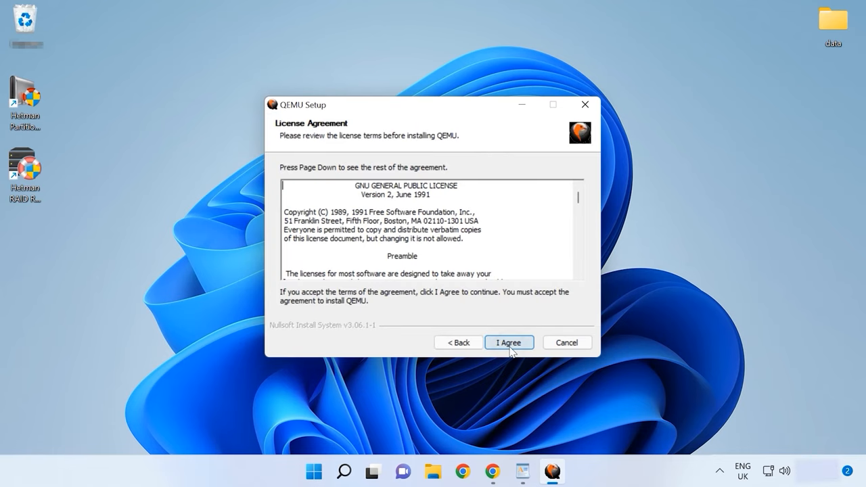
{"action": "left_click", "coordinate": [509, 342]}
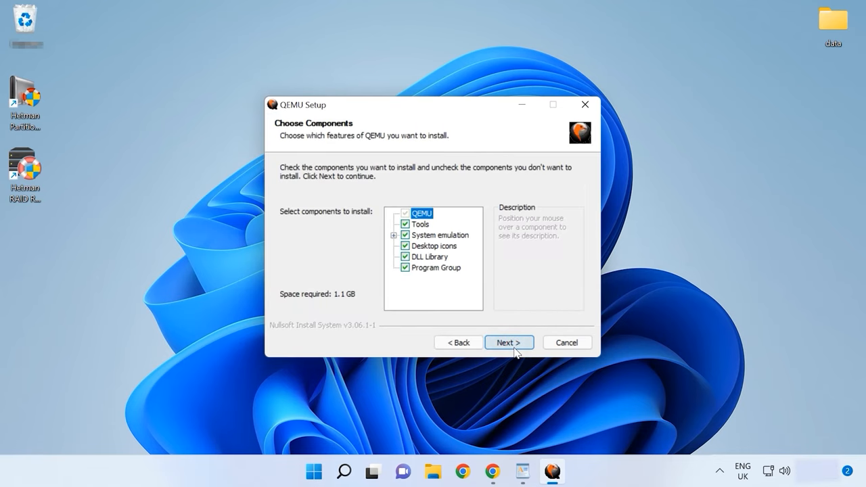
{"action": "left_click", "coordinate": [508, 342]}
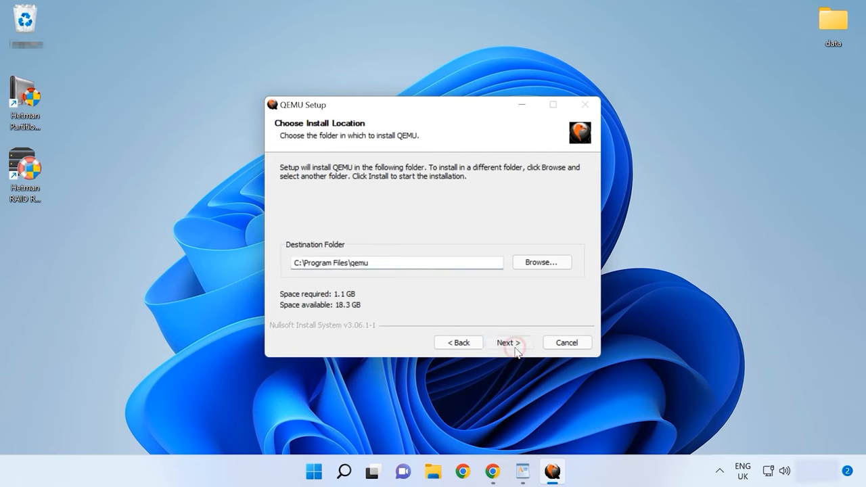
{"action": "left_click", "coordinate": [508, 342]}
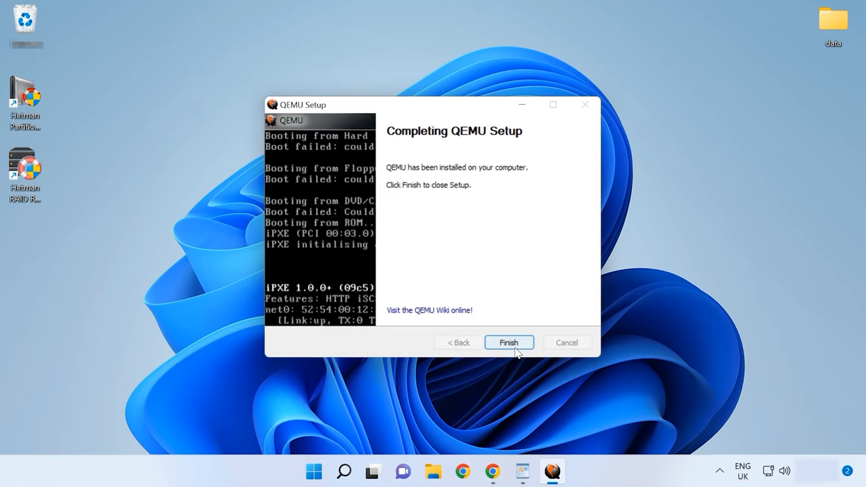
{"action": "left_click", "coordinate": [509, 342]}
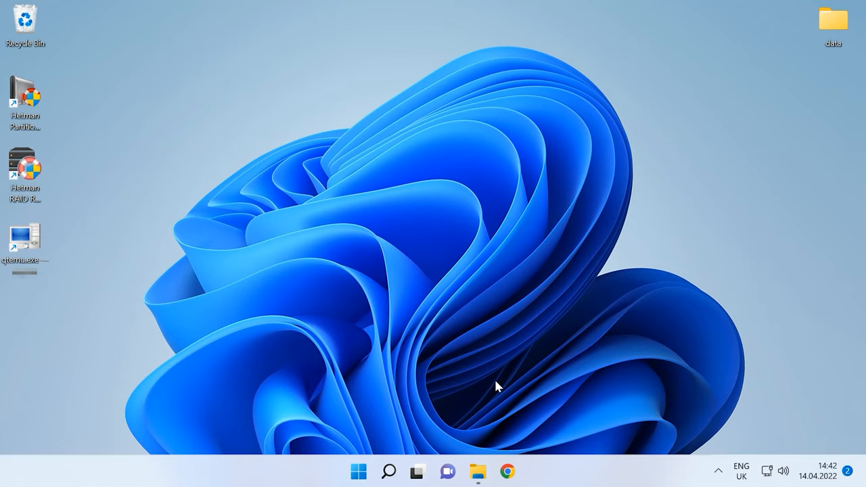
{"action": "left_click", "coordinate": [478, 472]}
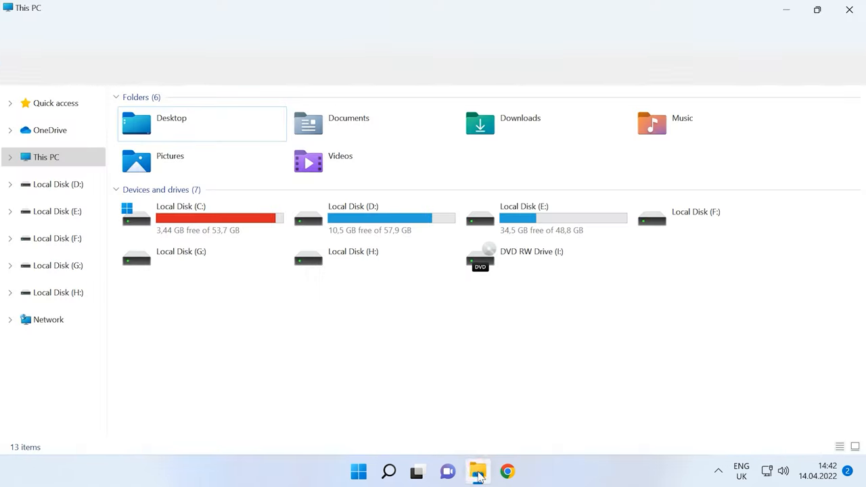
- Navigate File Explorer to C:\Program Files\qemu and copy its folder path
{"action": "left_click", "coordinate": [243, 216]}
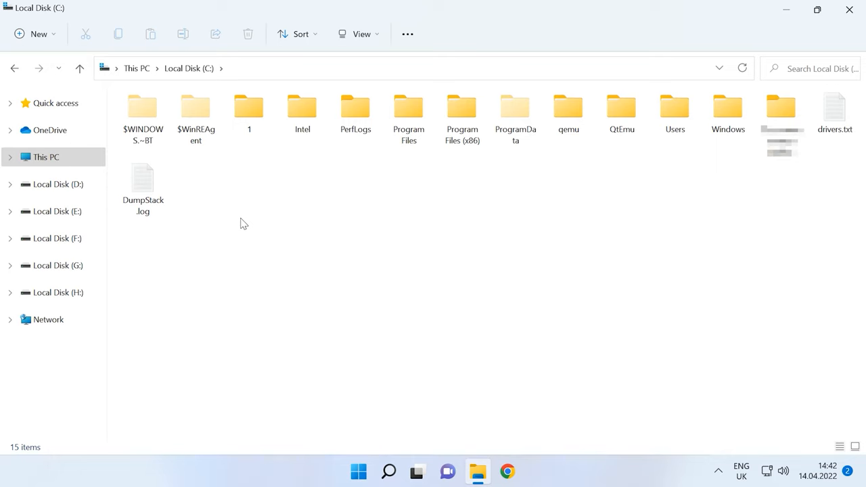
{"action": "left_click", "coordinate": [409, 112]}
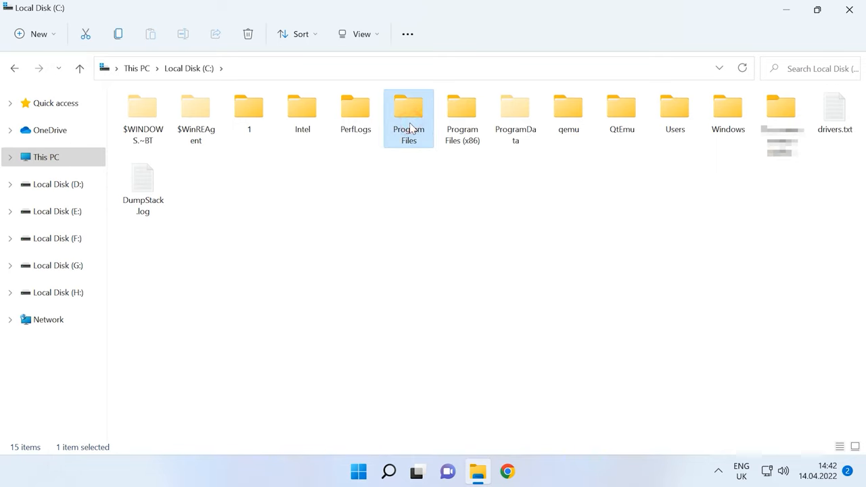
{"action": "double_click", "coordinate": [409, 108]}
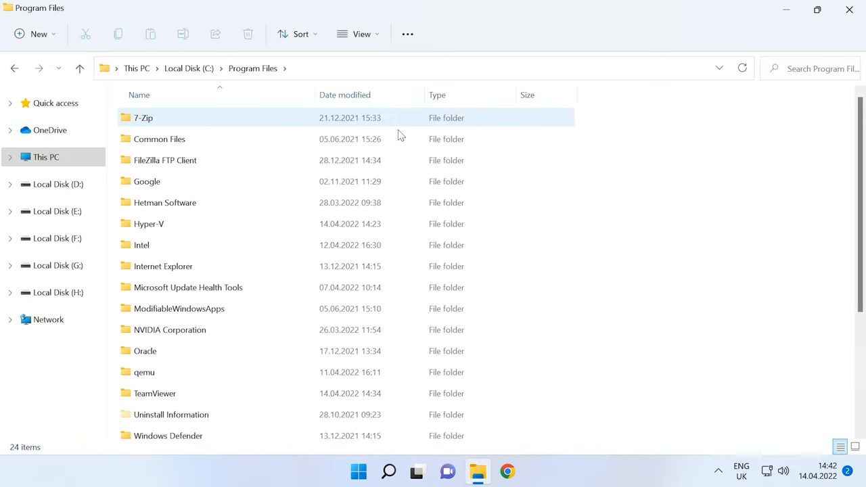
{"action": "left_click", "coordinate": [144, 372]}
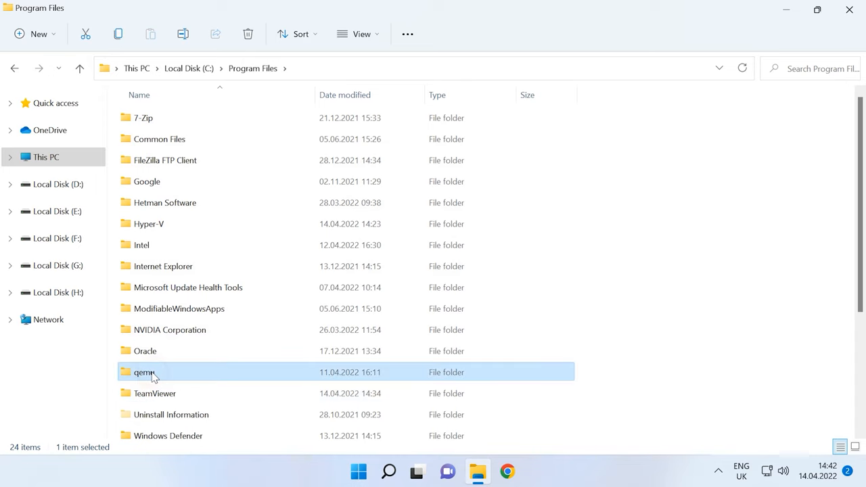
{"action": "left_click", "coordinate": [145, 372]}
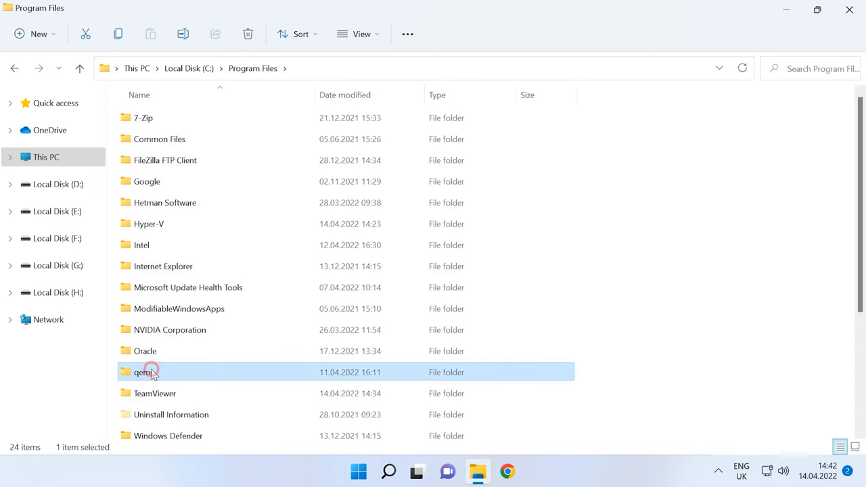
{"action": "double_click", "coordinate": [141, 372]}
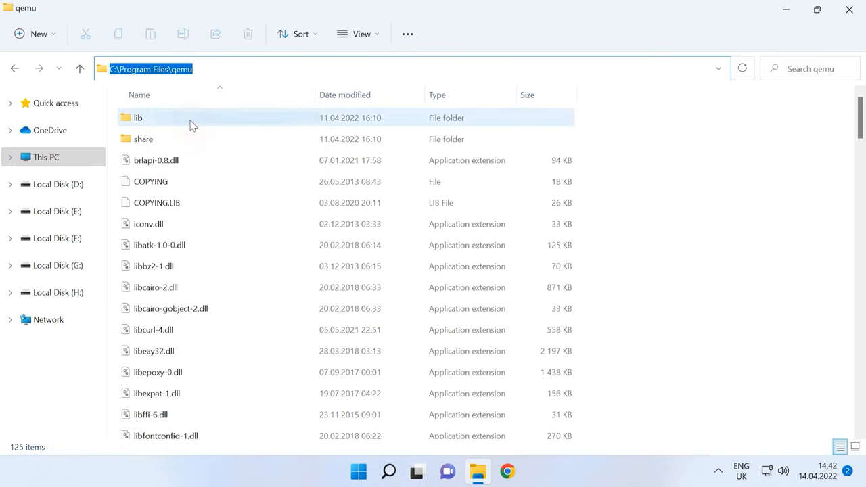
{"action": "mouse_move", "coordinate": [46, 157]}
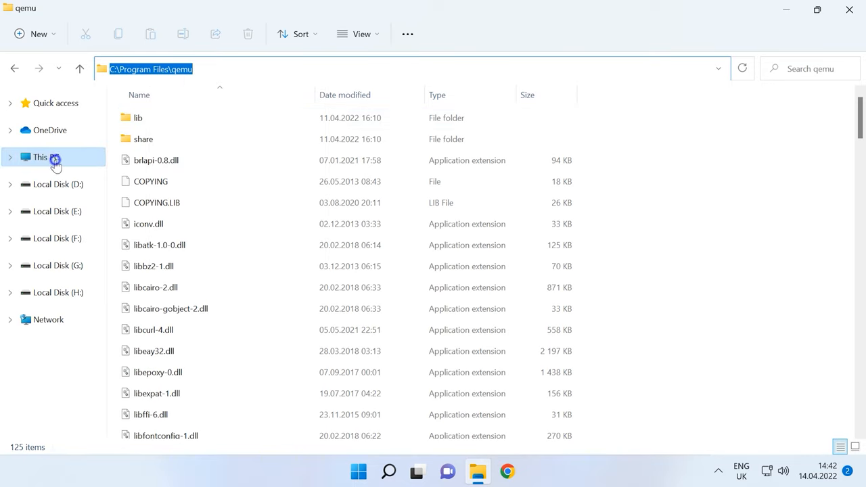
{"action": "right_click", "coordinate": [41, 157]}
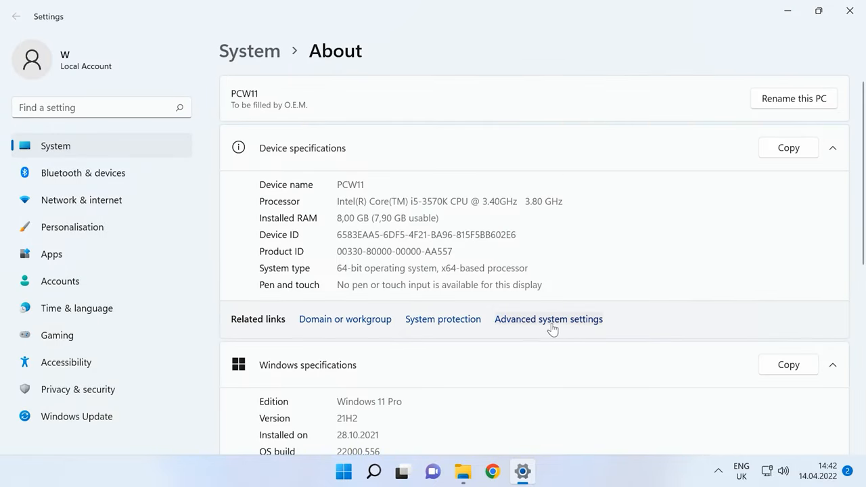
- Append C:\Program Files\qemu as a new user Path entry and confirm all dialogs
{"action": "left_click", "coordinate": [549, 320]}
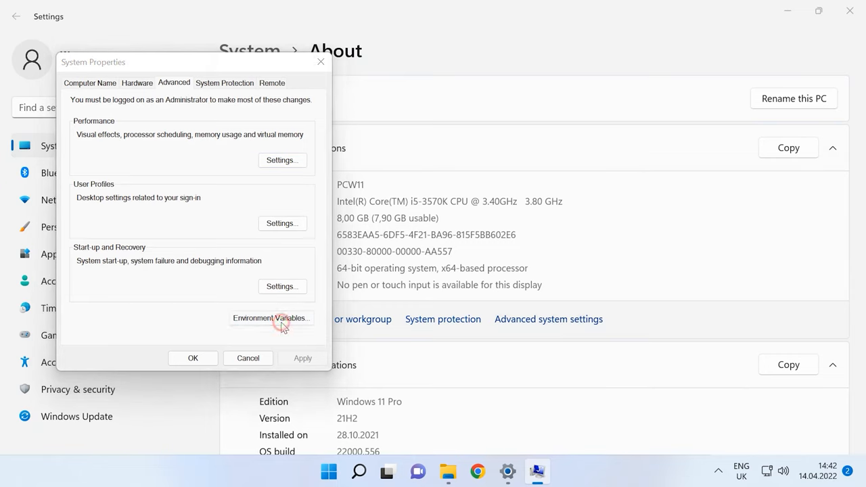
{"action": "left_click", "coordinate": [271, 318]}
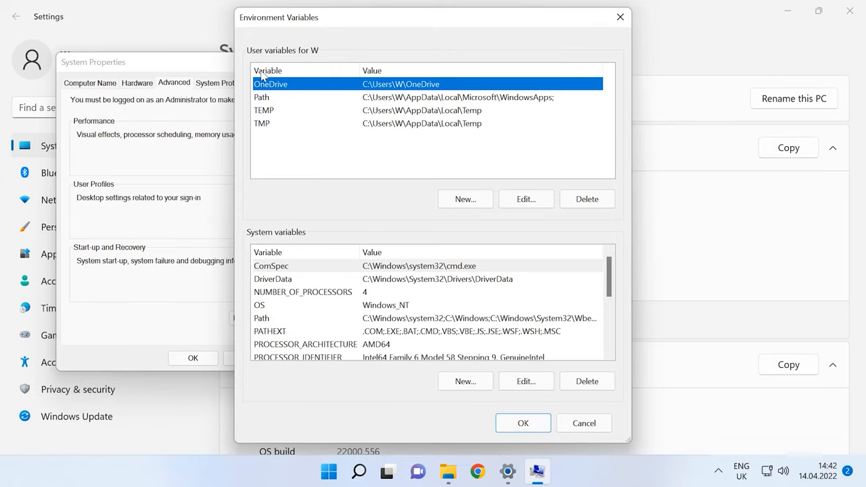
{"action": "left_click", "coordinate": [261, 97]}
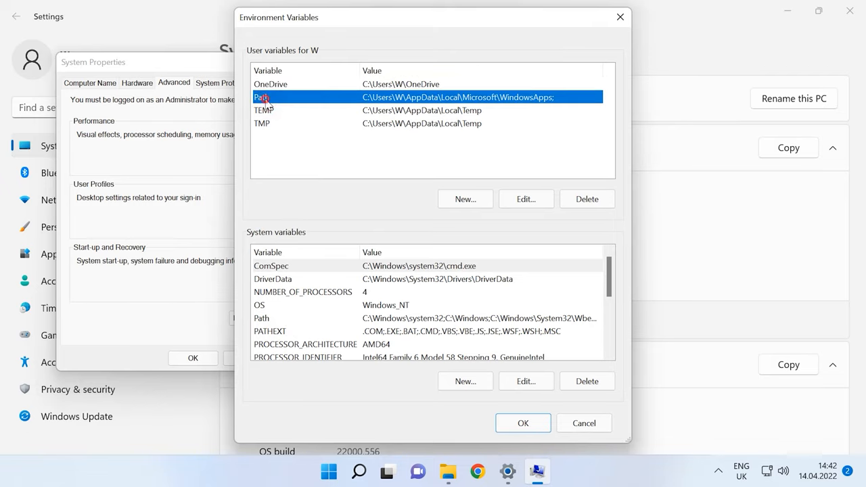
{"action": "left_click", "coordinate": [526, 199]}
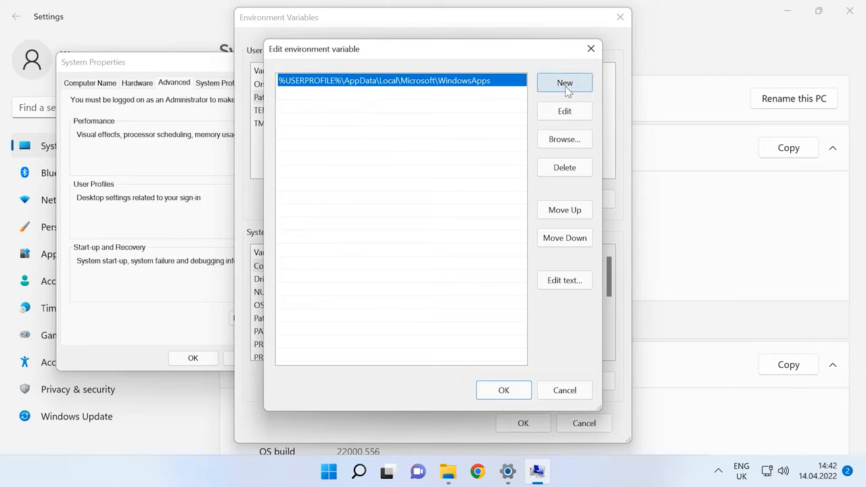
{"action": "left_click", "coordinate": [564, 82]}
{"action": "type", "text": "C:\\Program Files\\qemu"}
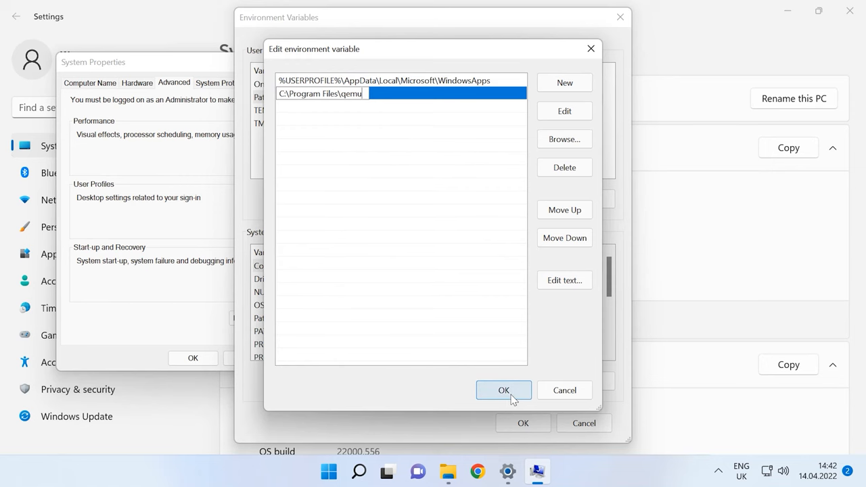
{"action": "left_click", "coordinate": [503, 390]}
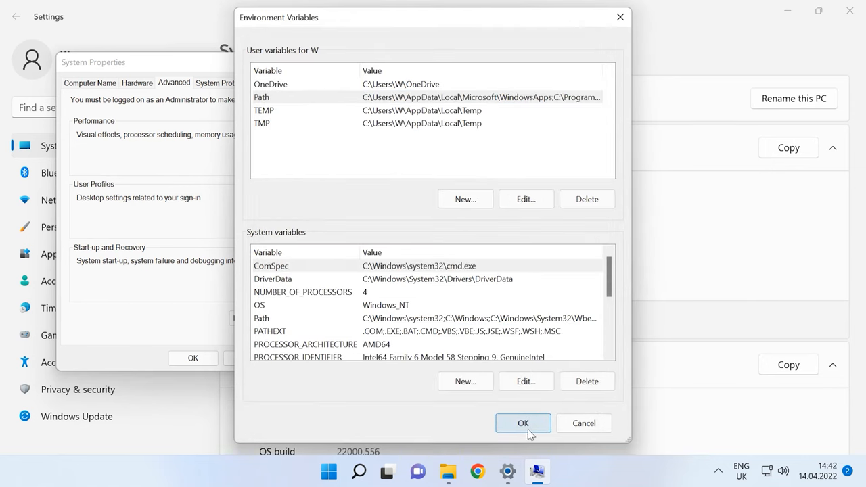
{"action": "left_click", "coordinate": [522, 423]}
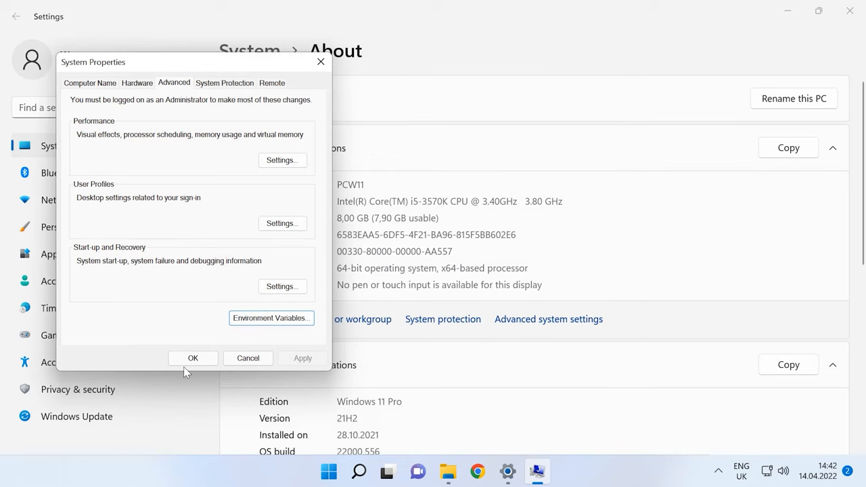
{"action": "left_click", "coordinate": [193, 358]}
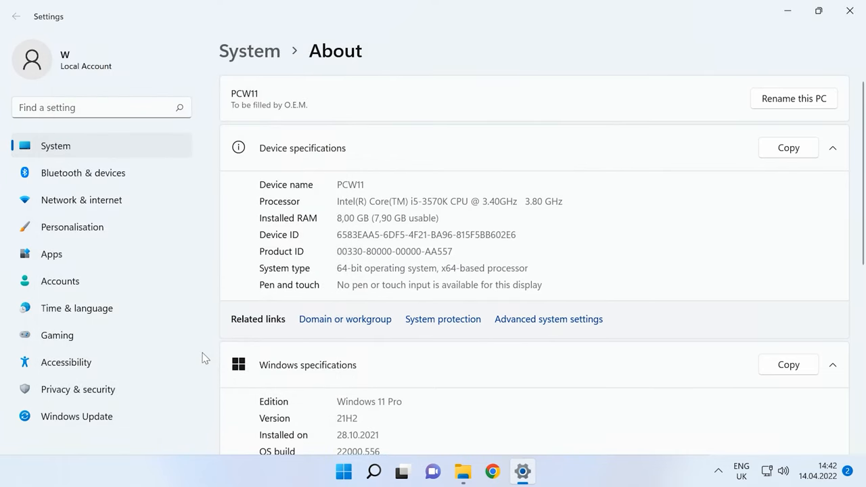
{"action": "mouse_move", "coordinate": [787, 12]}
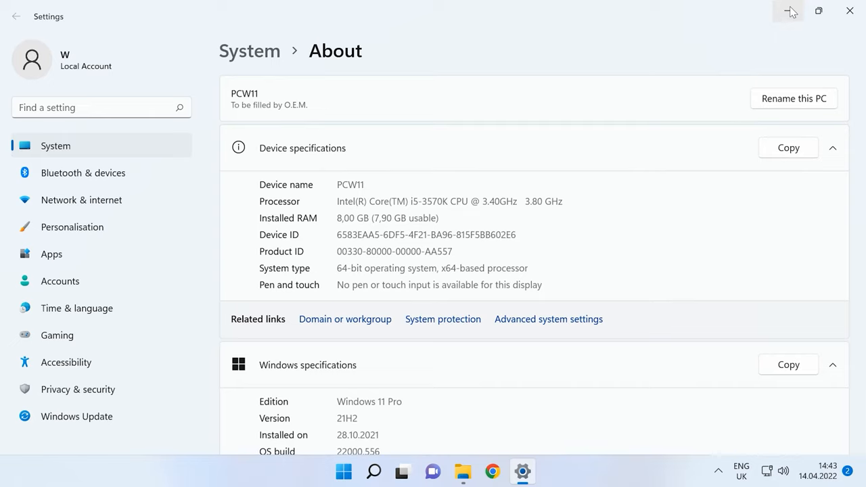
{"action": "mouse_move", "coordinate": [374, 481]}
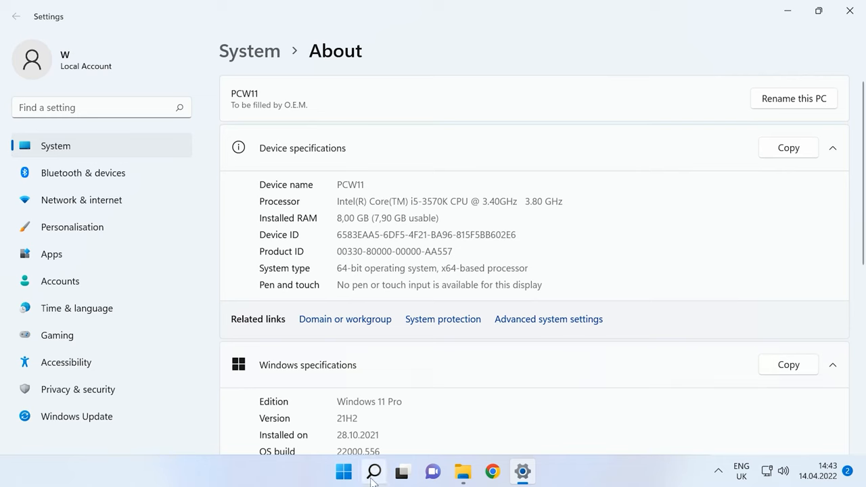
{"action": "left_click", "coordinate": [374, 472]}
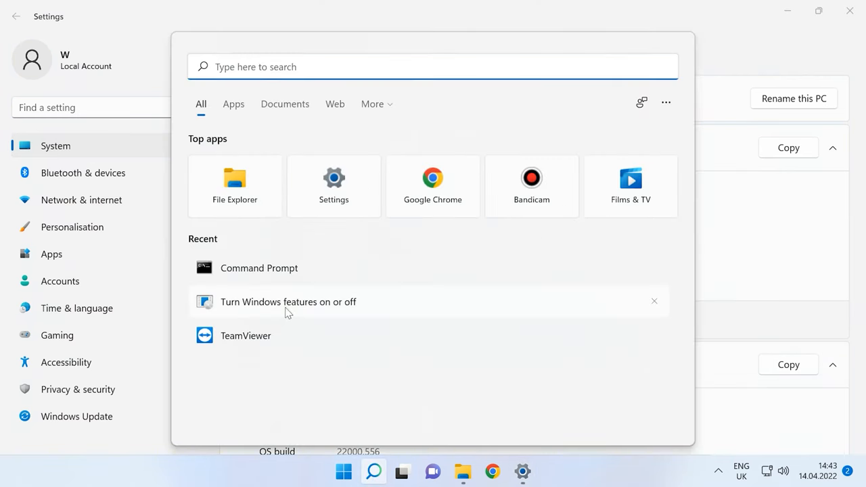
{"action": "left_click", "coordinate": [288, 301]}
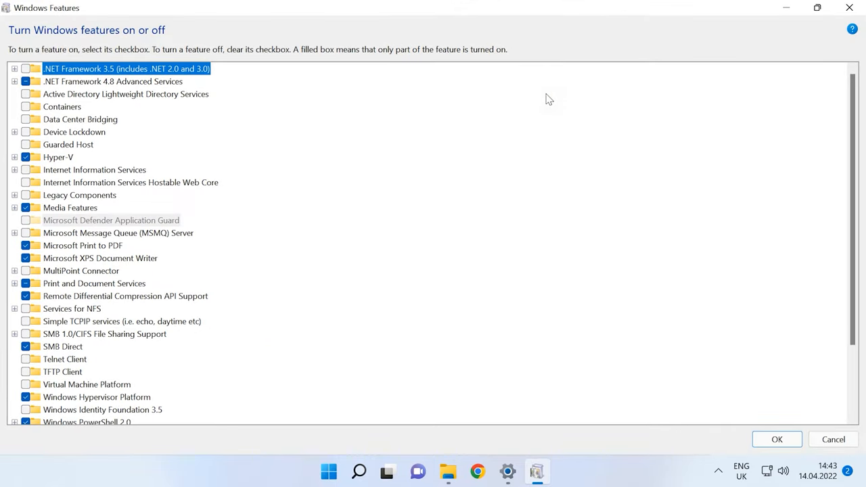
{"action": "mouse_move", "coordinate": [172, 342]}
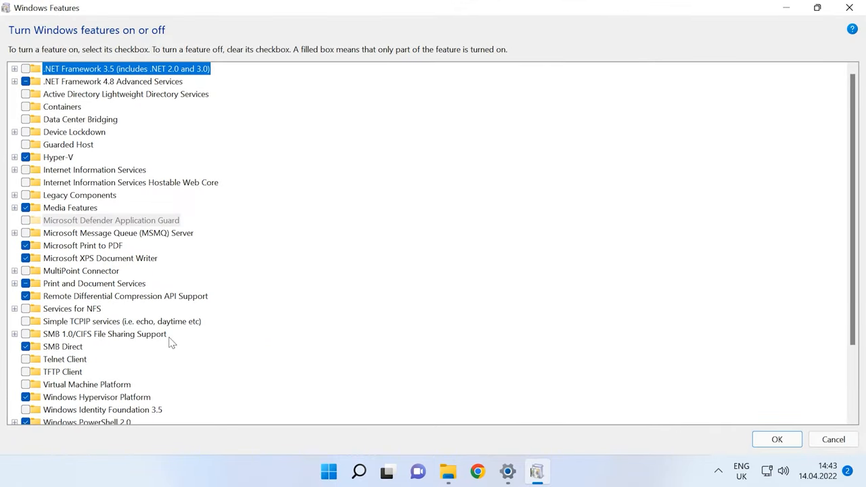
{"action": "scroll", "scroll_direction": "down", "scroll_amount": 3}
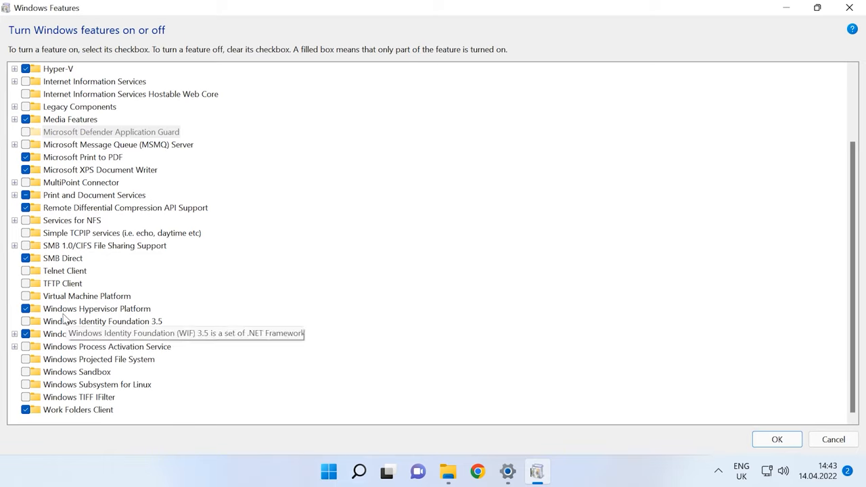
{"action": "left_click", "coordinate": [96, 309]}
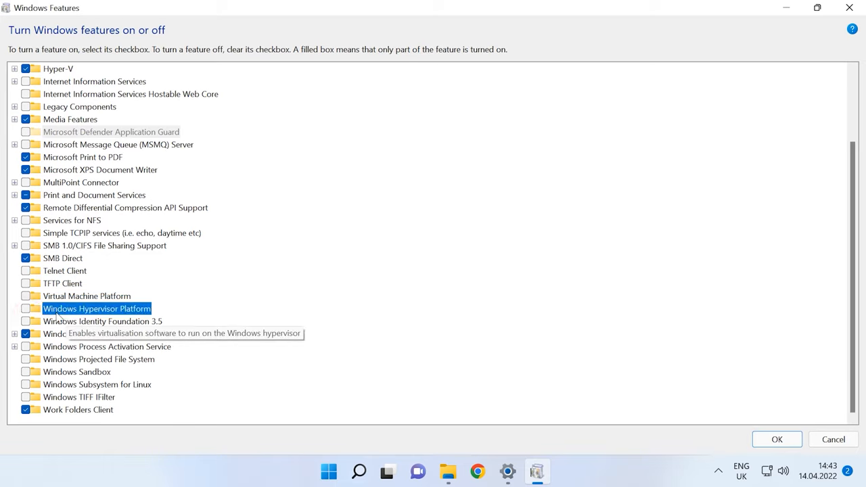
{"action": "left_click", "coordinate": [26, 308]}
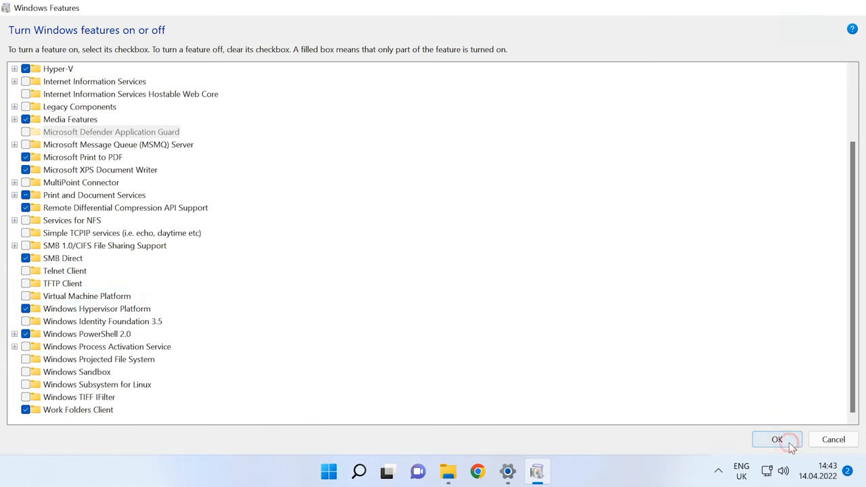
{"action": "left_click", "coordinate": [783, 439]}
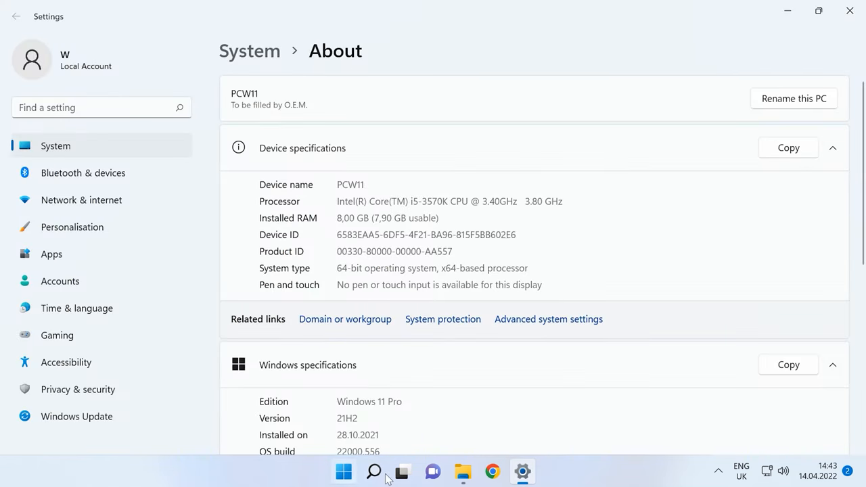
{"action": "left_click", "coordinate": [373, 472]}
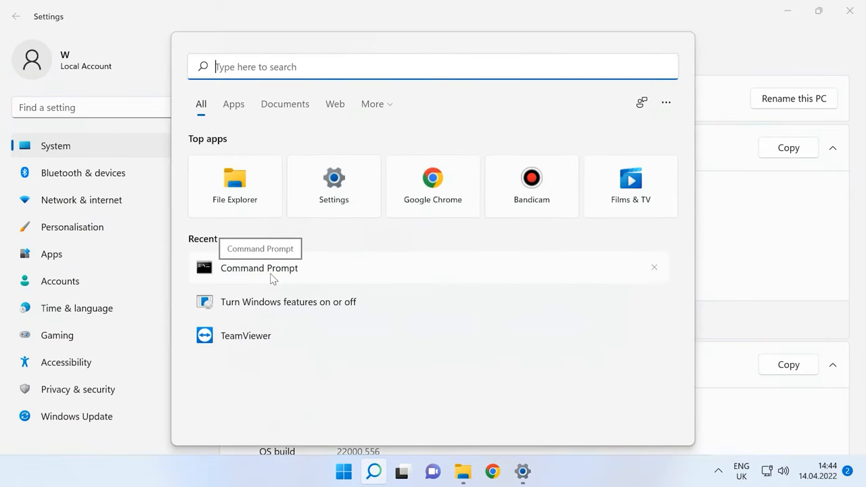
- Open Command Prompt as administrator and change directory to c:\qemu
{"action": "right_click", "coordinate": [259, 268]}
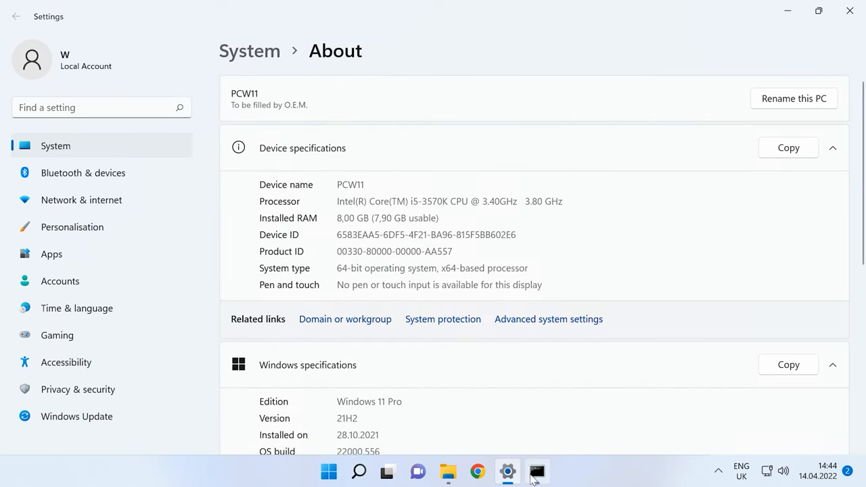
{"action": "left_click", "coordinate": [536, 472]}
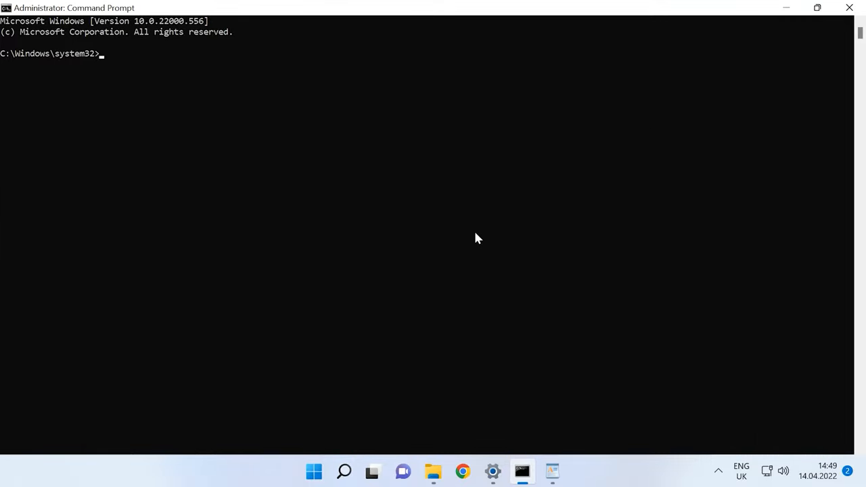
{"action": "type", "text": "cd c:\\"}
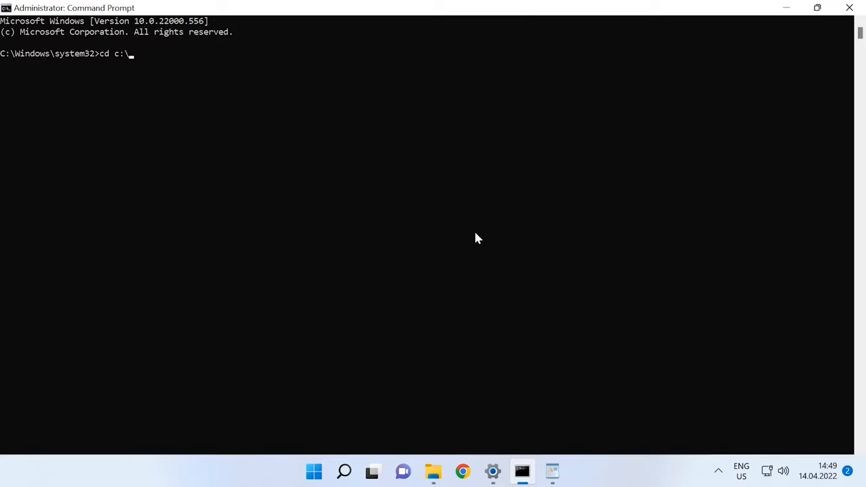
{"action": "type", "text": "qemu"}
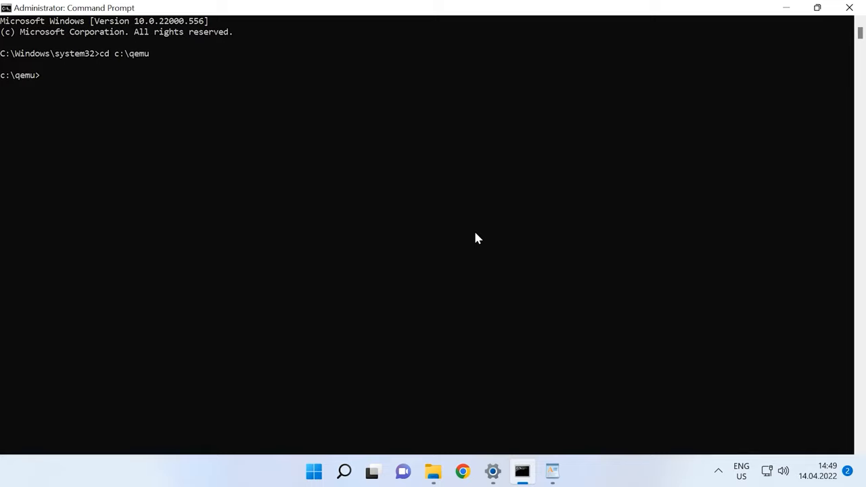
- Enter qemu-img create -f qcow2 ubuntu.qcow2 15G for a 15 GB disk image
{"action": "type", "text": "qemu-"}
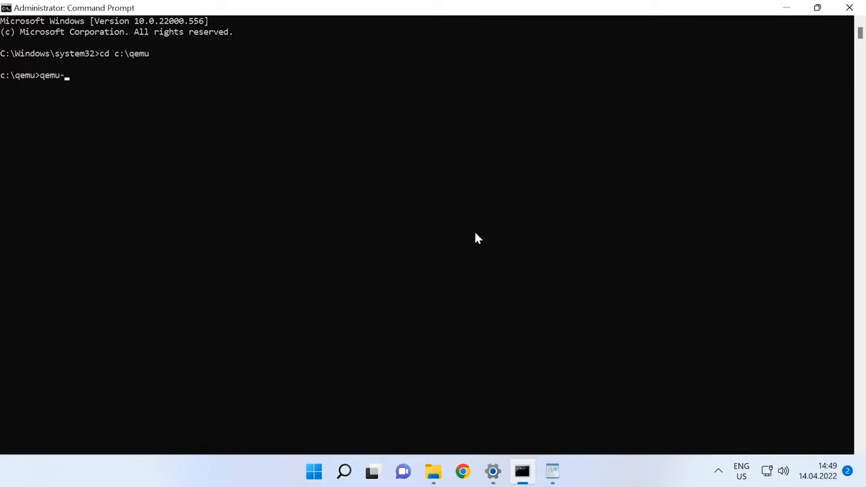
{"action": "type", "text": "im"}
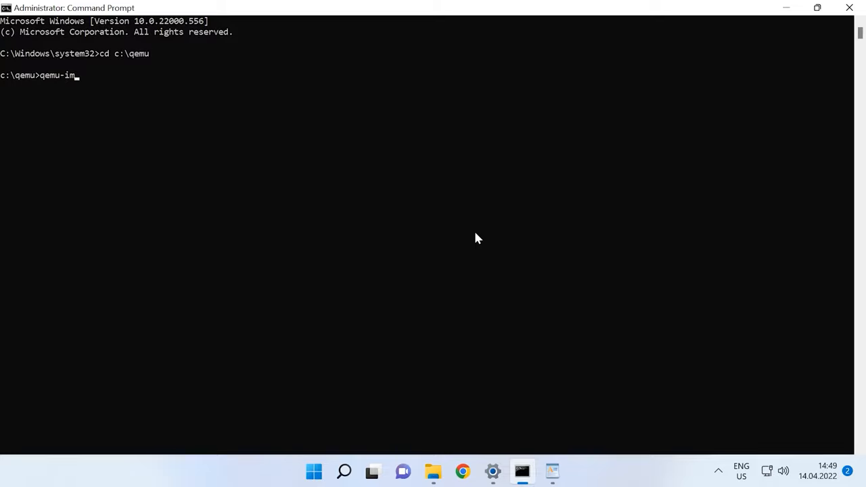
{"action": "type", "text": "g"}
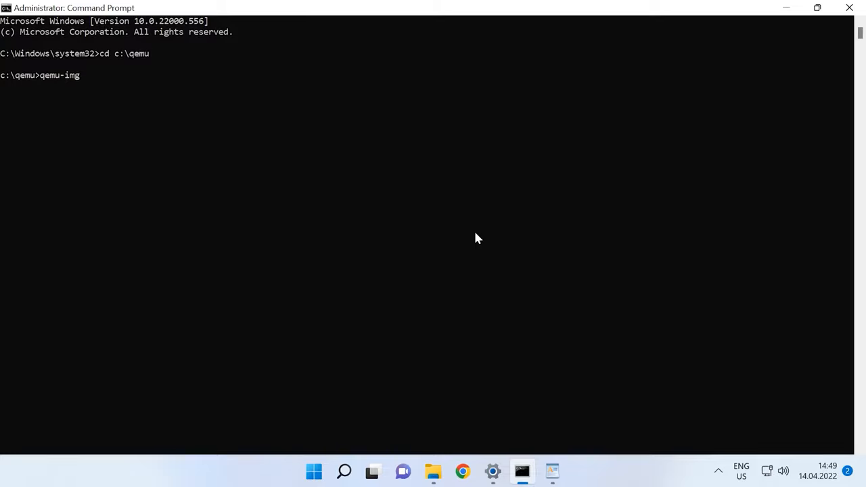
{"action": "type", "text": "crea"}
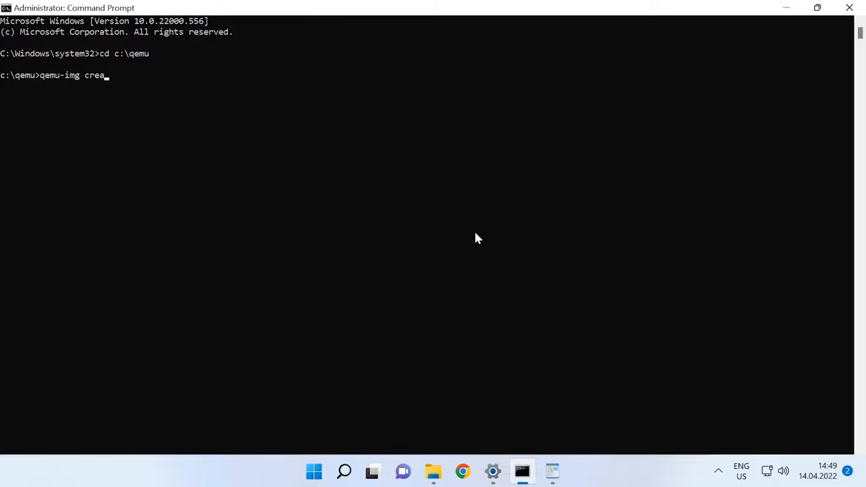
{"action": "type", "text": "te -f"}
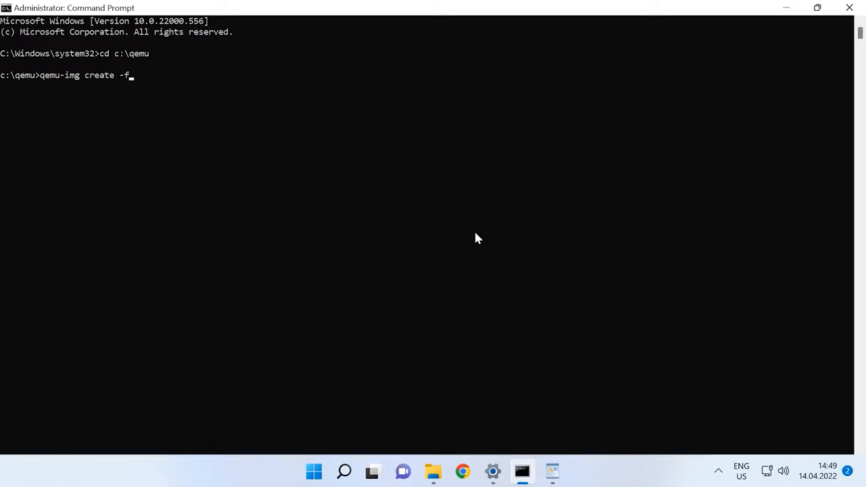
{"action": "type", "text": "qcow"}
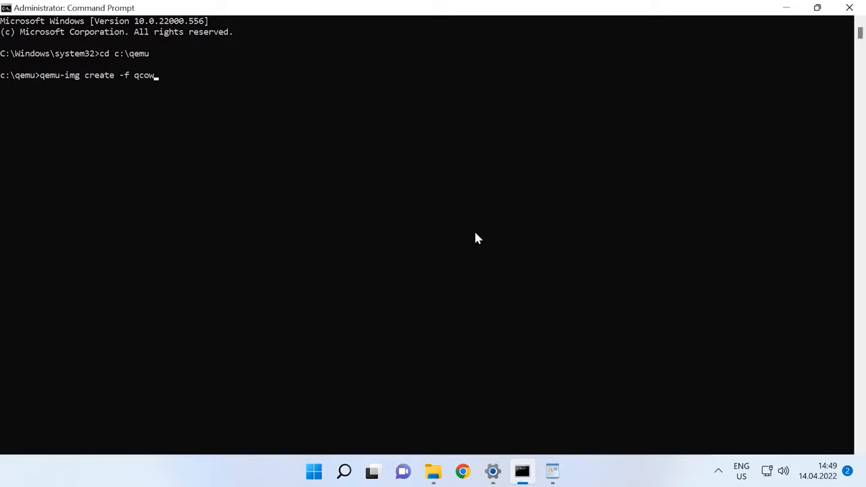
{"action": "type", "text": "2 u"}
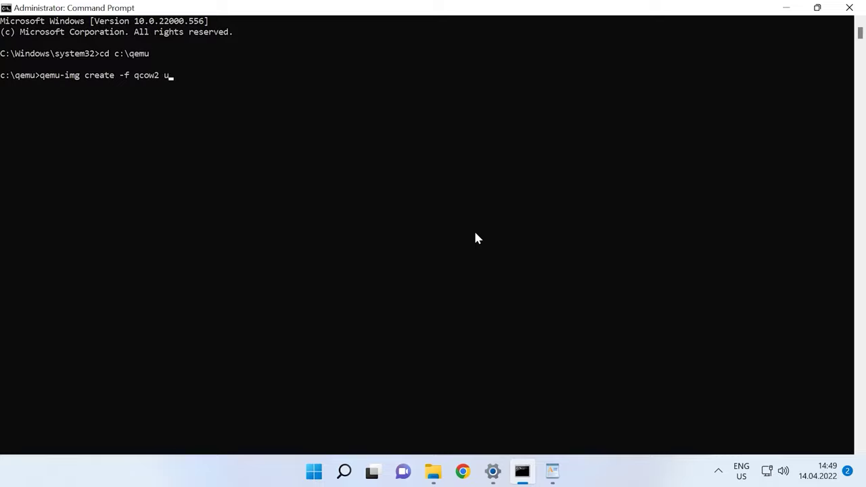
{"action": "type", "text": "buntu"}
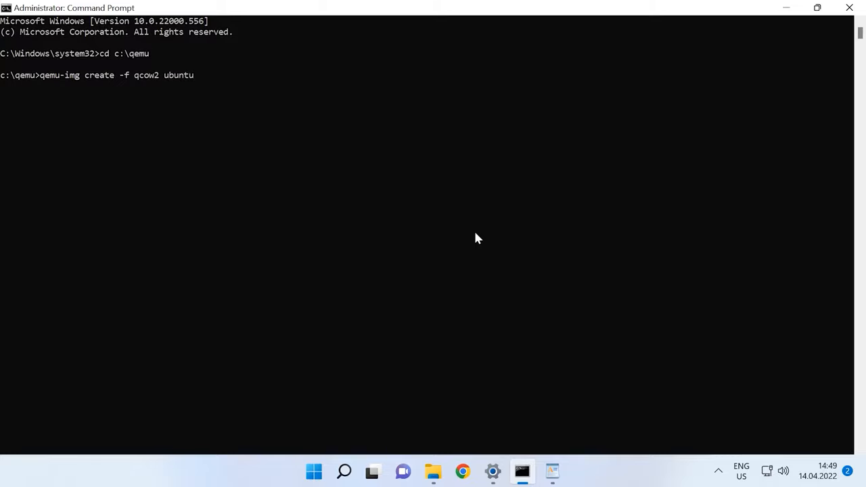
{"action": "type", "text": ".qcow2"}
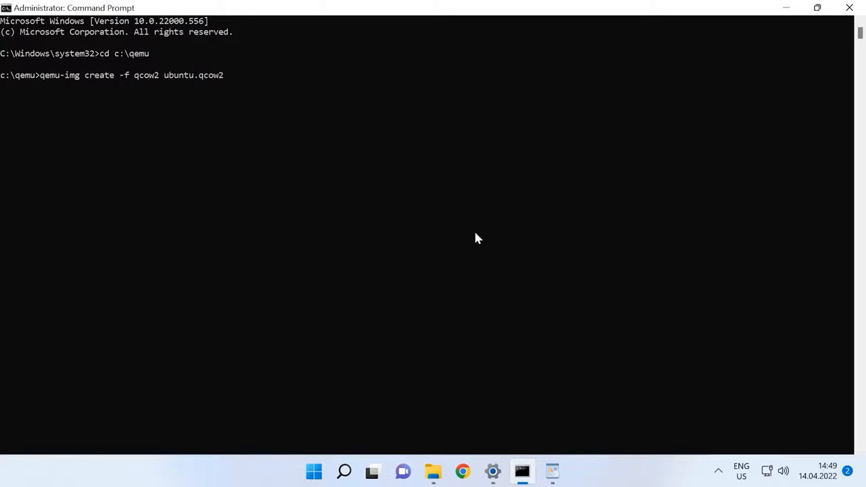
{"action": "type", "text": "15G"}
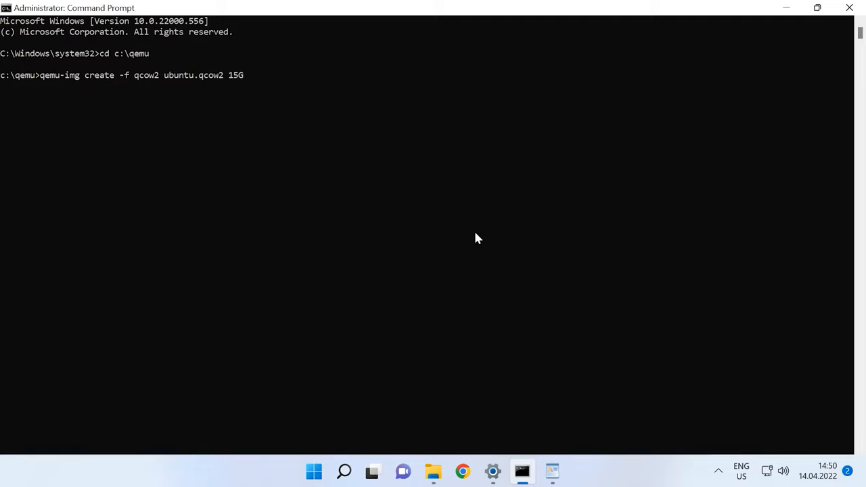
{"action": "mouse_move", "coordinate": [114, 83]}
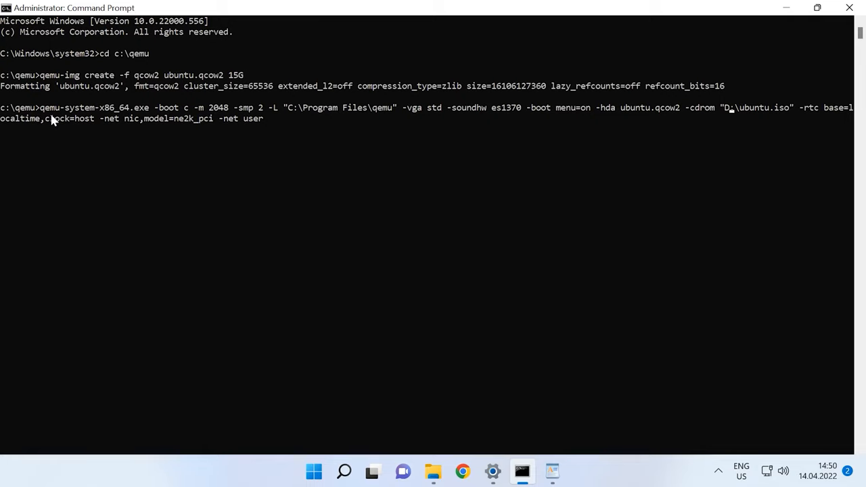
{"action": "mouse_move", "coordinate": [100, 118]}
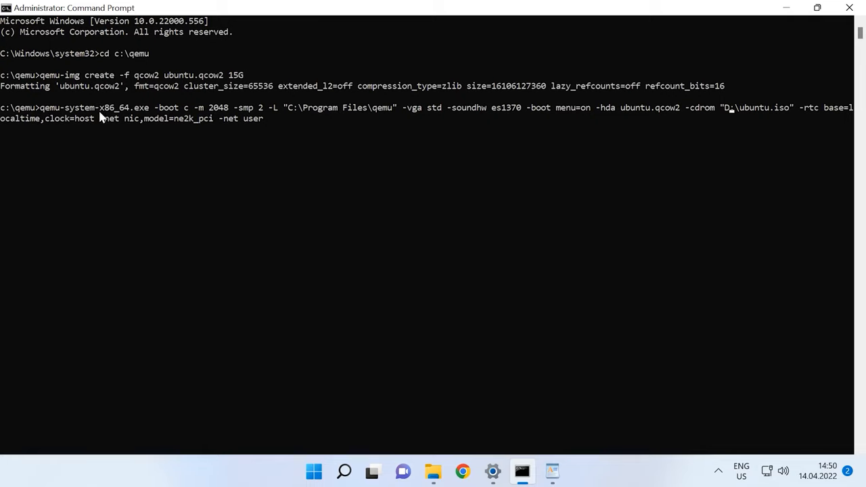
{"action": "mouse_move", "coordinate": [211, 116]}
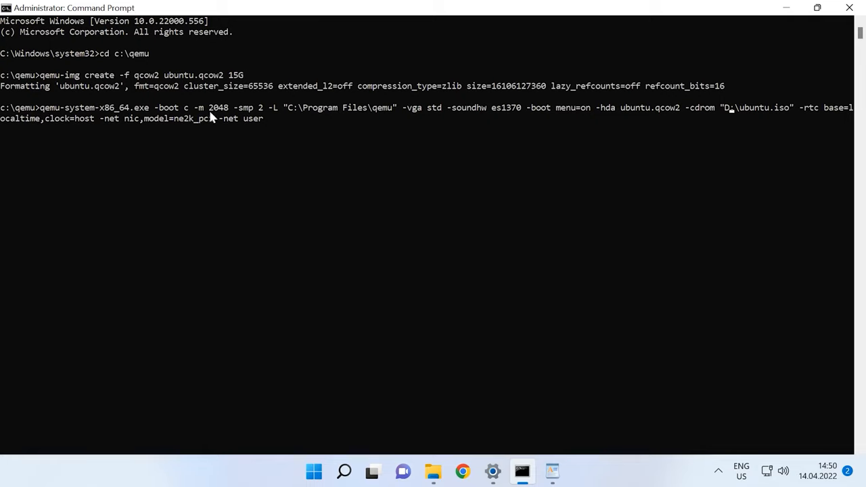
{"action": "mouse_move", "coordinate": [119, 115]}
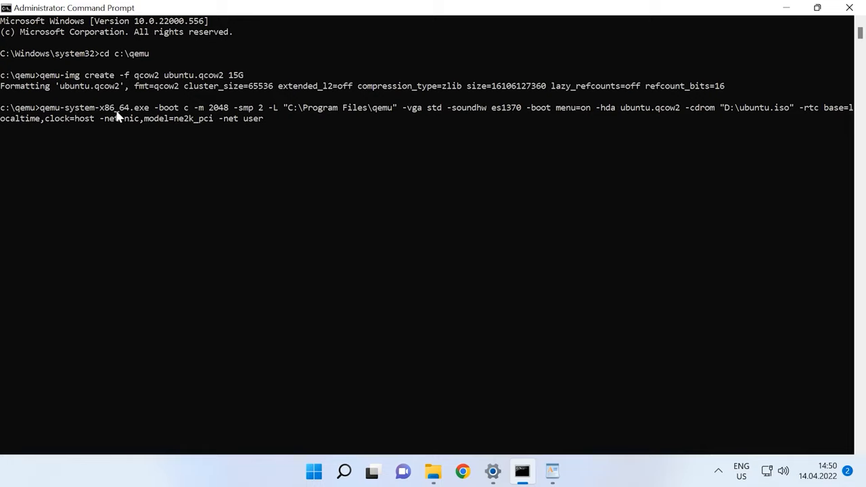
{"action": "mouse_move", "coordinate": [195, 118]}
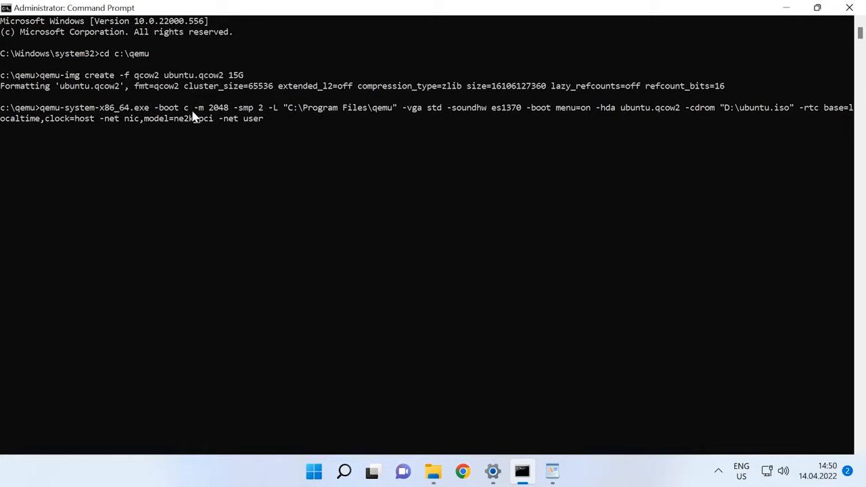
{"action": "mouse_move", "coordinate": [207, 119]}
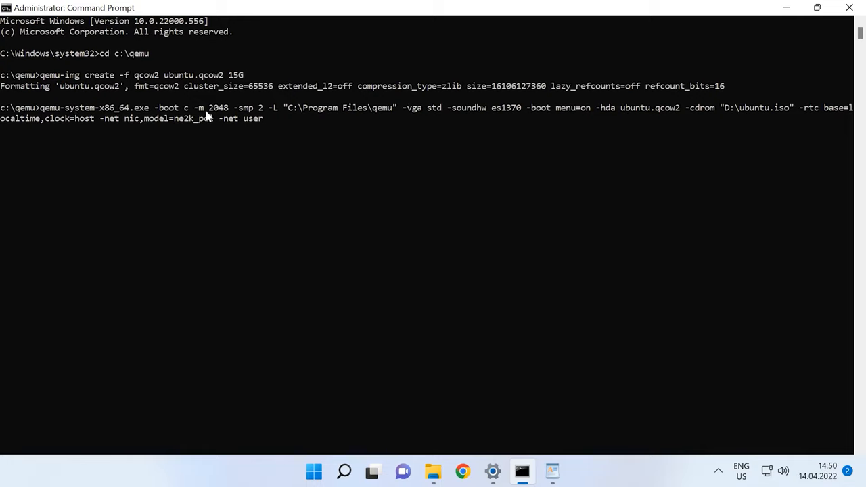
{"action": "mouse_move", "coordinate": [227, 116]}
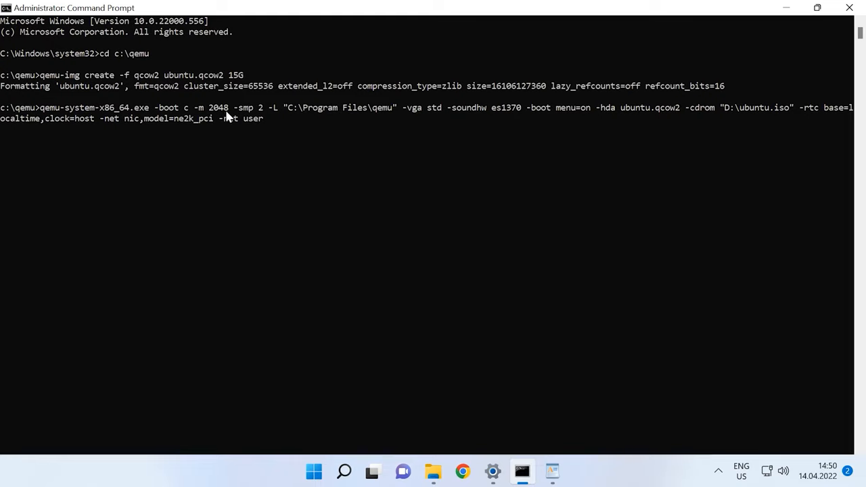
{"action": "mouse_move", "coordinate": [266, 119]}
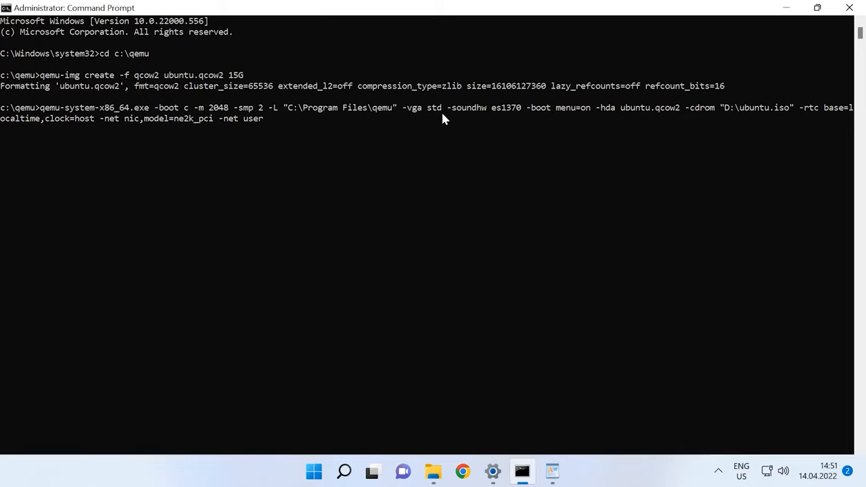
{"action": "mouse_move", "coordinate": [518, 119]}
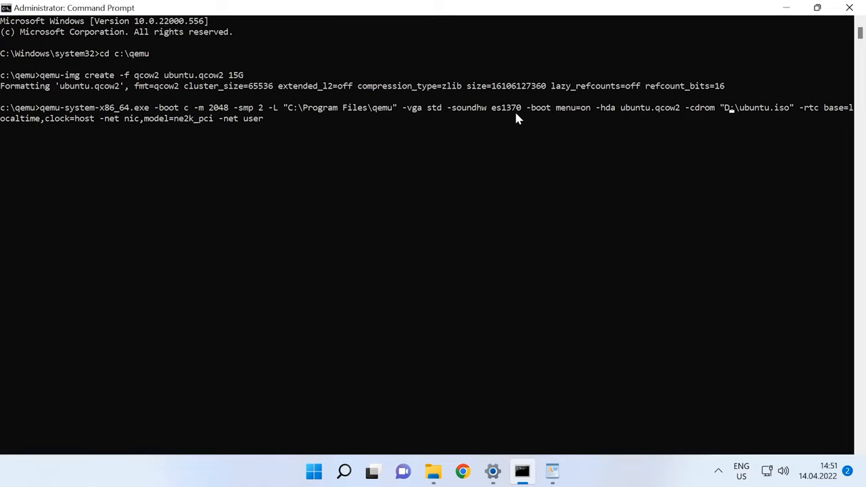
{"action": "mouse_move", "coordinate": [581, 120]}
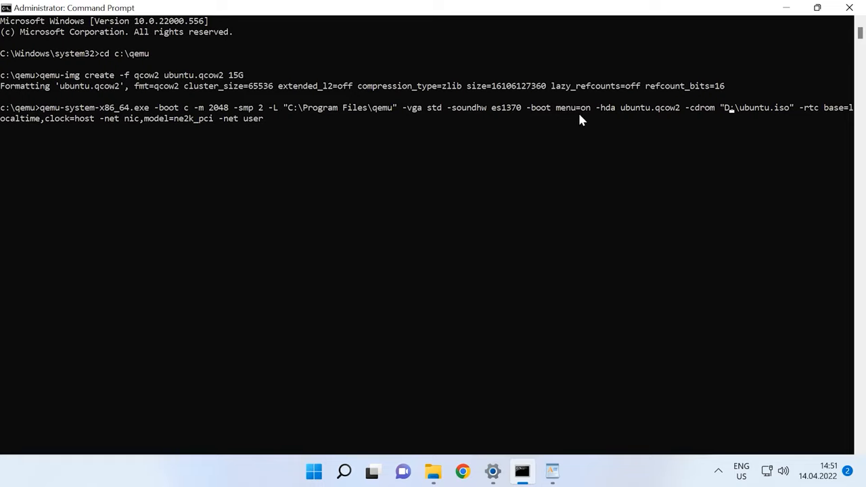
{"action": "mouse_move", "coordinate": [684, 117]}
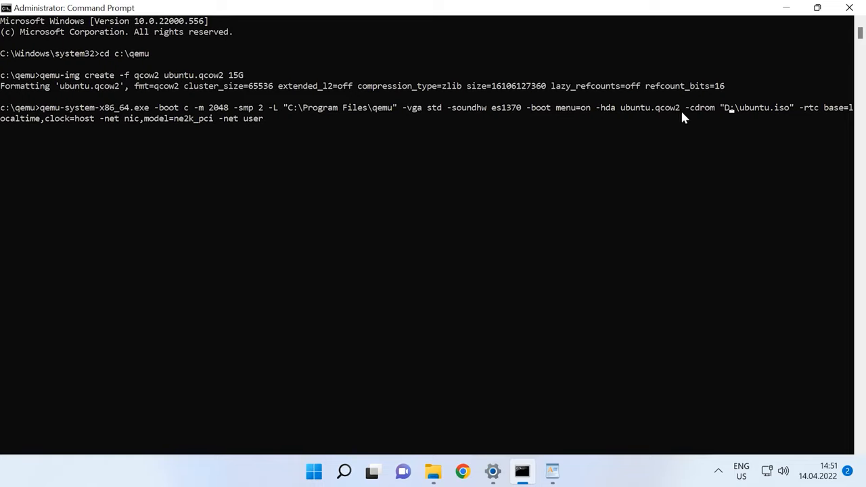
{"action": "mouse_move", "coordinate": [673, 115]}
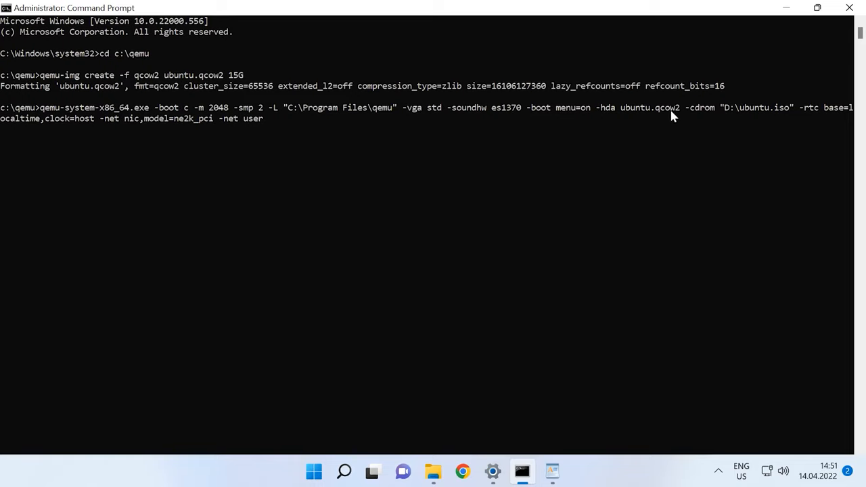
{"action": "mouse_move", "coordinate": [756, 120]}
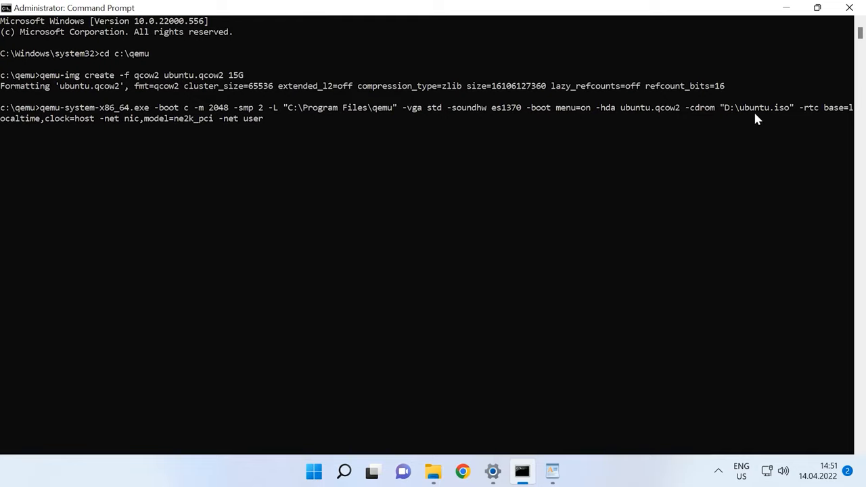
{"action": "mouse_move", "coordinate": [833, 118]}
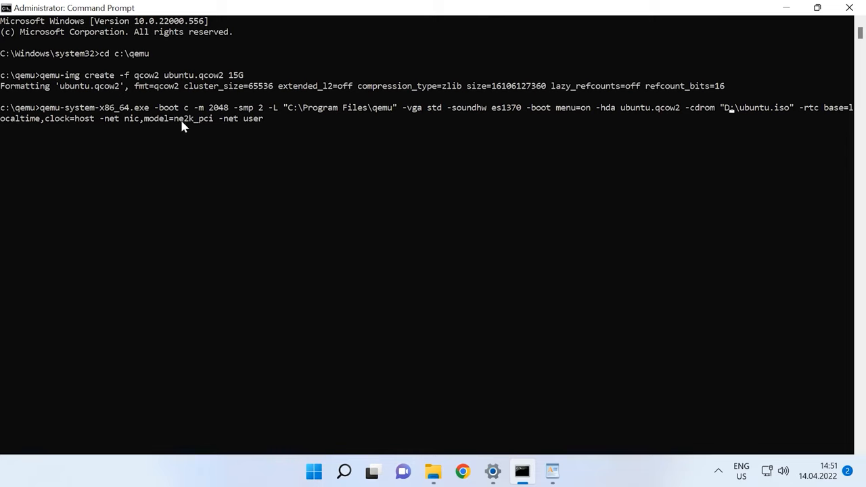
- Run qemu-system-x86_64 booting ubuntu.qcow2 with D:\ubuntu.iso as the CD-ROM
{"action": "key", "text": "enter"}
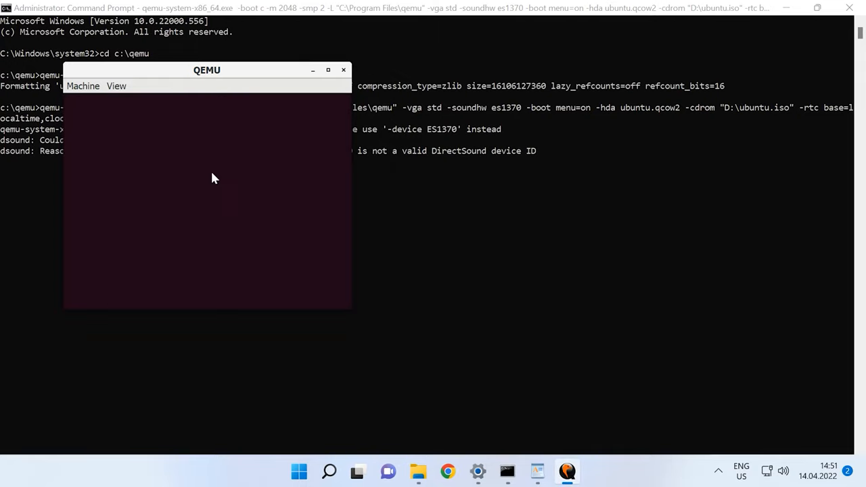
- Install Ubuntu onto the virtual disk in the QEMU window, then restart the guest
{"action": "left_click", "coordinate": [328, 69]}
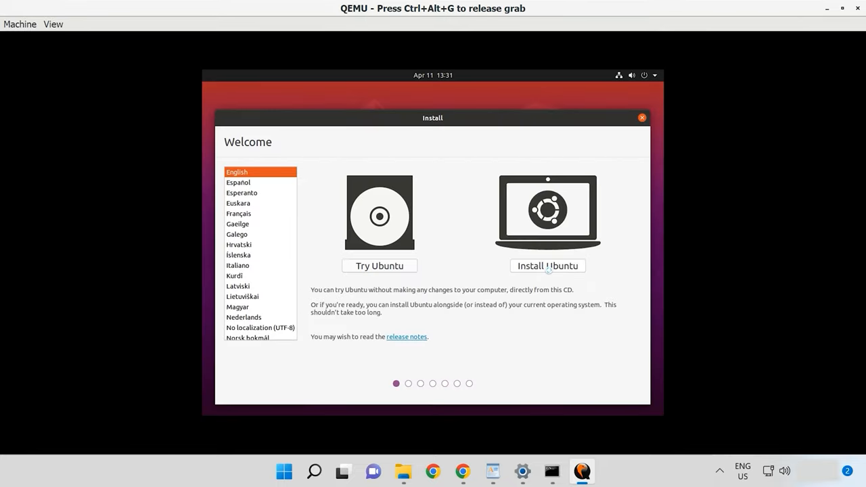
{"action": "left_click", "coordinate": [547, 266]}
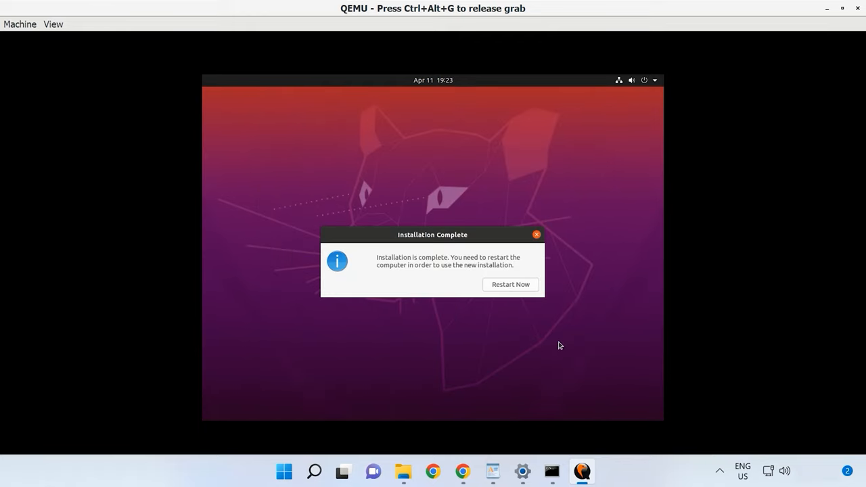
{"action": "left_click", "coordinate": [510, 285]}
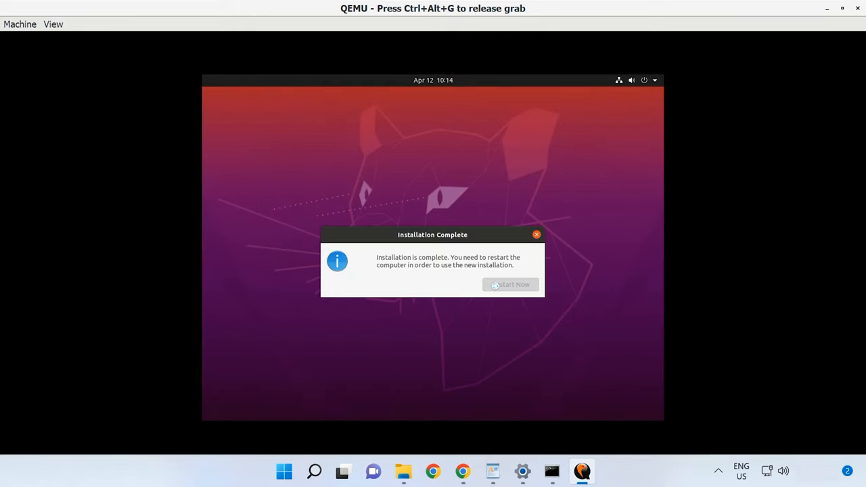
{"action": "left_click", "coordinate": [510, 284]}
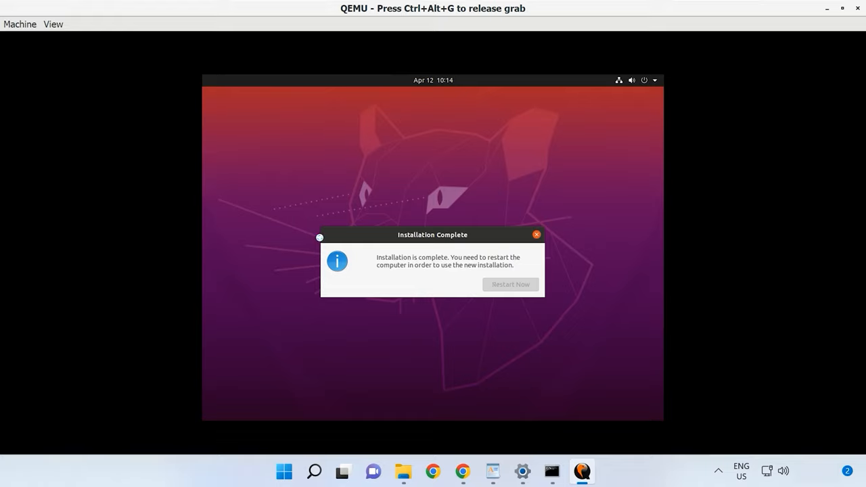
{"action": "left_click", "coordinate": [510, 284]}
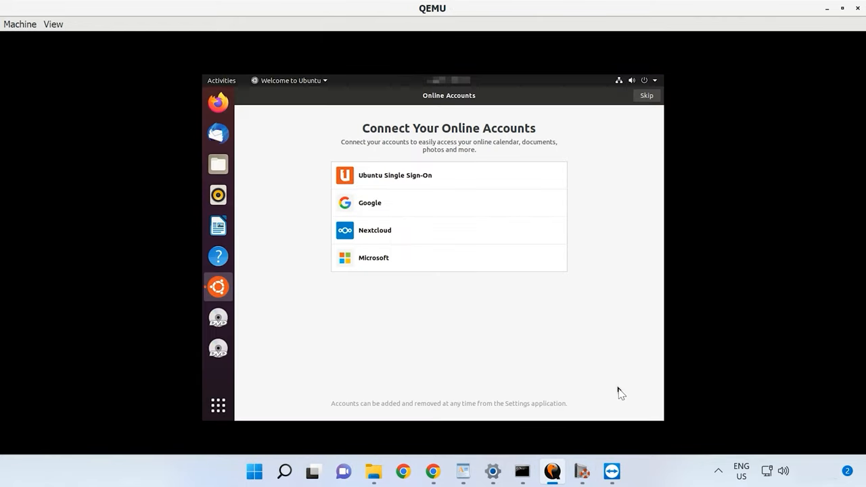
{"action": "mouse_move", "coordinate": [526, 122]}
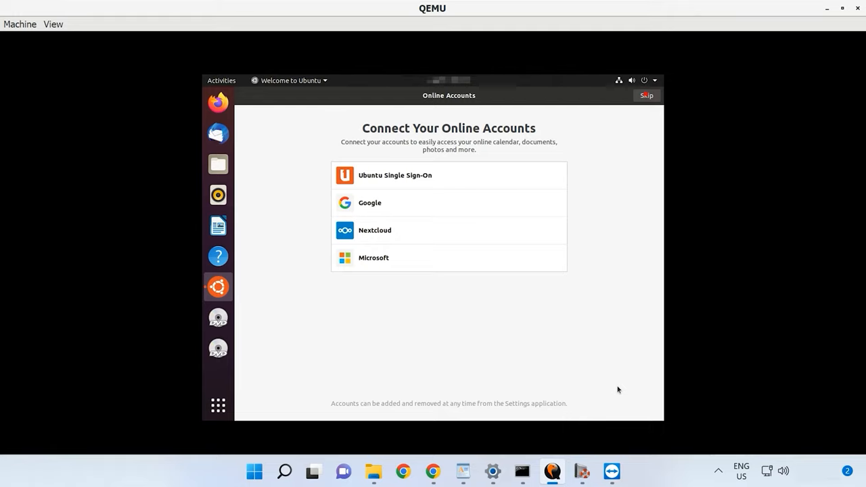
- Skip the Connect Your Online Accounts screen in Ubuntu's welcome setup
{"action": "left_click", "coordinate": [646, 94]}
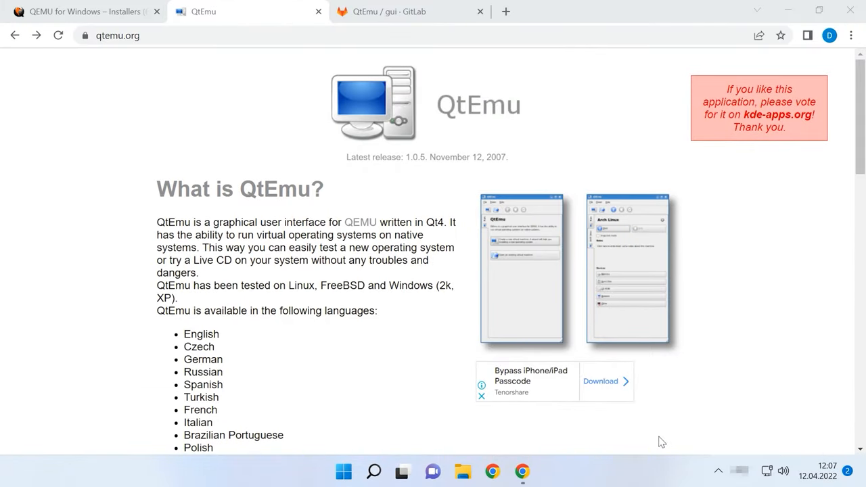
{"action": "mouse_move", "coordinate": [656, 442]}
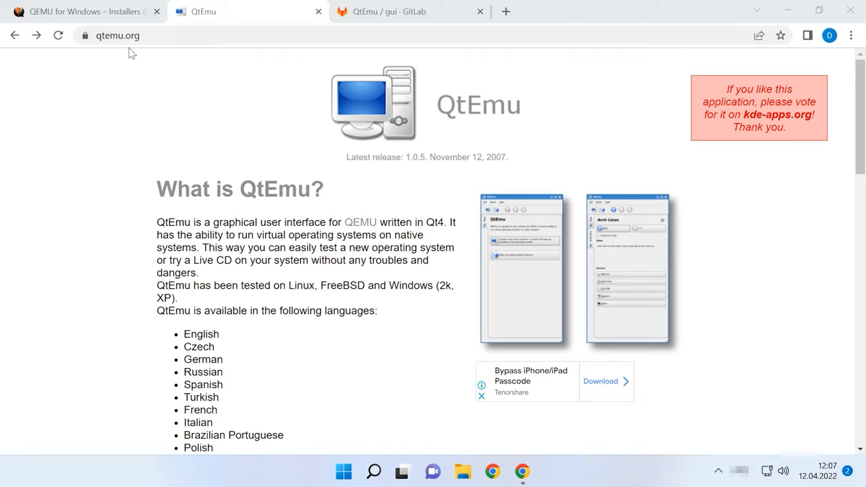
- Scroll the qtemu.org page down to its Download section
{"action": "scroll", "scroll_direction": "down", "scroll_amount": 3}
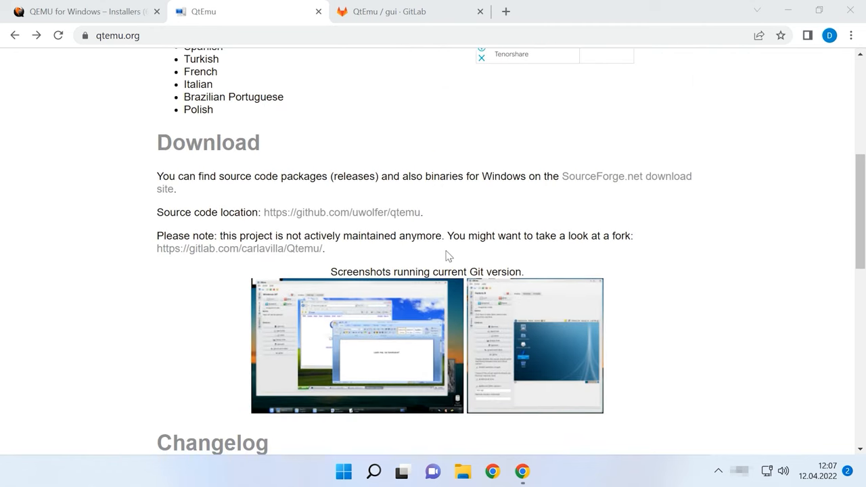
- Download 'QtEmu installer for Windows x86_64' from GitLab and run the setup file
{"action": "left_click", "coordinate": [406, 11]}
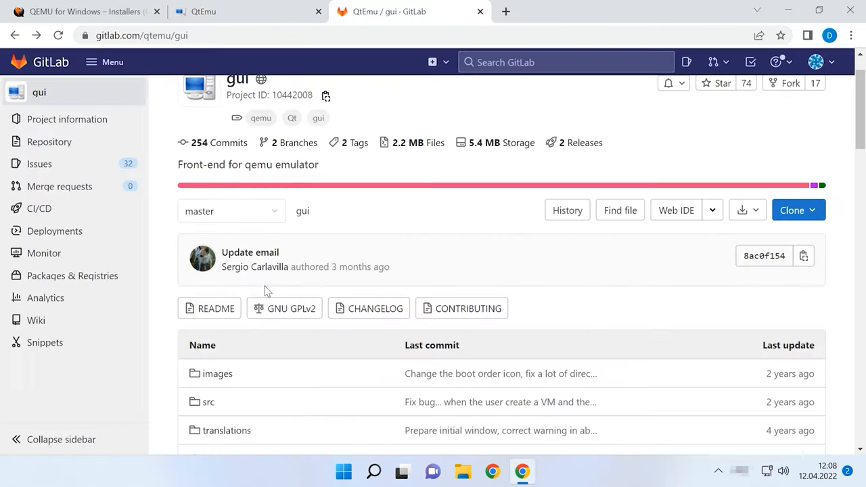
{"action": "scroll", "scroll_direction": "down", "scroll_amount": 3}
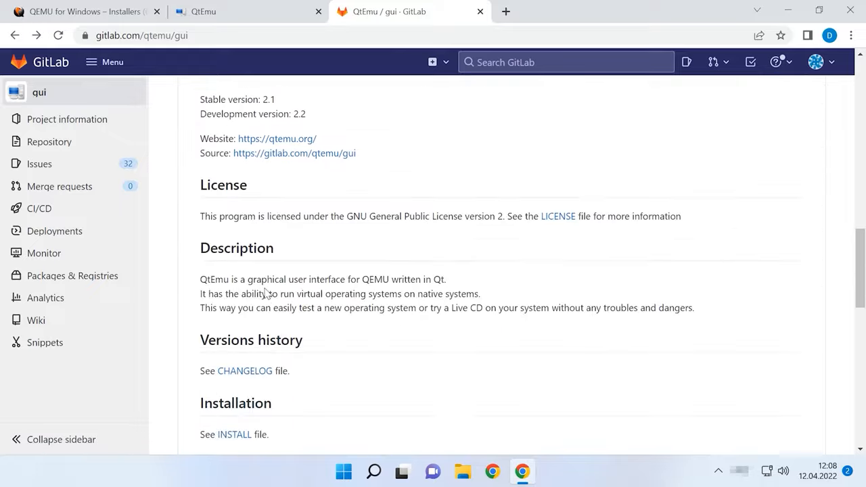
{"action": "scroll", "scroll_direction": "down", "scroll_amount": 3}
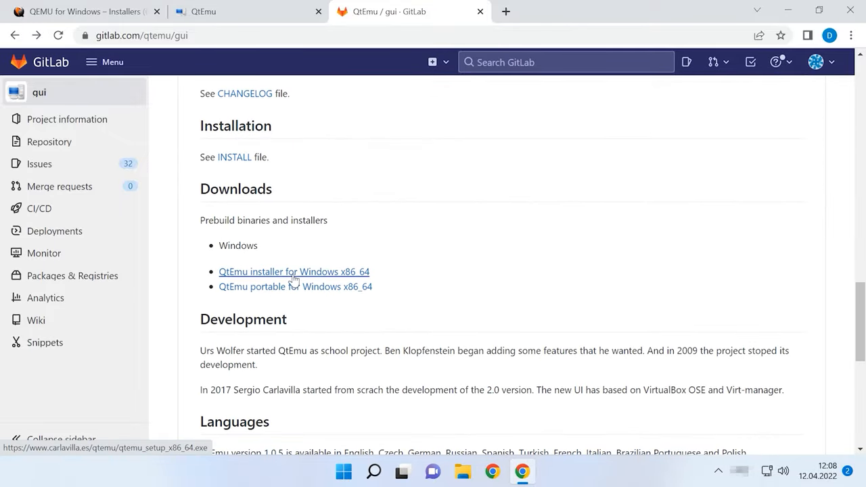
{"action": "mouse_move", "coordinate": [308, 282]}
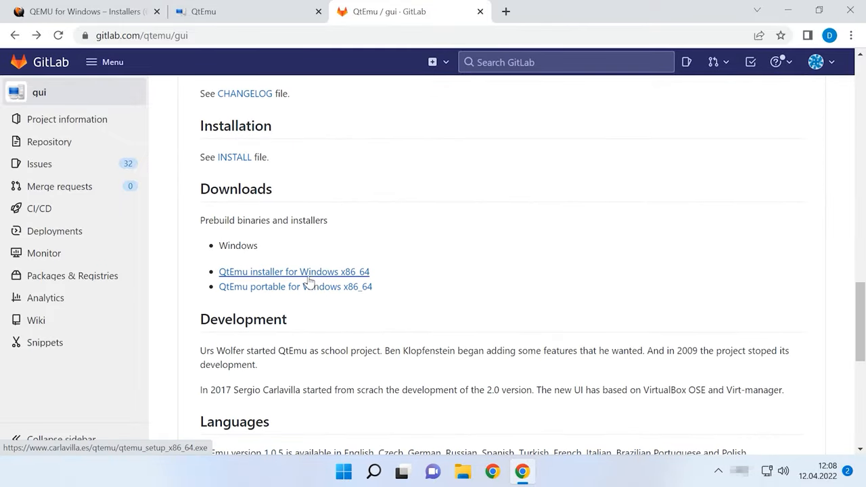
{"action": "left_click", "coordinate": [294, 272]}
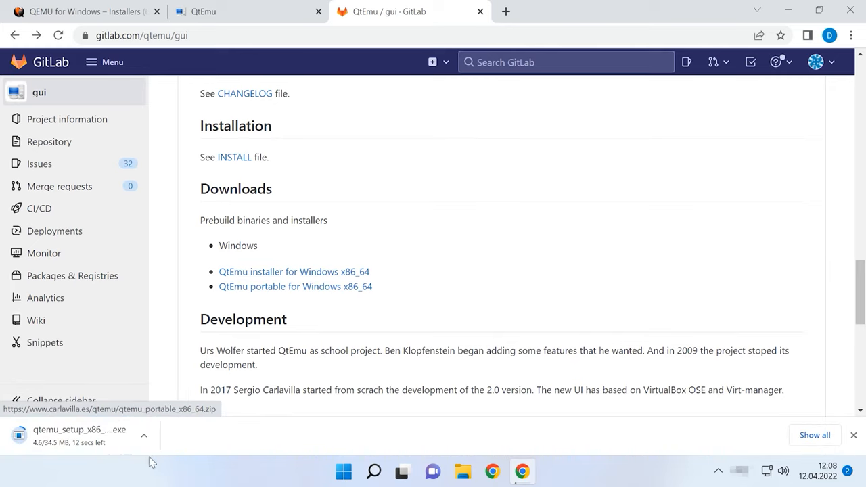
{"action": "mouse_move", "coordinate": [117, 462]}
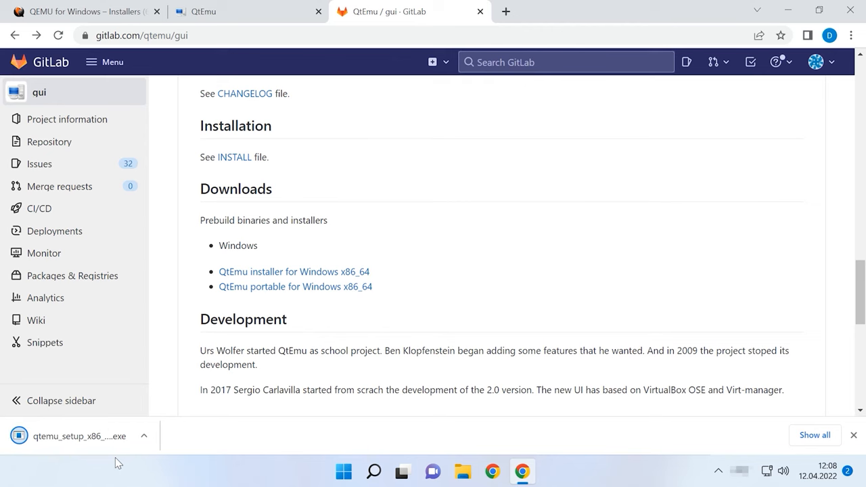
{"action": "left_click", "coordinate": [78, 436]}
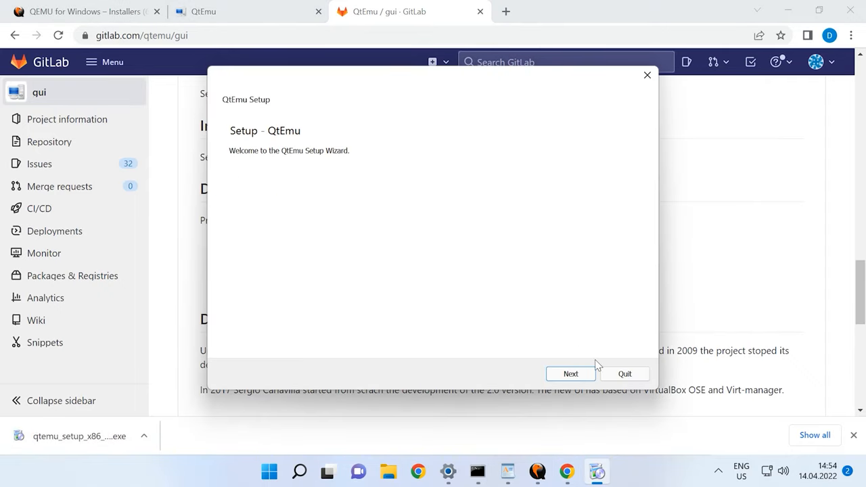
- Install QtEmu into C:\QtEmu with default components and accepted license, then close Setup
{"action": "left_click", "coordinate": [570, 374]}
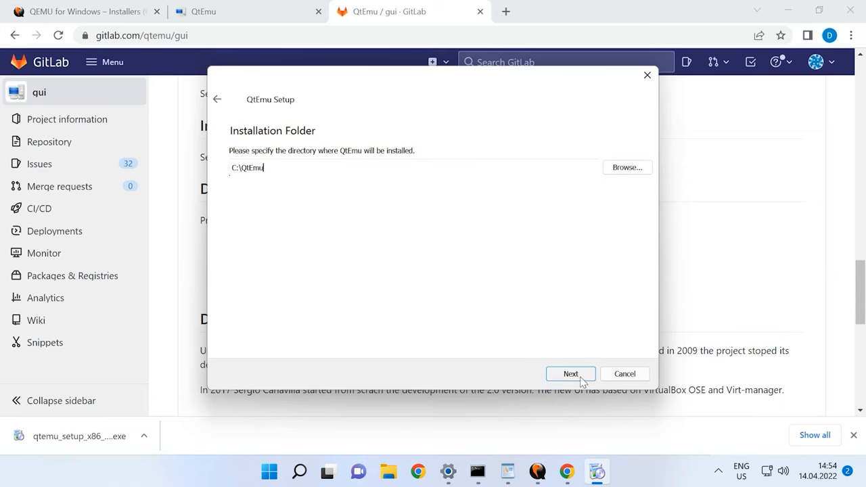
{"action": "left_click", "coordinate": [570, 374]}
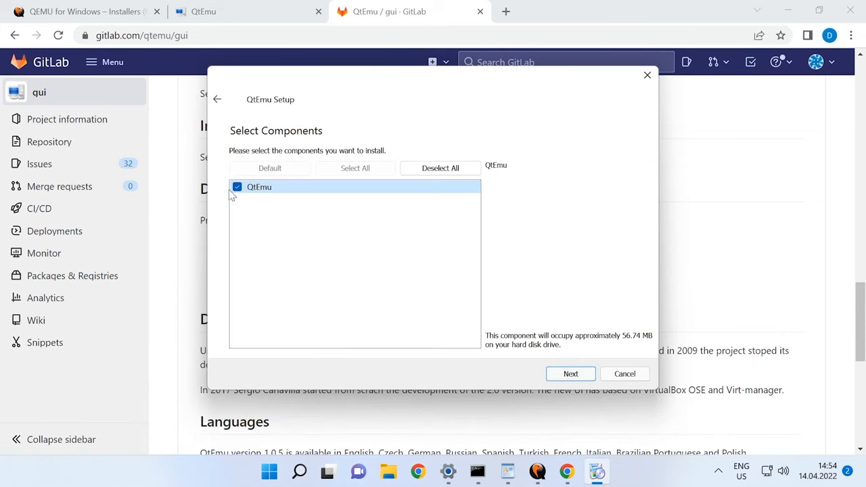
{"action": "left_click", "coordinate": [570, 373]}
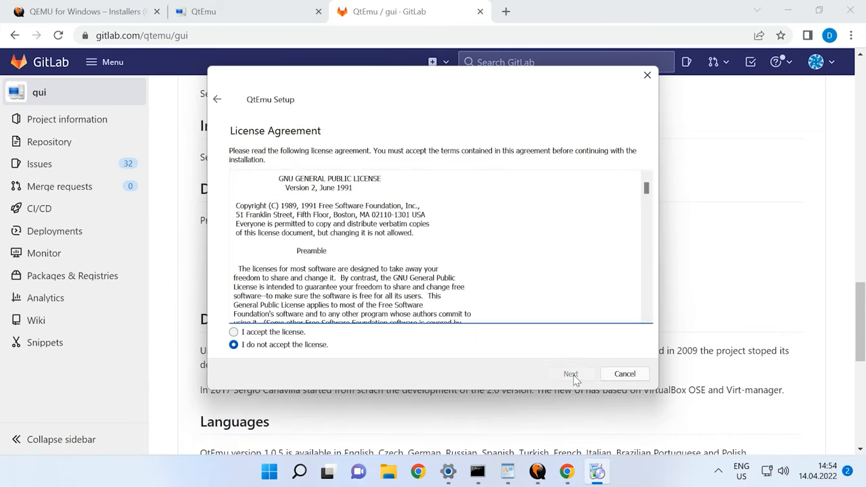
{"action": "left_click", "coordinate": [233, 333]}
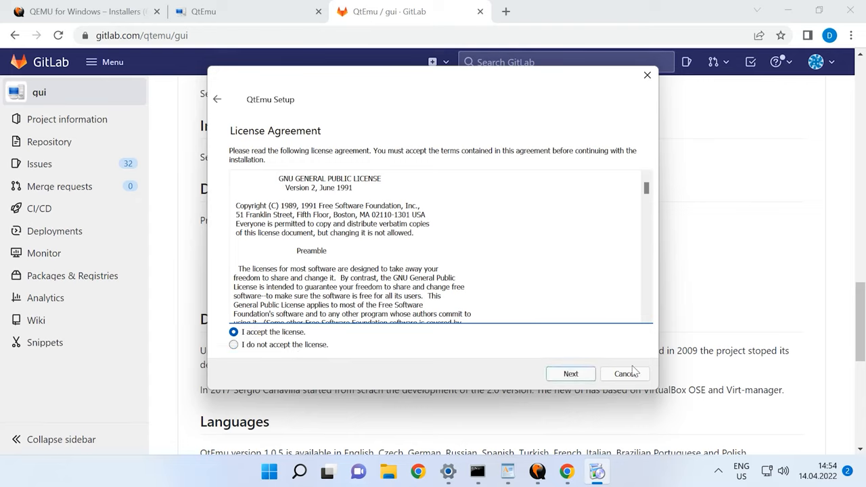
{"action": "left_click", "coordinate": [570, 374]}
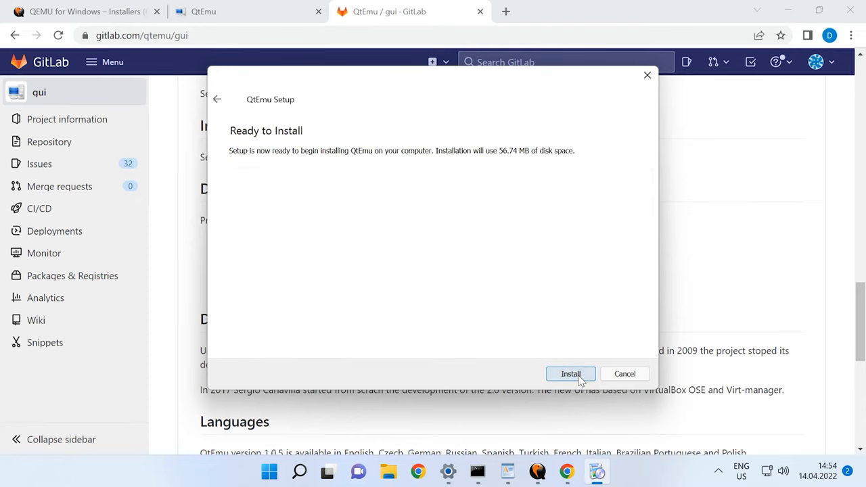
{"action": "left_click", "coordinate": [570, 373]}
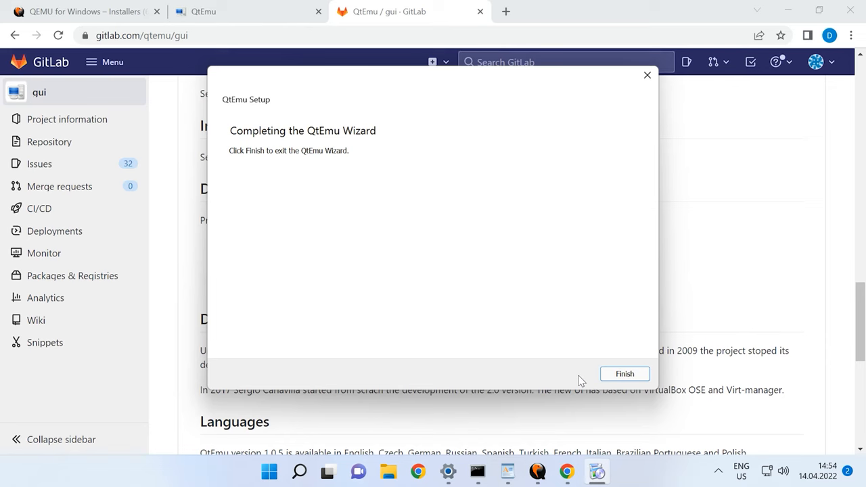
{"action": "left_click", "coordinate": [624, 373]}
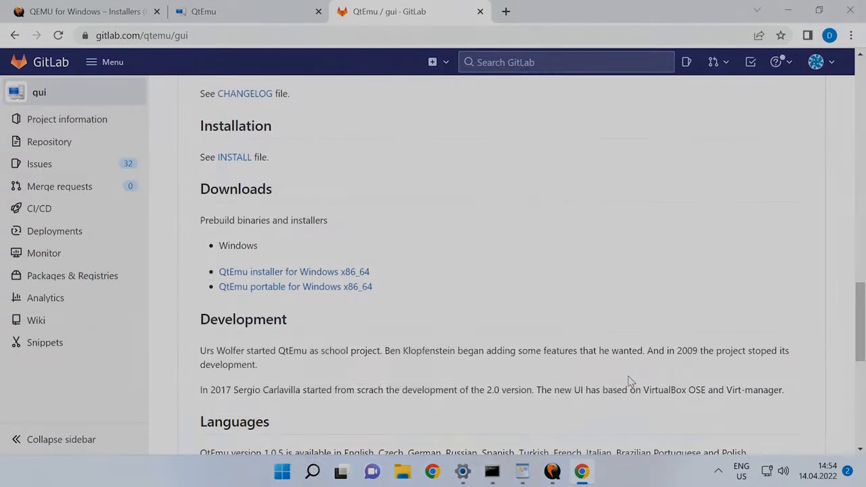
- Send qtemu.exe from the QtEmu folder to the desktop as a shortcut
{"action": "left_click", "coordinate": [401, 473]}
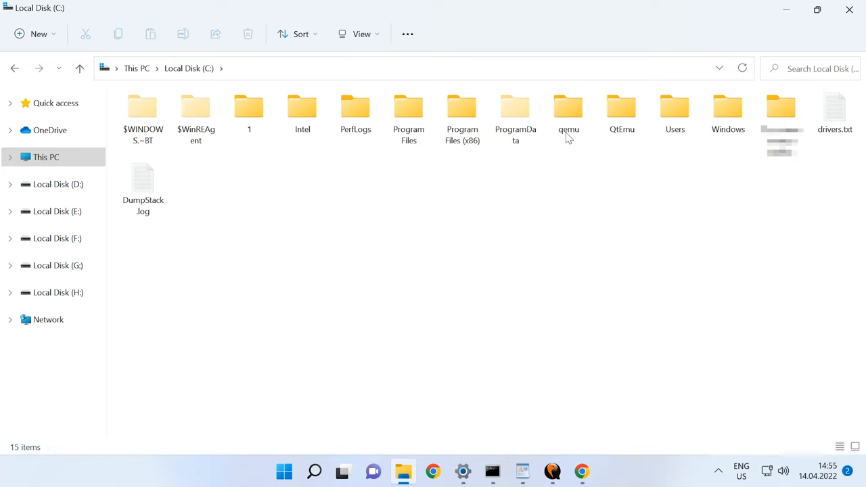
{"action": "double_click", "coordinate": [621, 106]}
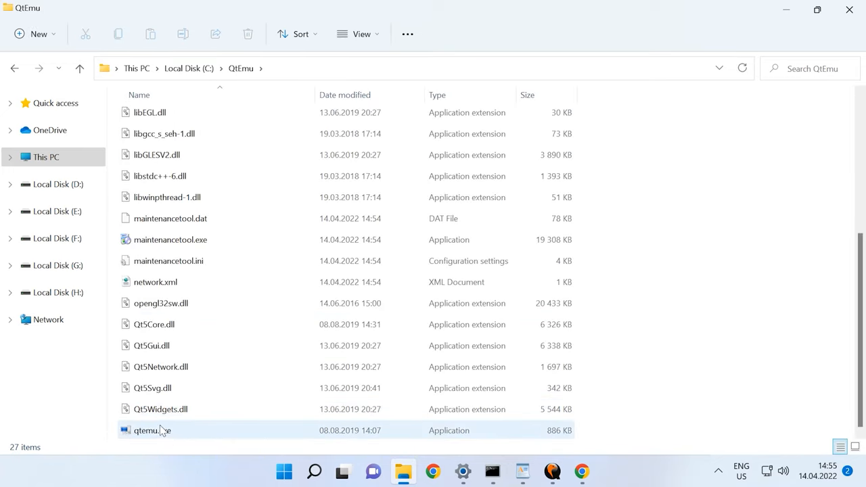
{"action": "left_click", "coordinate": [153, 430]}
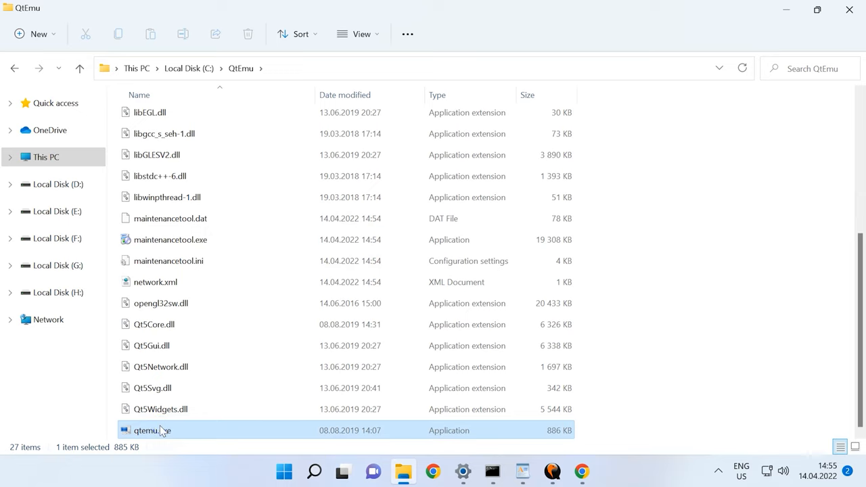
{"action": "right_click", "coordinate": [157, 429]}
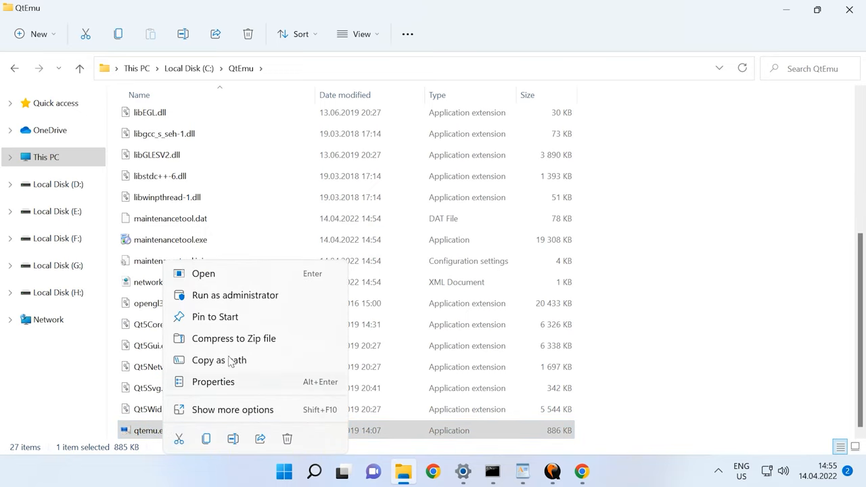
{"action": "mouse_move", "coordinate": [224, 376]}
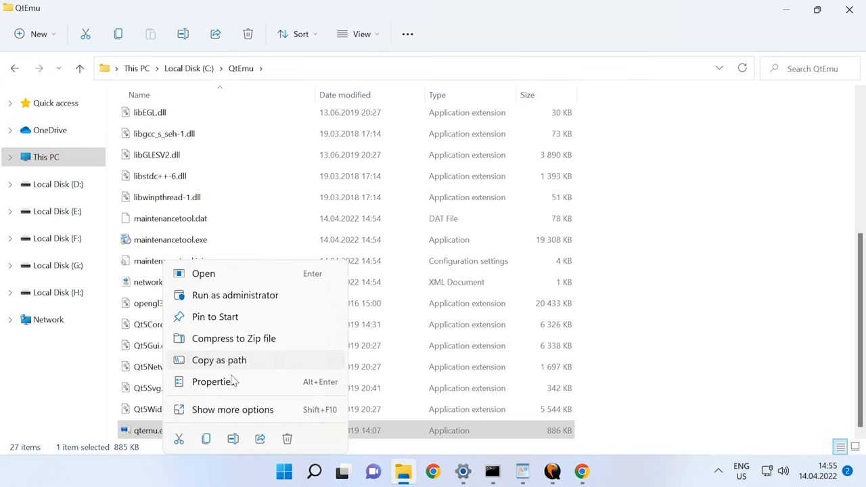
{"action": "left_click", "coordinate": [232, 409]}
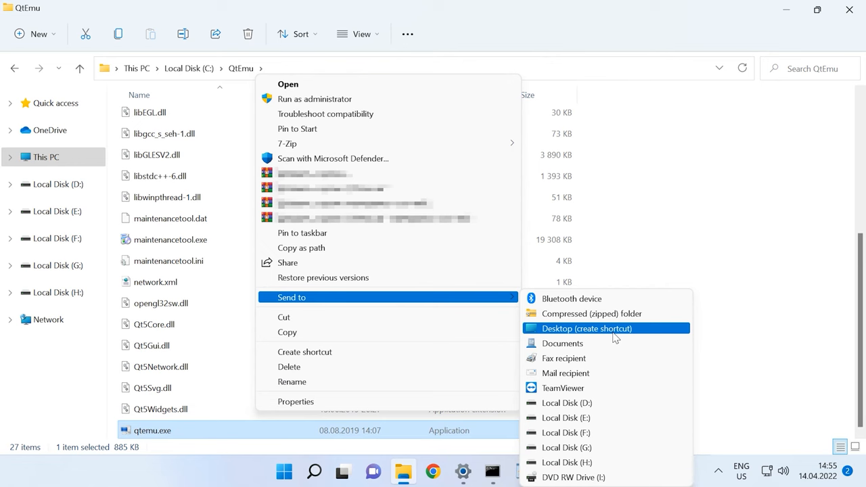
{"action": "left_click", "coordinate": [584, 328]}
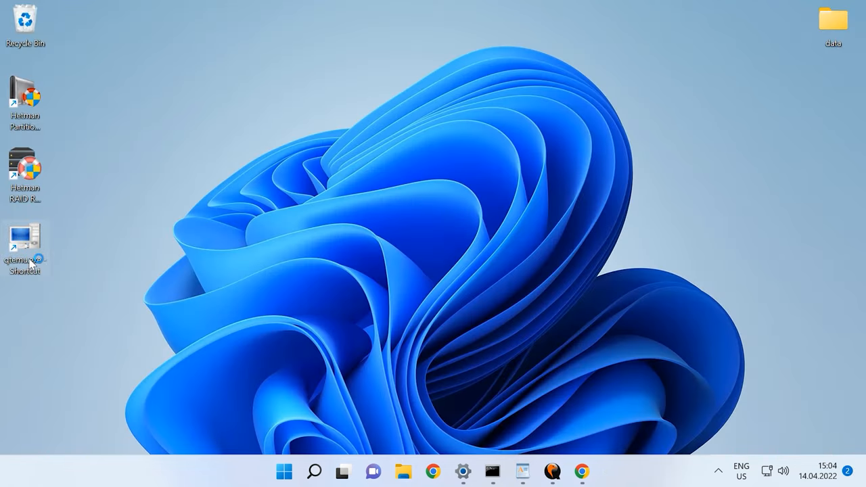
- Launch QtEmu from its shortcut and set the QEMU binaries path to C:\Program Files\qemu
{"action": "double_click", "coordinate": [26, 241]}
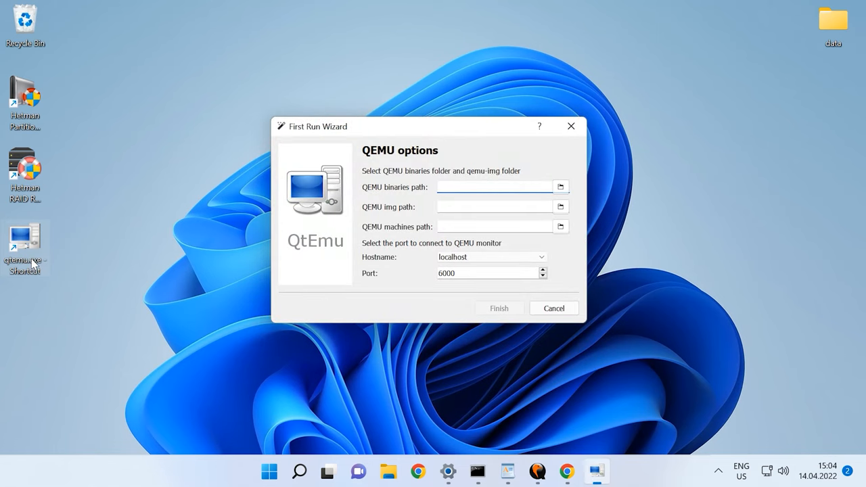
{"action": "mouse_move", "coordinate": [48, 266]}
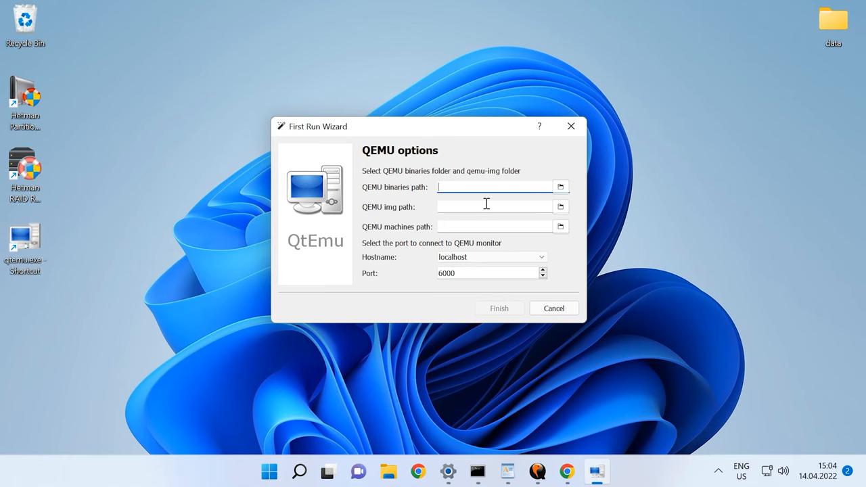
{"action": "left_click", "coordinate": [561, 186]}
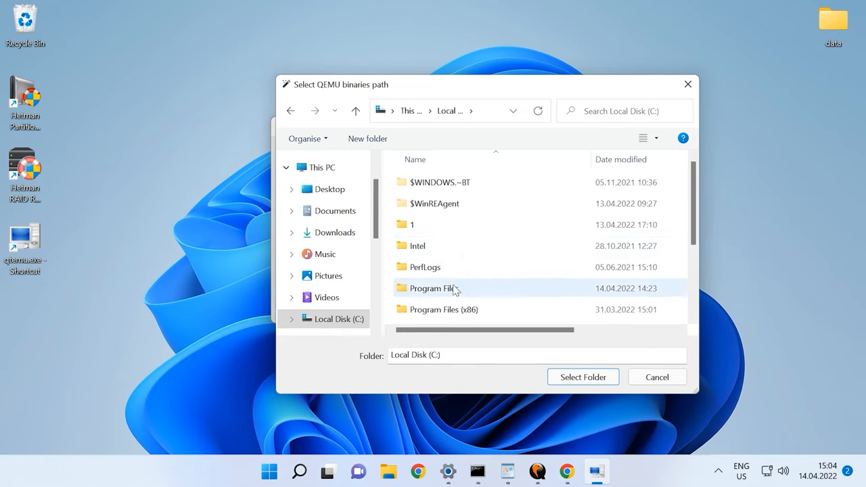
{"action": "double_click", "coordinate": [431, 289]}
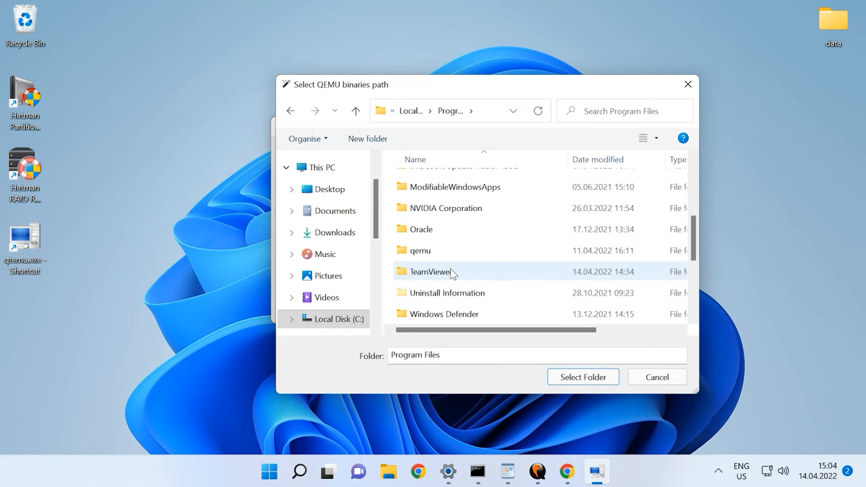
{"action": "double_click", "coordinate": [419, 251]}
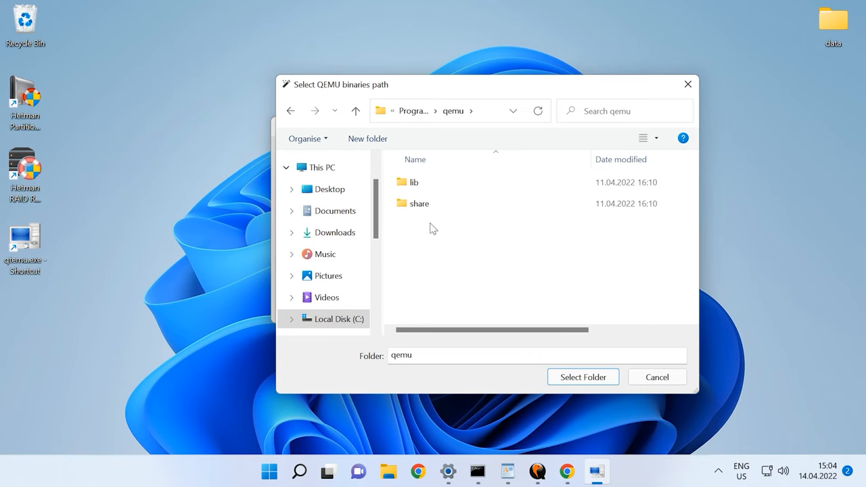
{"action": "left_click", "coordinate": [583, 376]}
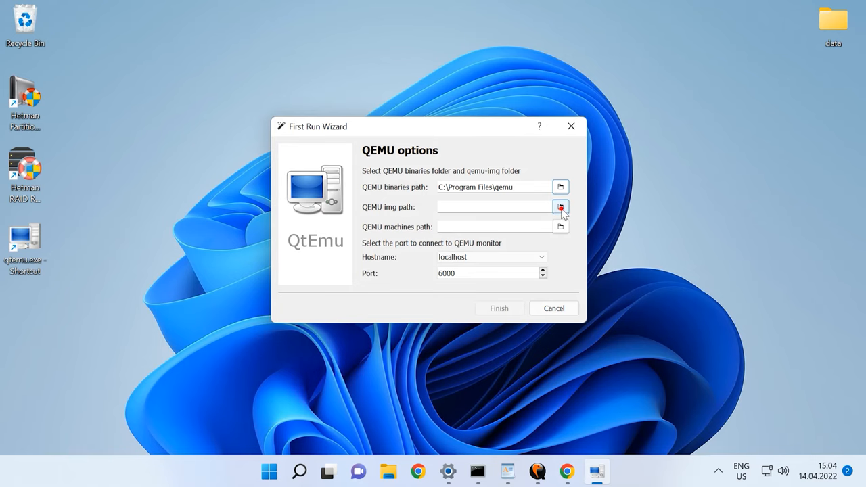
- Point the QEMU img path at C:\Program Files\qemu\qemu-img.exe
{"action": "left_click", "coordinate": [560, 207]}
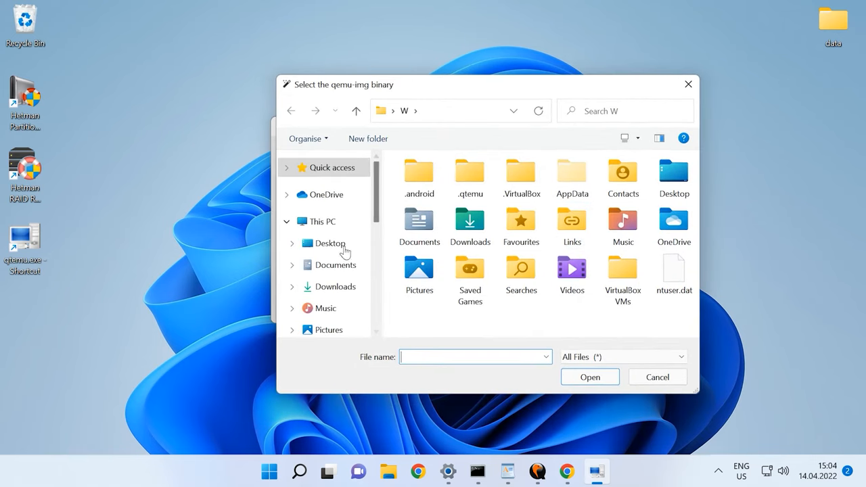
{"action": "left_click", "coordinate": [323, 221]}
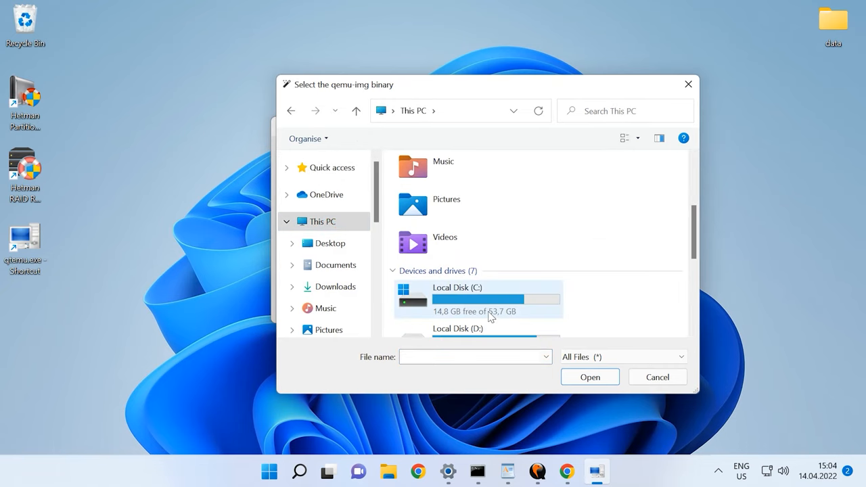
{"action": "double_click", "coordinate": [477, 297]}
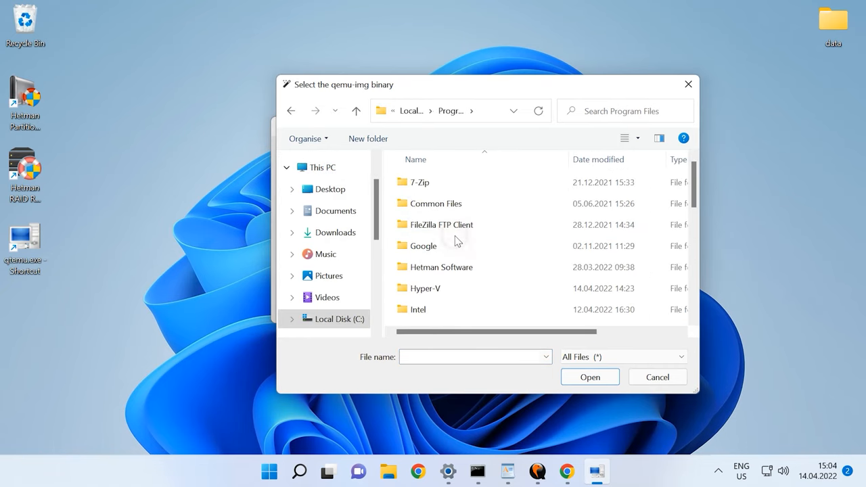
{"action": "scroll", "scroll_direction": "down", "scroll_amount": 3}
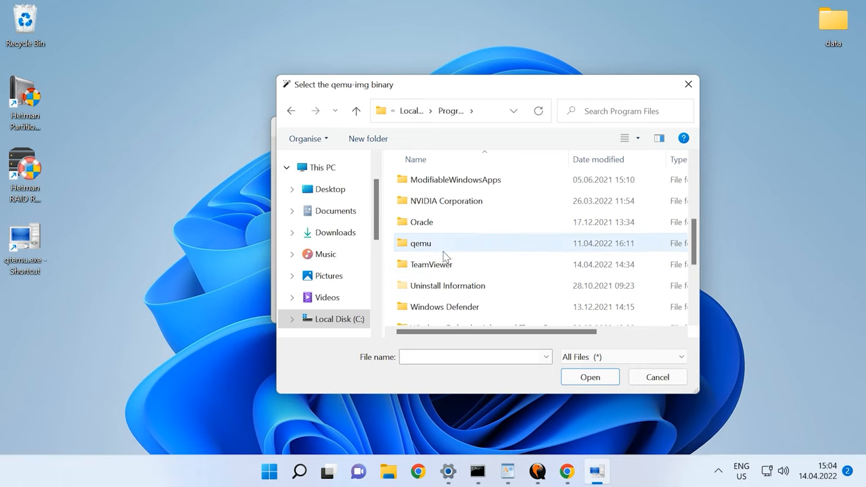
{"action": "double_click", "coordinate": [421, 242]}
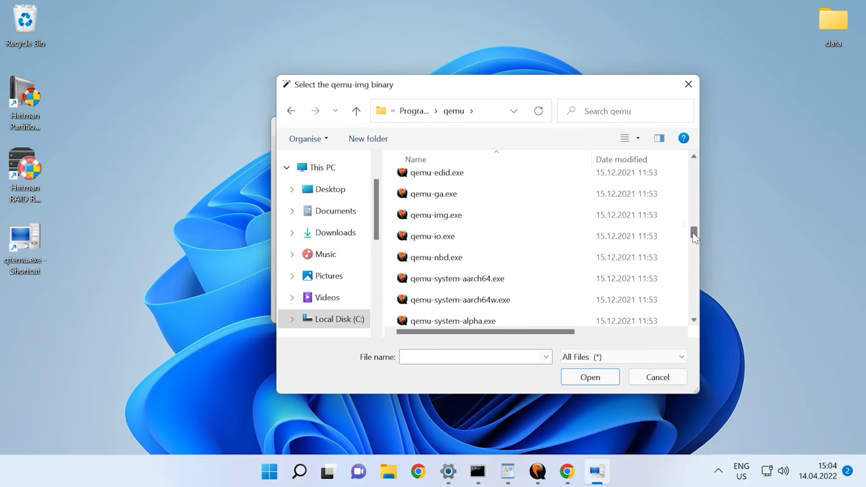
{"action": "left_click", "coordinate": [435, 214]}
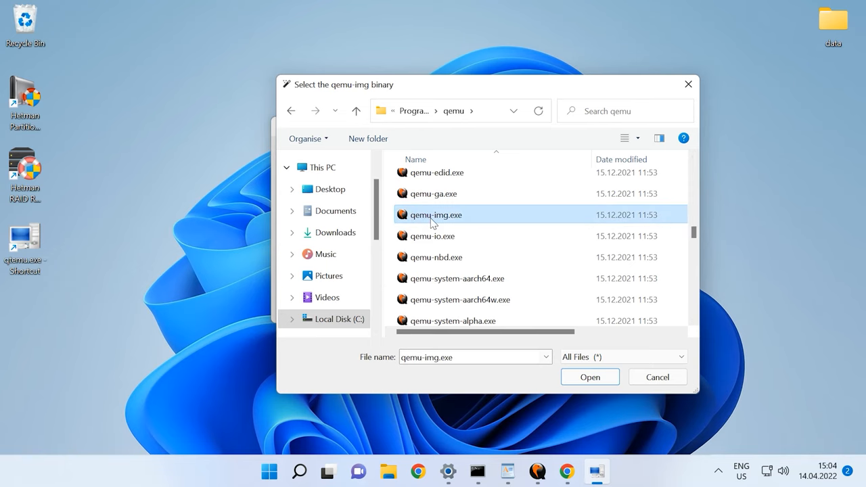
{"action": "left_click", "coordinate": [590, 376]}
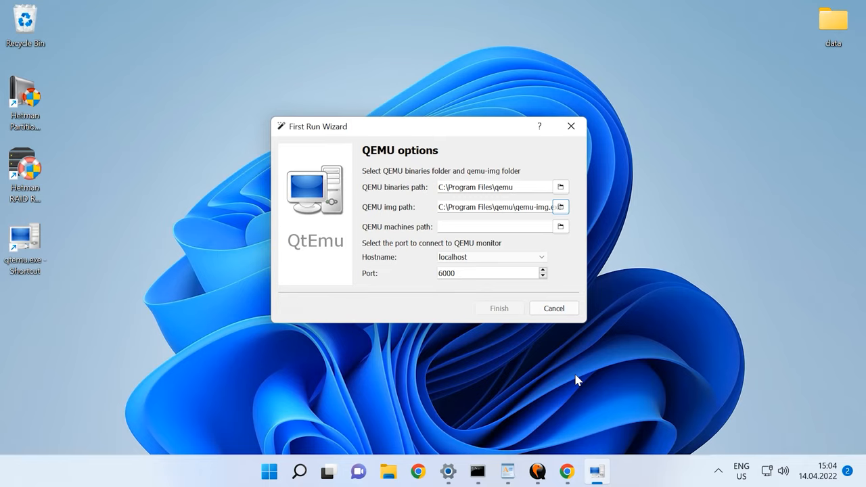
{"action": "mouse_move", "coordinate": [576, 377]}
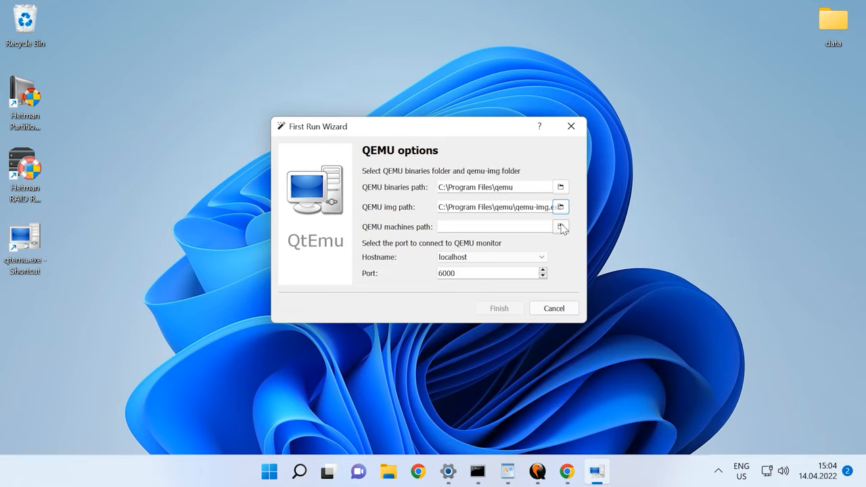
- Choose C:\qemu as the QEMU machines folder and finish the First Run Wizard
{"action": "left_click", "coordinate": [561, 226]}
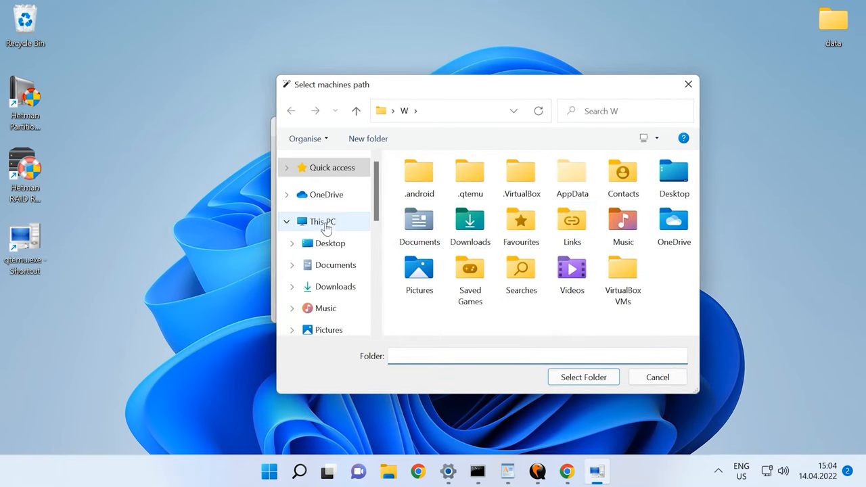
{"action": "left_click", "coordinate": [322, 221]}
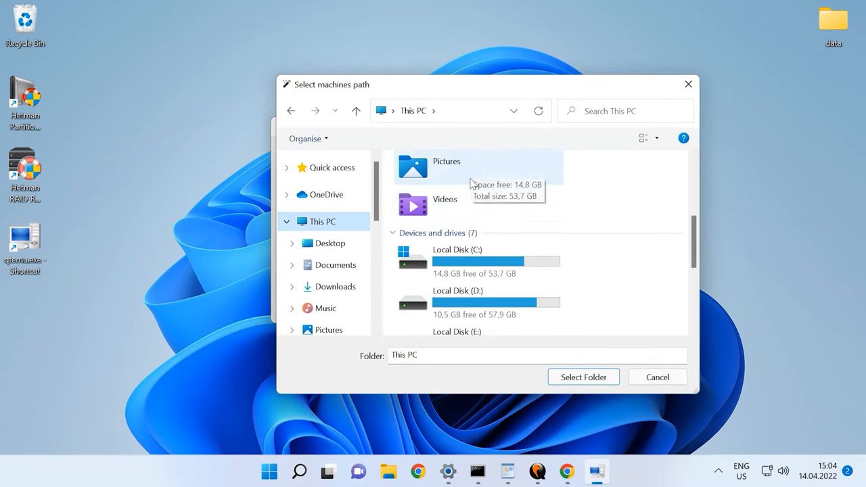
{"action": "double_click", "coordinate": [457, 259]}
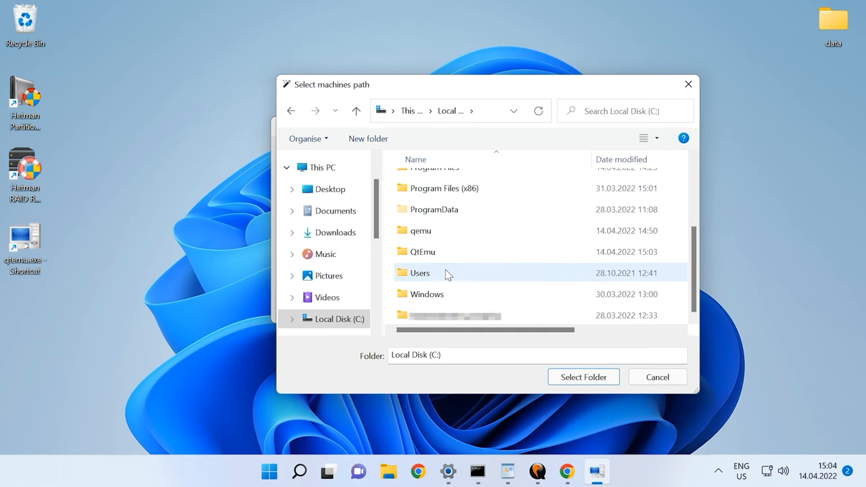
{"action": "double_click", "coordinate": [421, 230]}
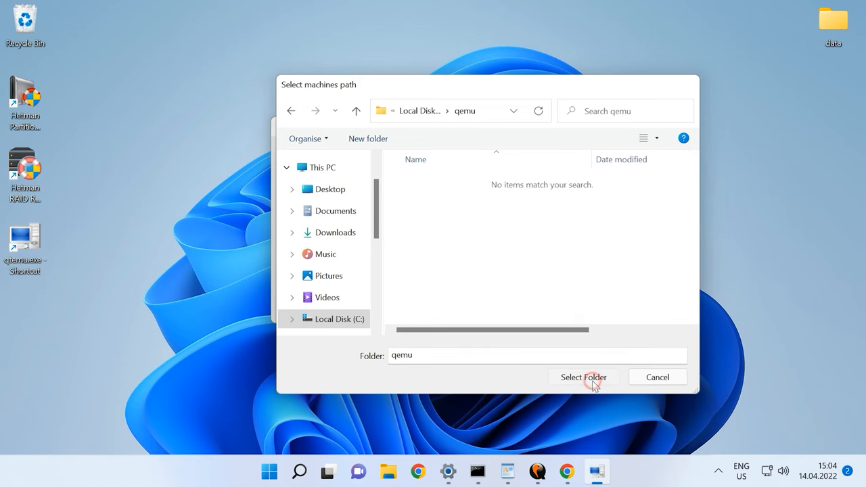
{"action": "left_click", "coordinate": [584, 377]}
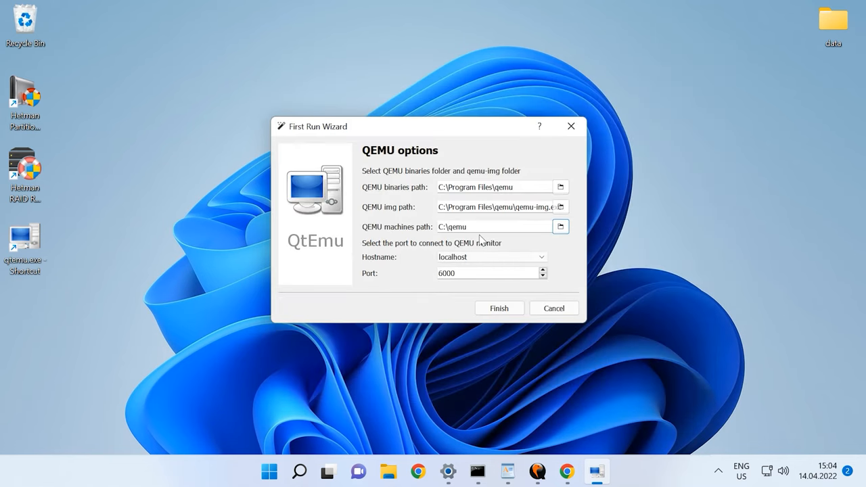
{"action": "left_click", "coordinate": [500, 308]}
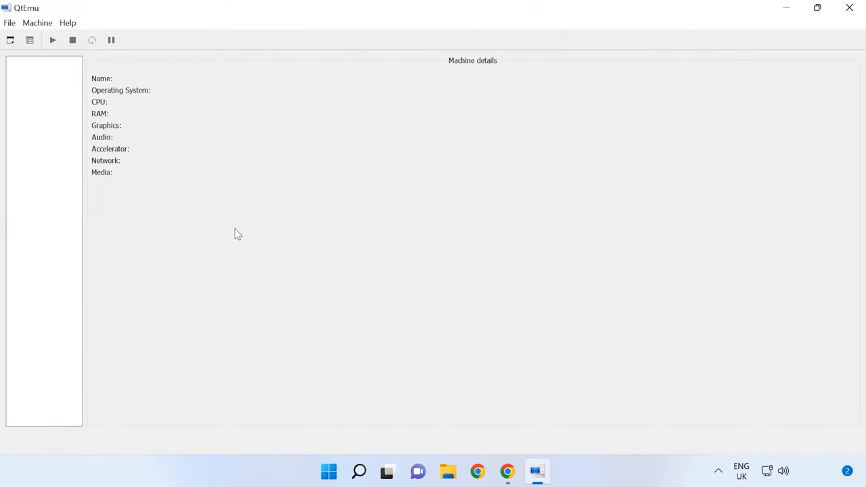
- Start a new machine named lubuntu, type GNU/Linux, version Ubuntu, and advance
{"action": "left_click", "coordinate": [38, 23]}
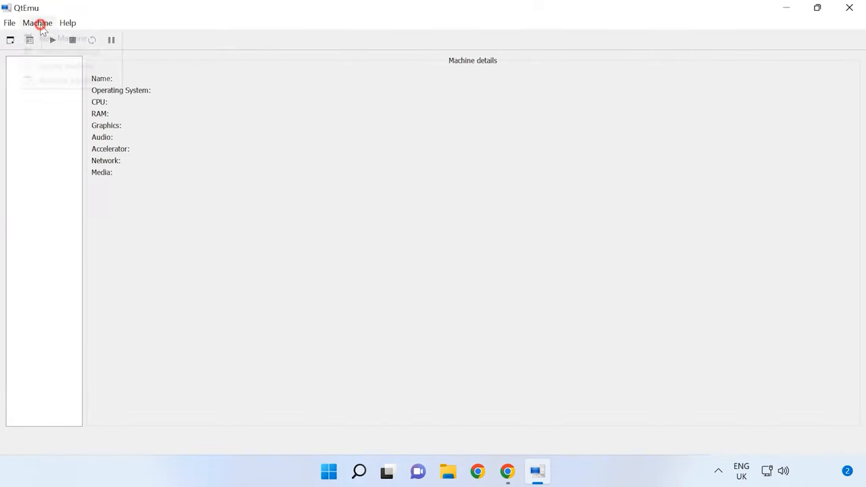
{"action": "left_click", "coordinate": [41, 22]}
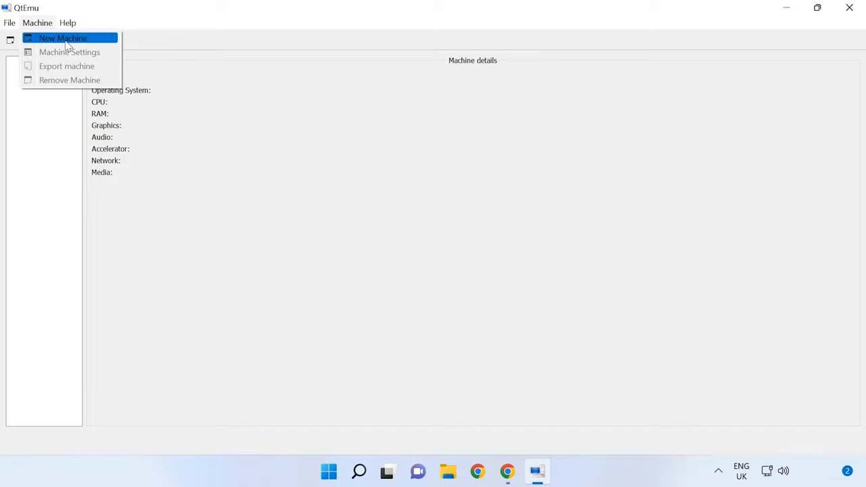
{"action": "left_click", "coordinate": [60, 38]}
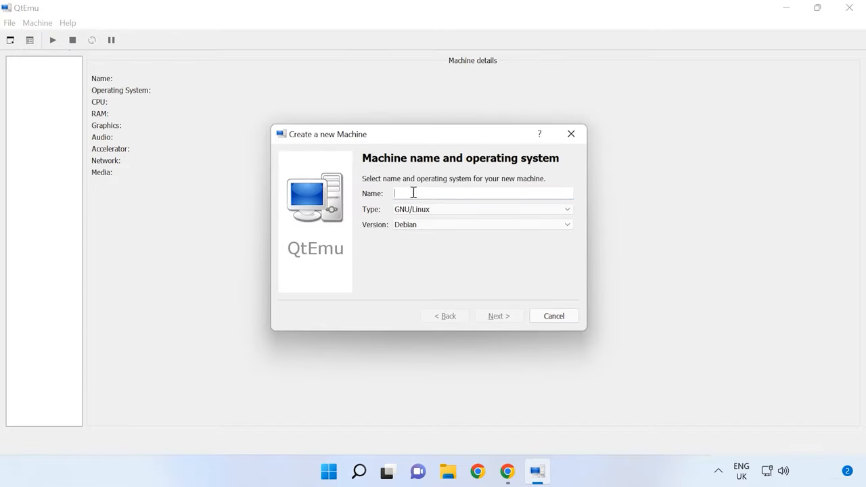
{"action": "type", "text": "lubuntu"}
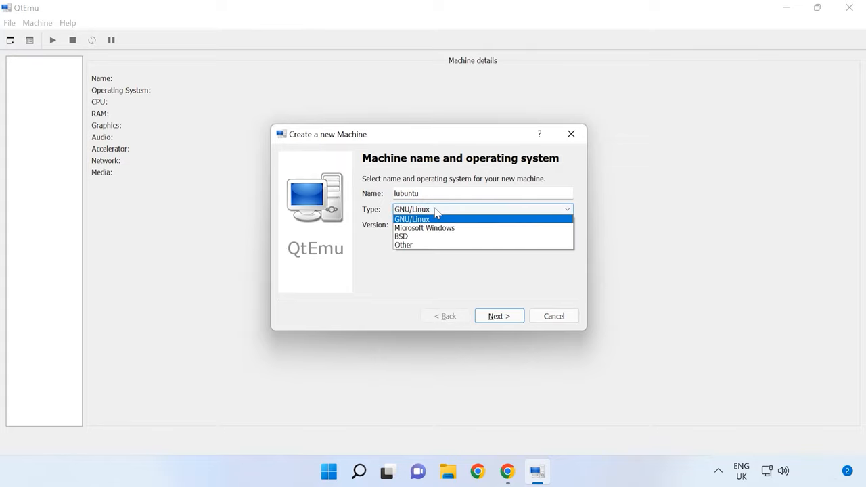
{"action": "left_click", "coordinate": [482, 224]}
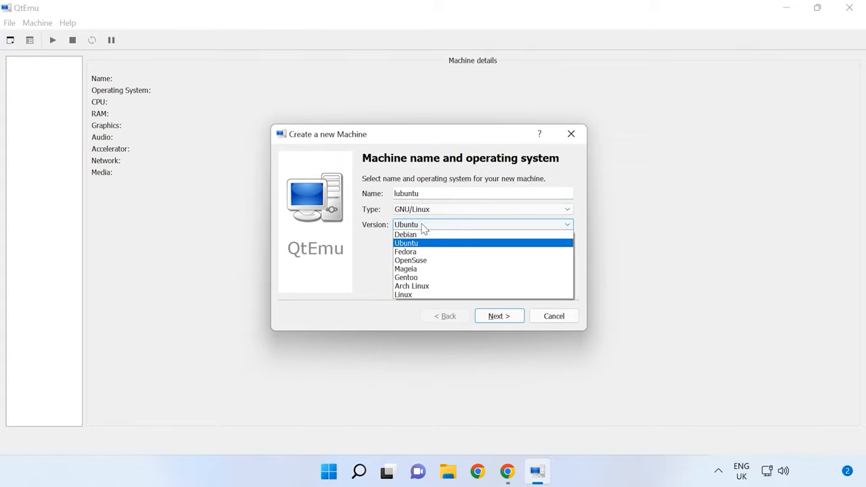
{"action": "left_click", "coordinate": [406, 242]}
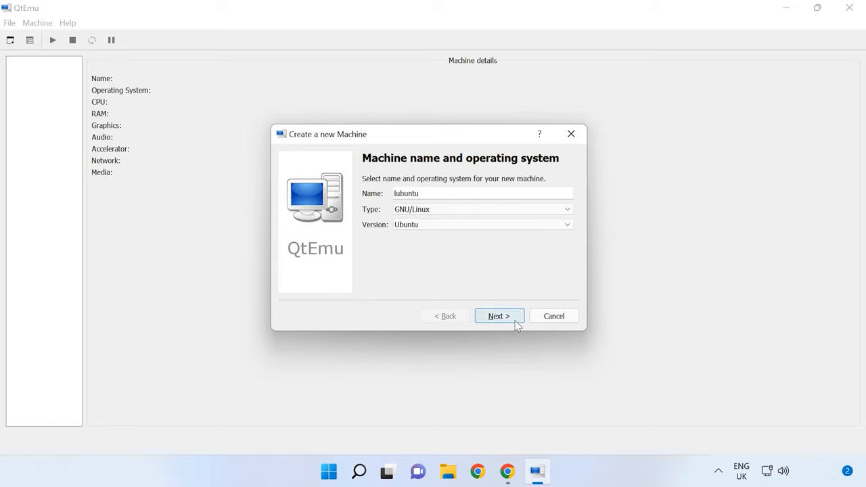
{"action": "left_click", "coordinate": [499, 316]}
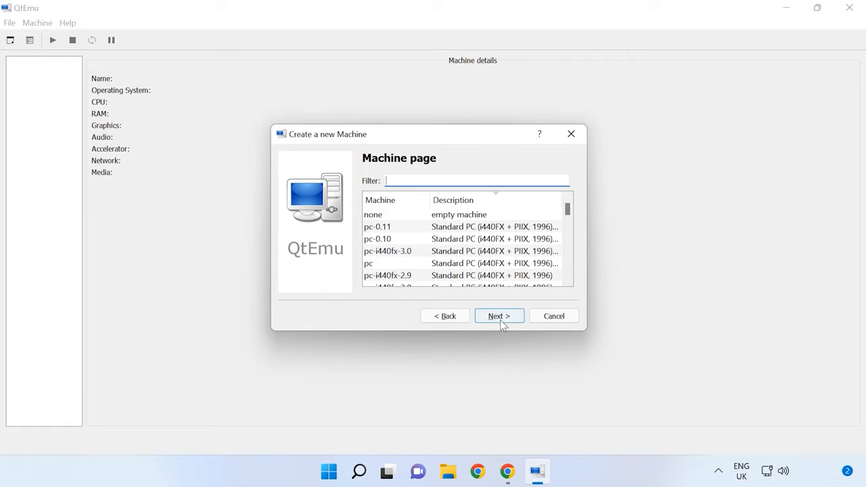
- Pick the qemu64 CPU type with 2 cores per socket, then review the other hardware tabs
{"action": "left_click", "coordinate": [499, 315]}
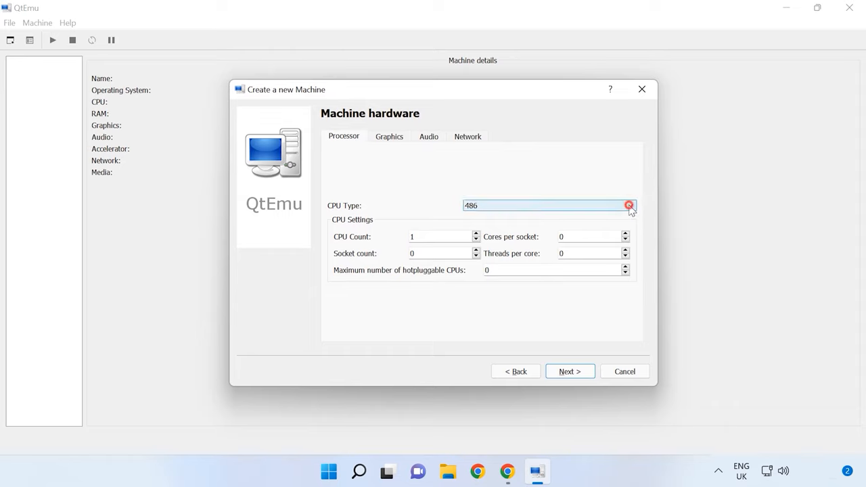
{"action": "left_click", "coordinate": [629, 205]}
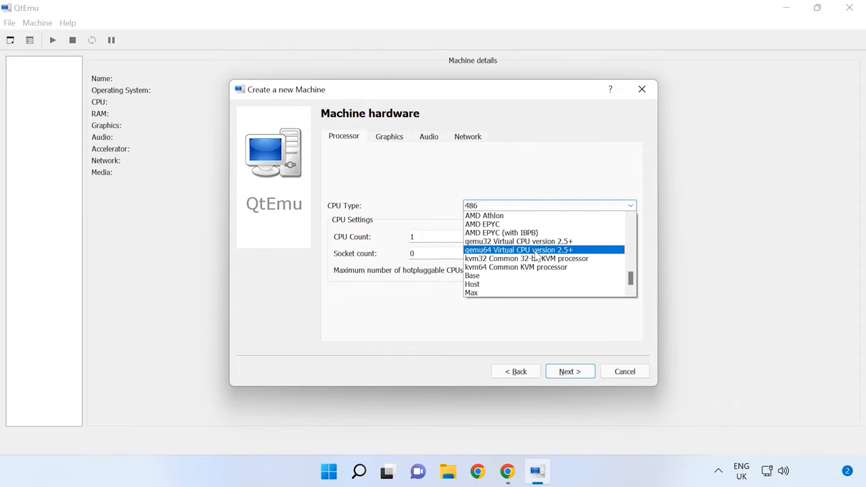
{"action": "left_click", "coordinate": [513, 250]}
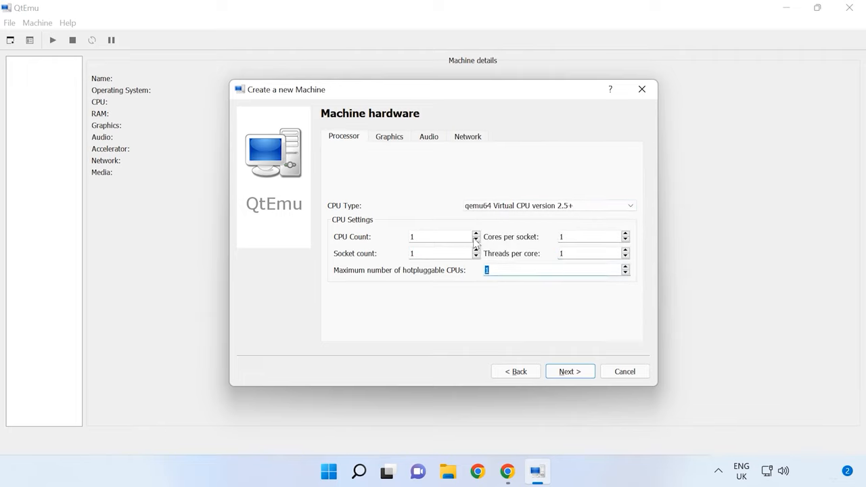
{"action": "mouse_move", "coordinate": [637, 237]}
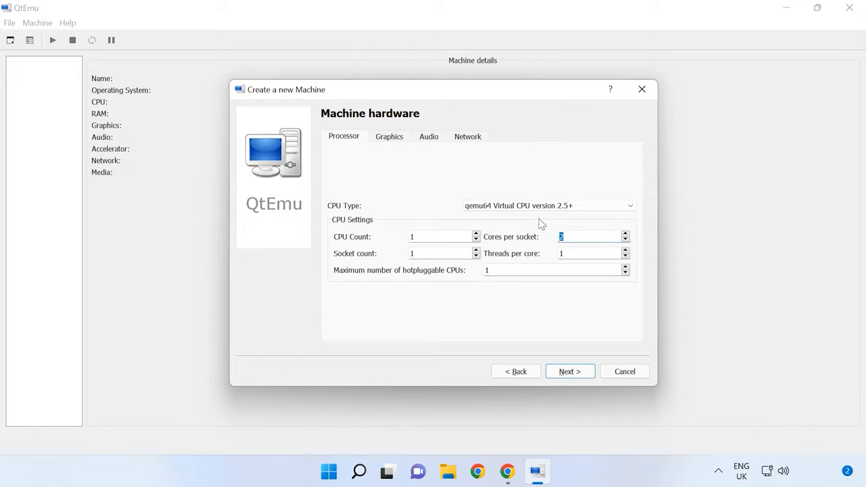
{"action": "left_click", "coordinate": [390, 136]}
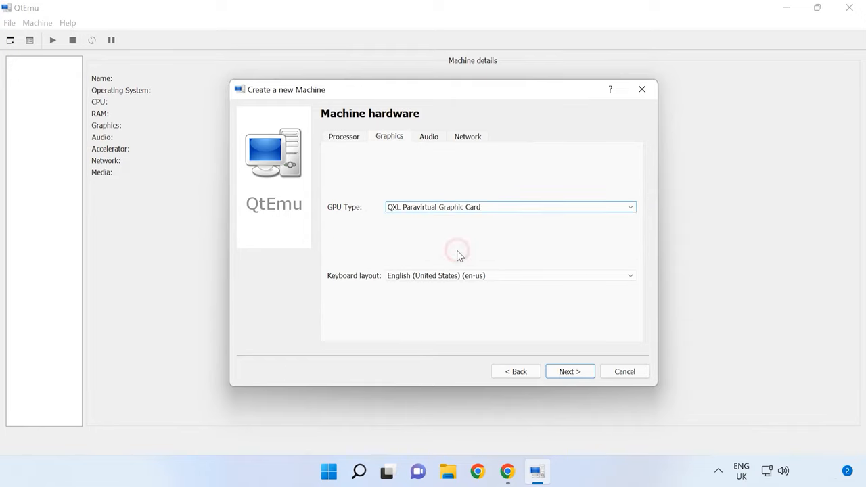
{"action": "left_click", "coordinate": [429, 136]}
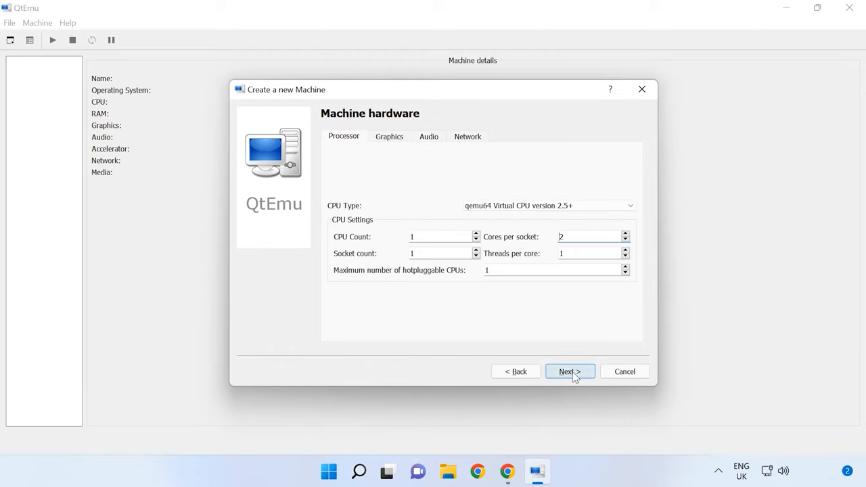
- Select Tiny Code Generator (TCG) as accelerator and advance to the 2048 MiB memory page
{"action": "left_click", "coordinate": [569, 371]}
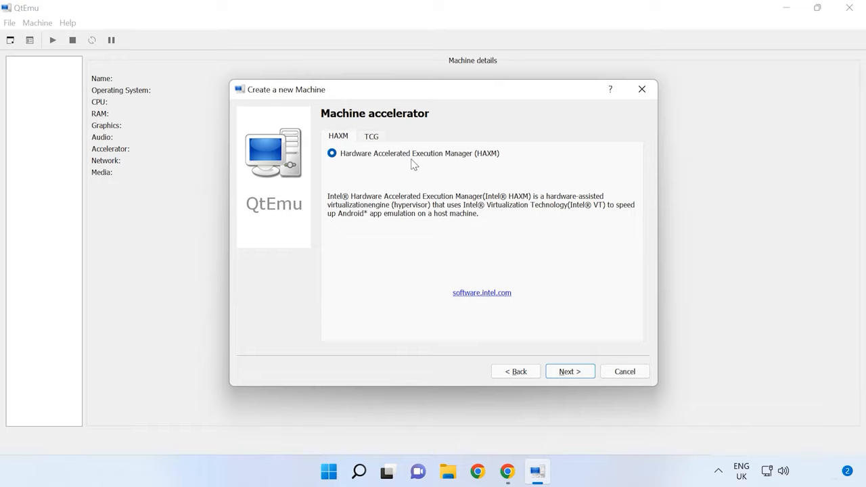
{"action": "mouse_move", "coordinate": [337, 157]}
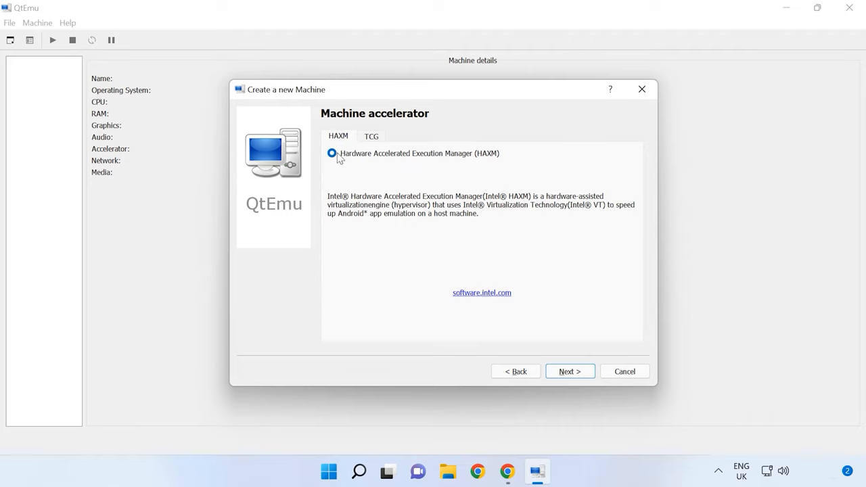
{"action": "left_click", "coordinate": [371, 136]}
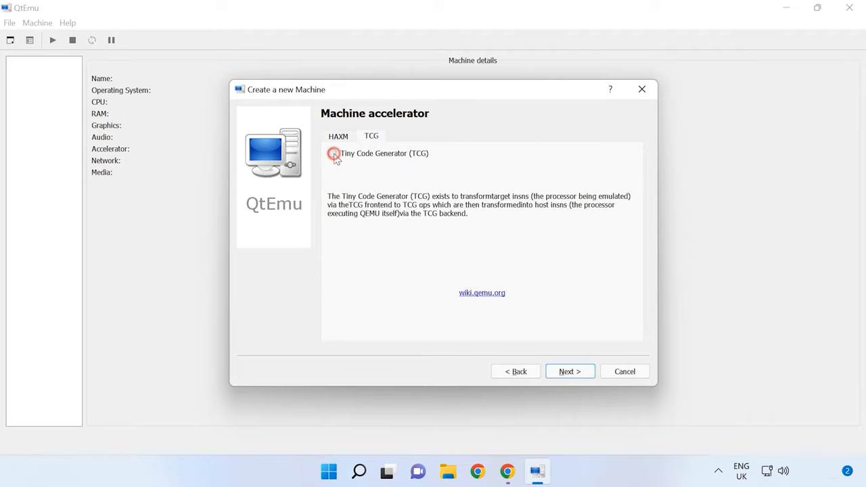
{"action": "left_click", "coordinate": [331, 153]}
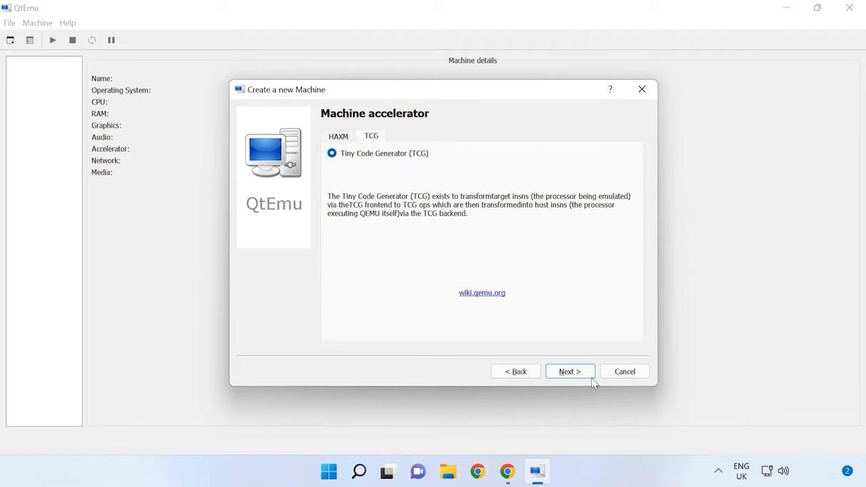
{"action": "left_click", "coordinate": [569, 371]}
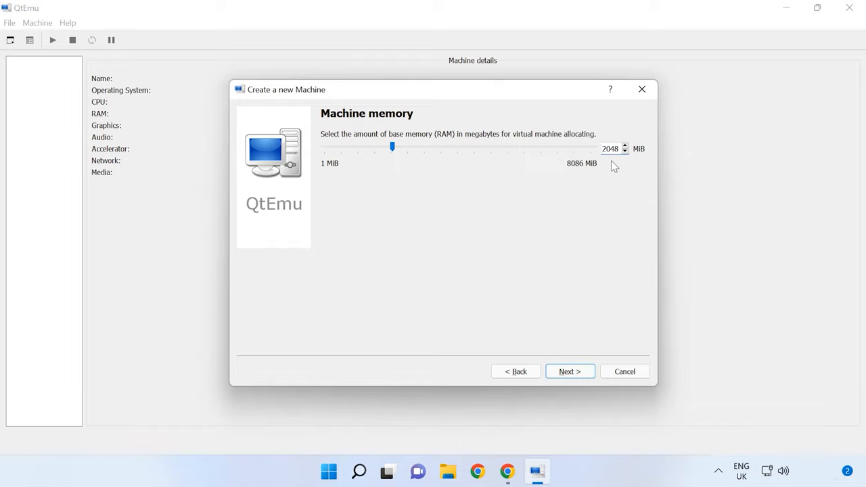
- Create a new 15 GiB qcow2 disk, finish the wizard, and dismiss the image-created message
{"action": "left_click", "coordinate": [570, 372]}
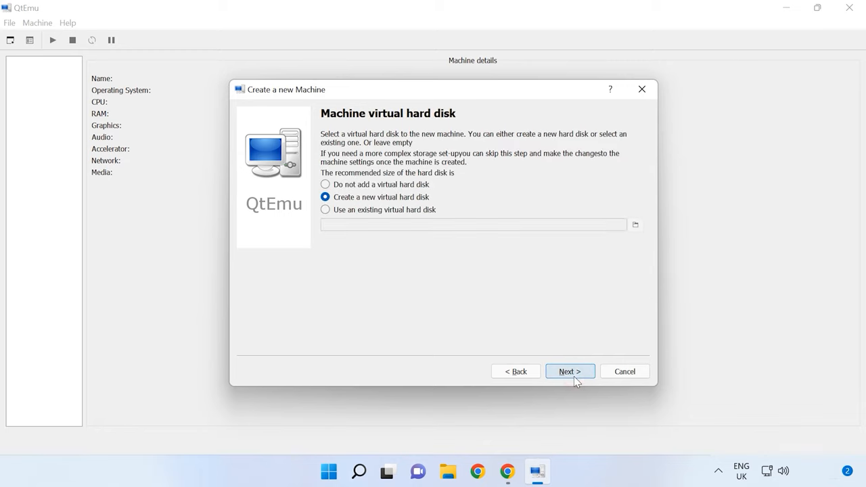
{"action": "mouse_move", "coordinate": [492, 308]}
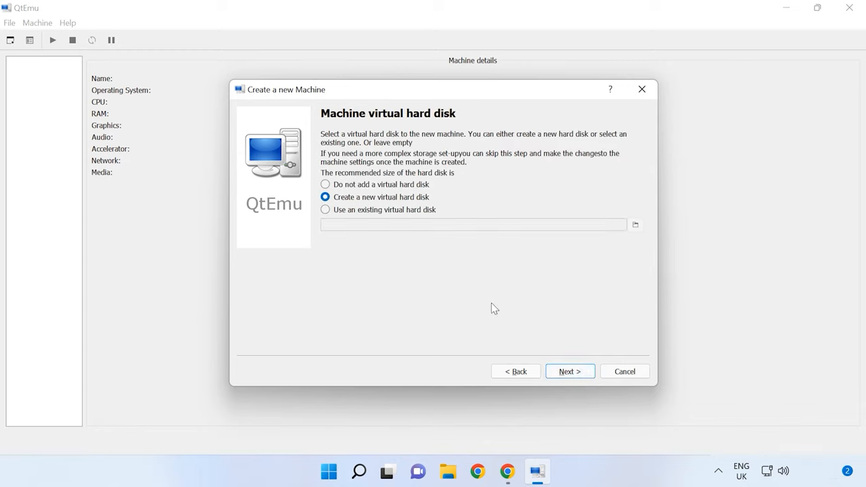
{"action": "left_click", "coordinate": [569, 371]}
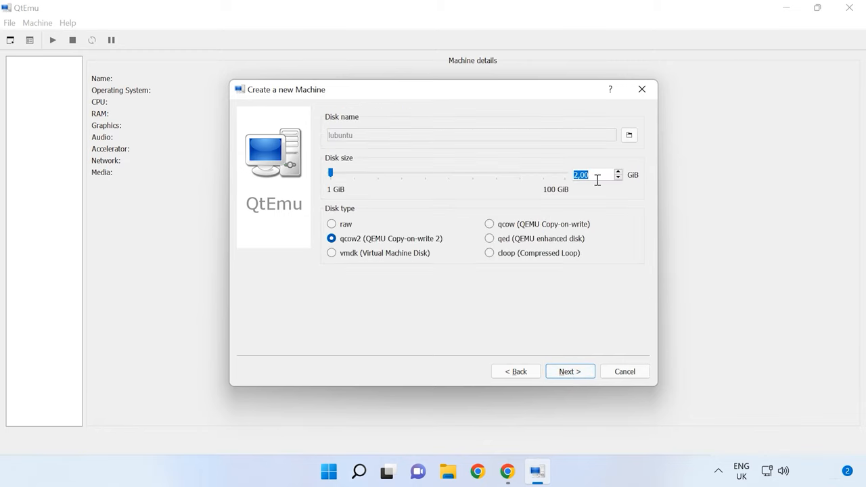
{"action": "left_click_drag", "start_coordinate": [330, 172], "coordinate": [363, 173]}
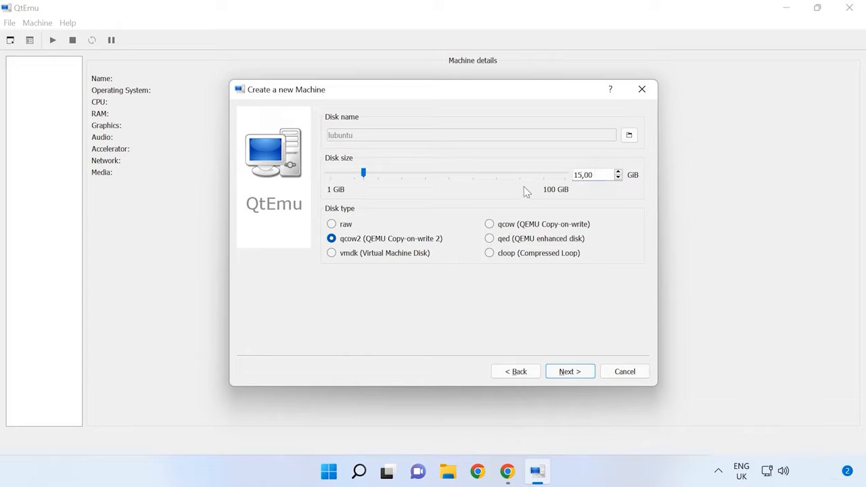
{"action": "mouse_move", "coordinate": [379, 248]}
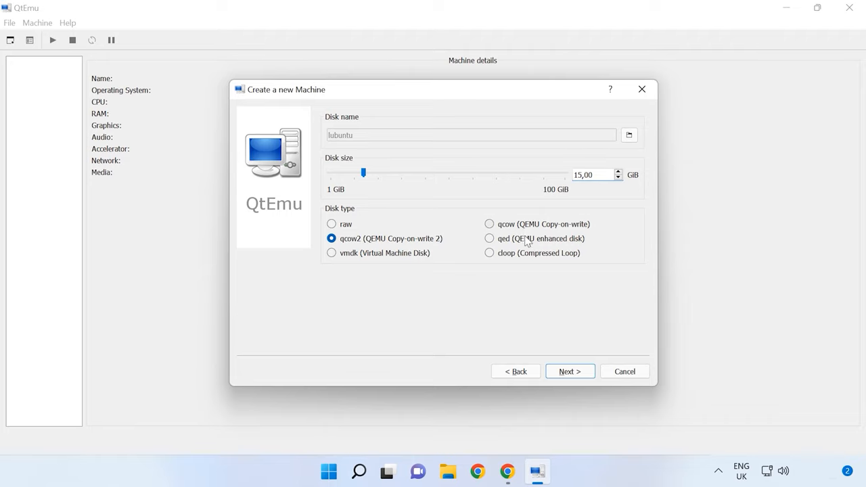
{"action": "mouse_move", "coordinate": [569, 372]}
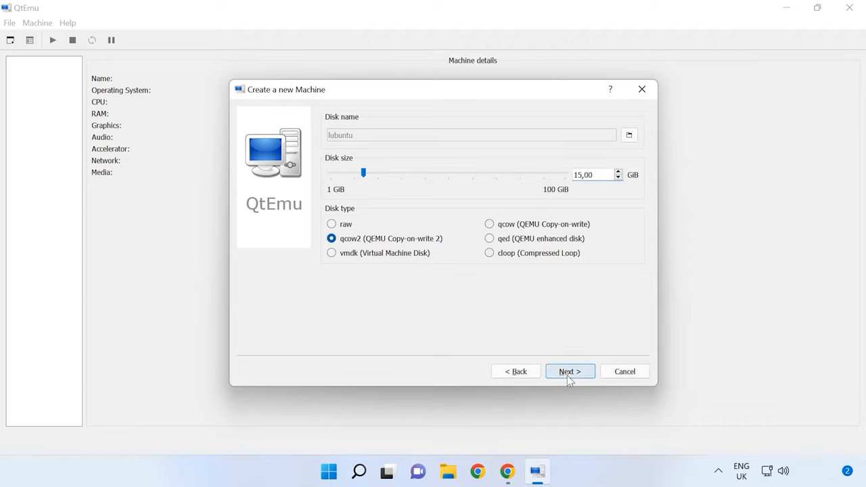
{"action": "left_click", "coordinate": [569, 371]}
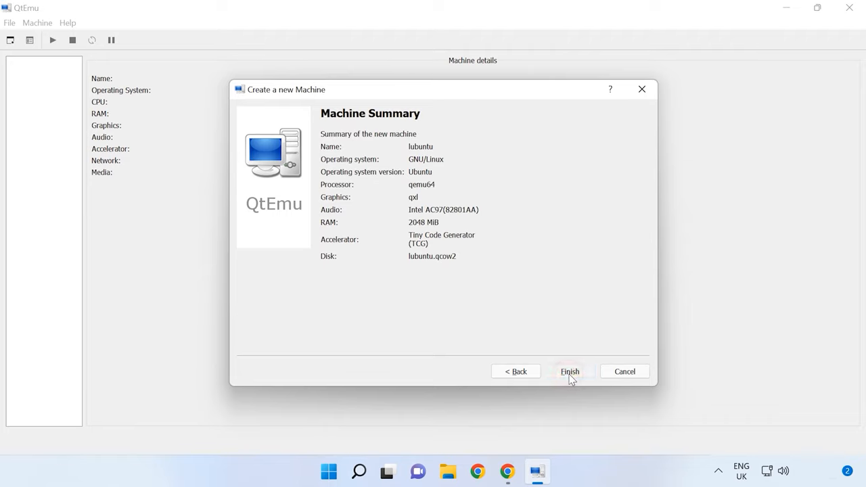
{"action": "left_click", "coordinate": [570, 371]}
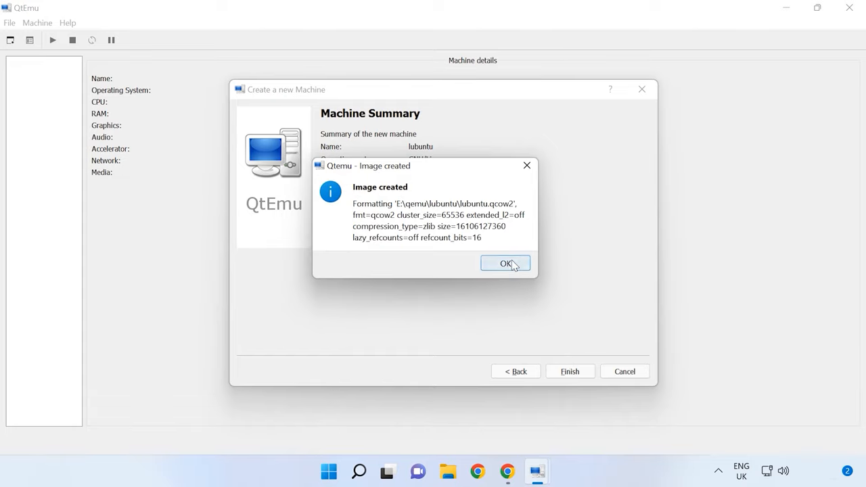
{"action": "left_click", "coordinate": [506, 264]}
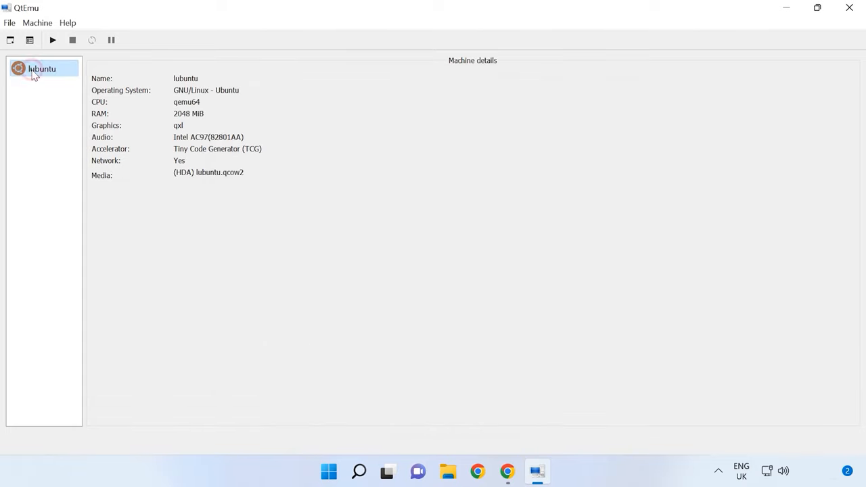
- In lubuntu's preferences, put CDROM first in the boot order
{"action": "right_click", "coordinate": [41, 68]}
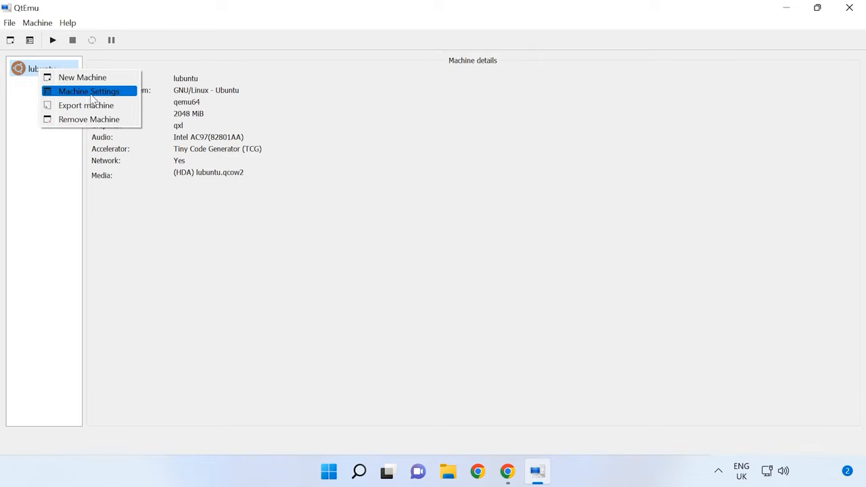
{"action": "left_click", "coordinate": [93, 91]}
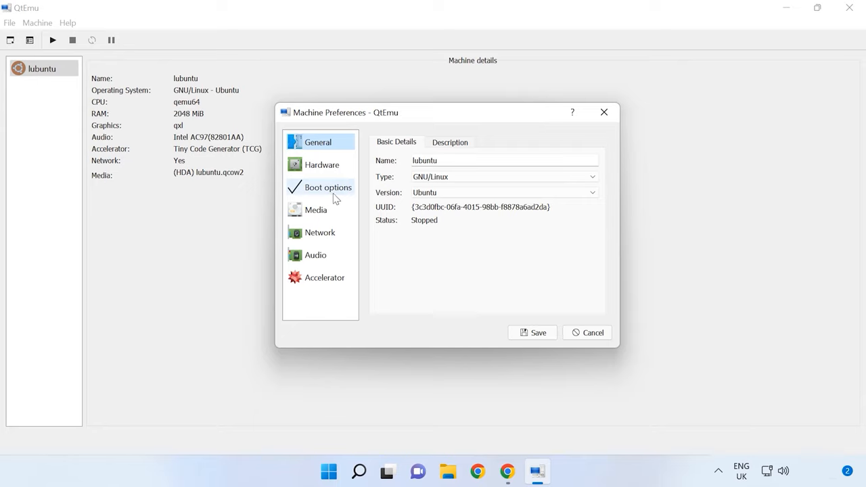
{"action": "left_click", "coordinate": [328, 187]}
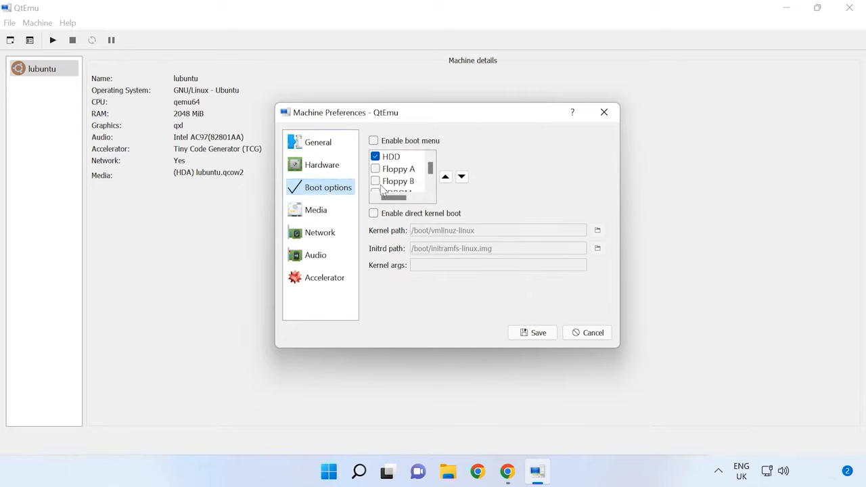
{"action": "scroll", "scroll_direction": "down", "scroll_amount": 3}
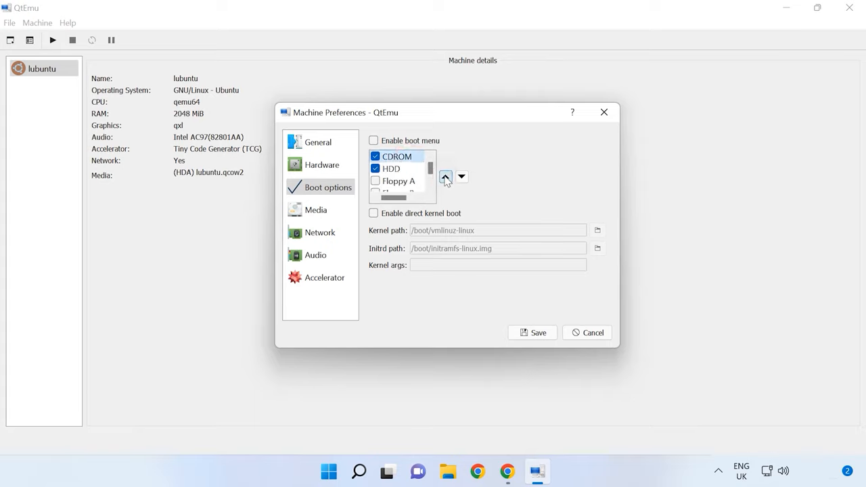
{"action": "left_click", "coordinate": [374, 140]}
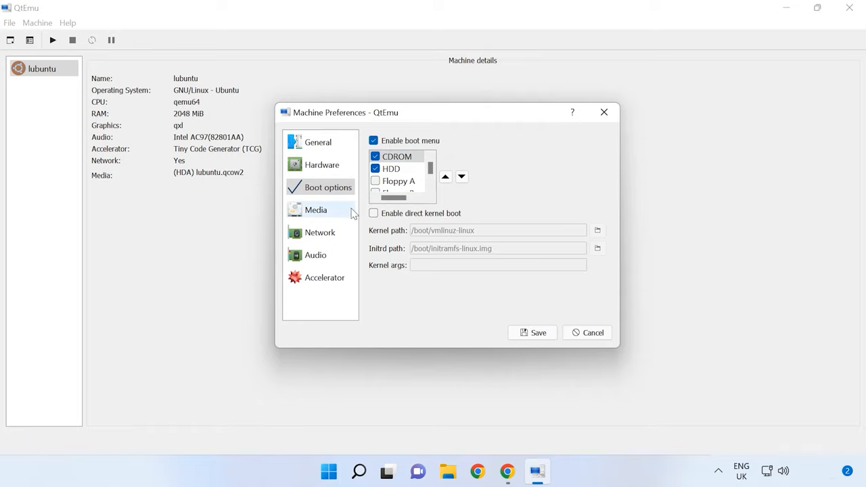
- Attach D:\ubuntu.iso as a CD-ROM in the machine's Media settings
{"action": "left_click", "coordinate": [316, 210]}
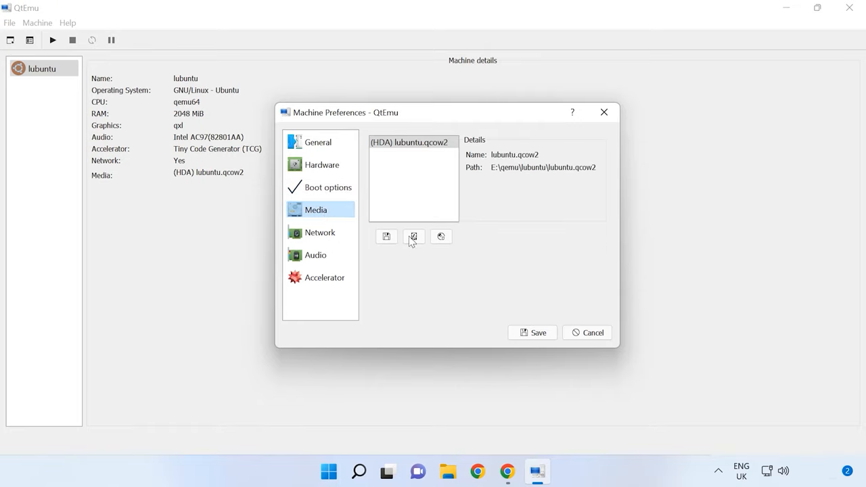
{"action": "left_click", "coordinate": [414, 236]}
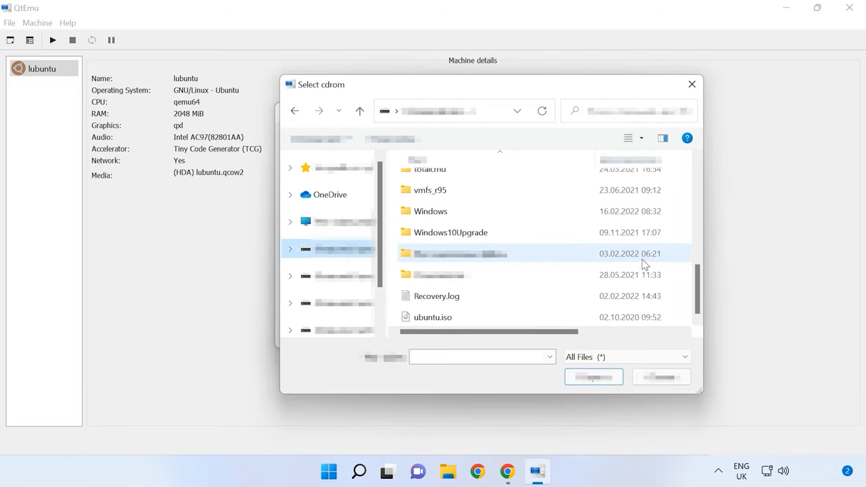
{"action": "left_click", "coordinate": [440, 316]}
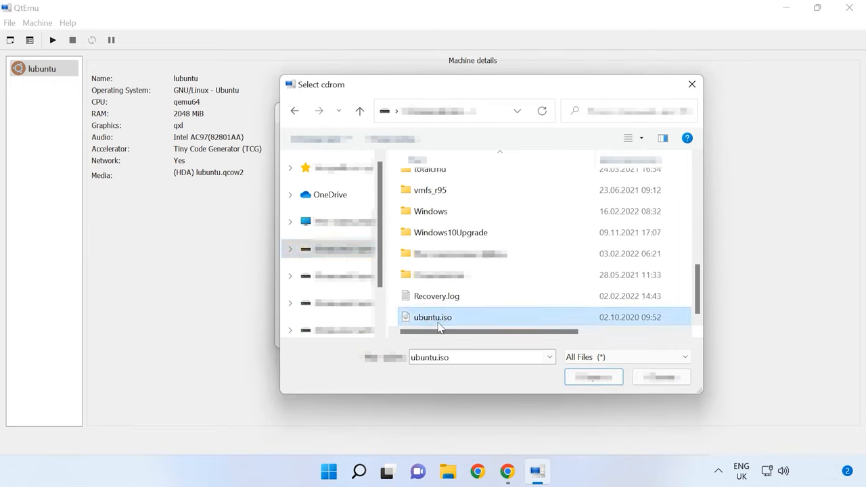
{"action": "left_click", "coordinate": [594, 377]}
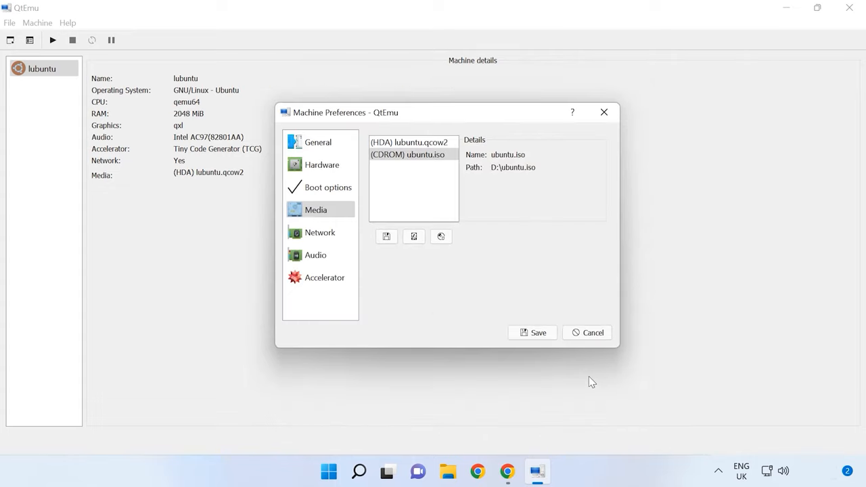
{"action": "mouse_move", "coordinate": [530, 374]}
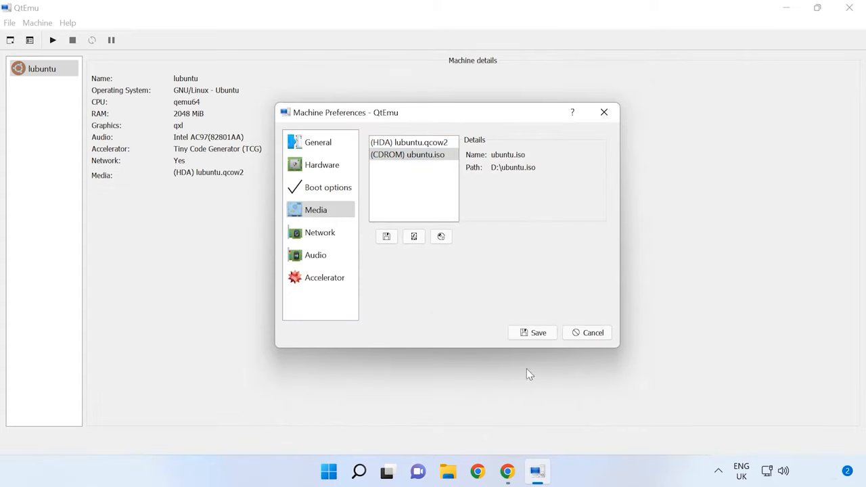
- Save the lubuntu machine with lubuntu.qcow2 and ubuntu.iso as media, then select it
{"action": "left_click", "coordinate": [531, 333]}
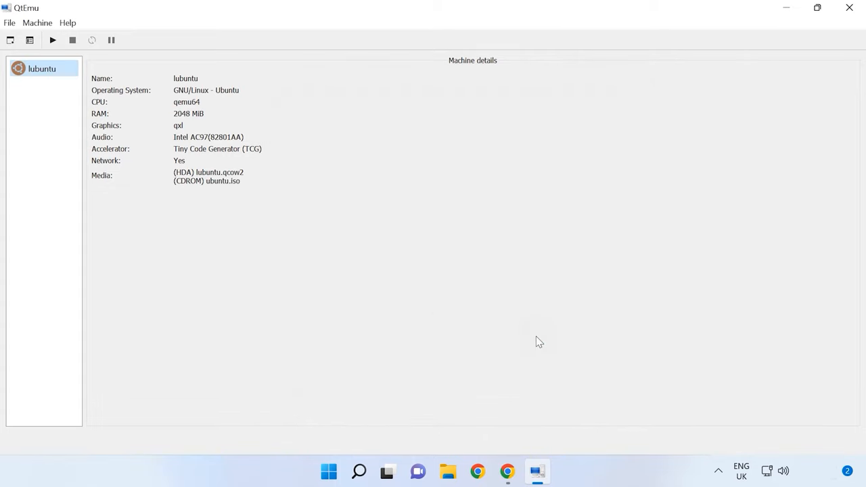
{"action": "left_click", "coordinate": [55, 70]}
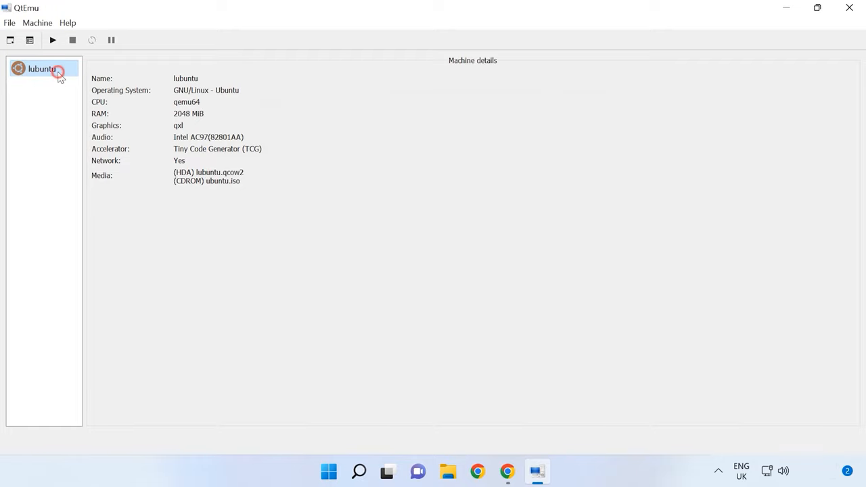
{"action": "left_click", "coordinate": [52, 40]}
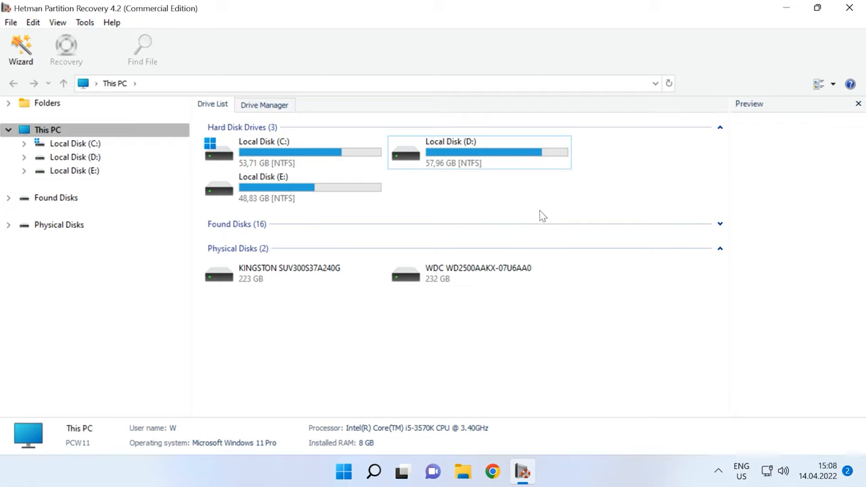
- Fast-scan Local Disk (E:), finding 28,181 folders and 125,627 files
{"action": "left_click", "coordinate": [291, 188]}
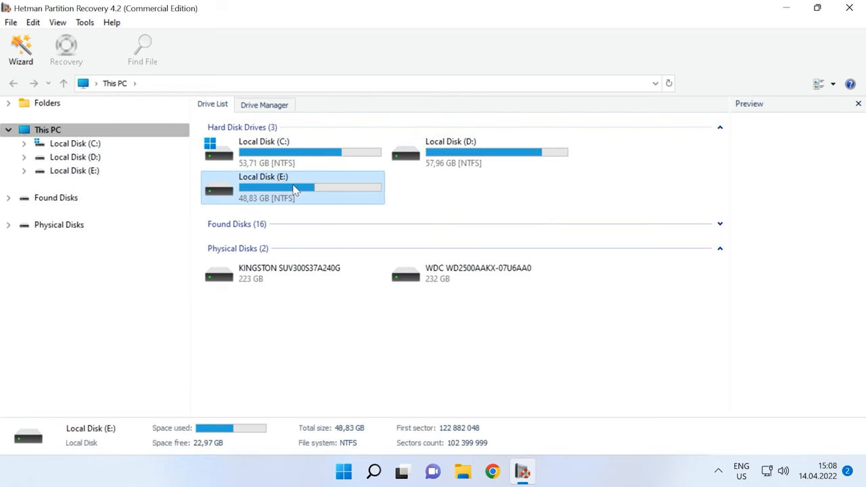
{"action": "right_click", "coordinate": [294, 188]}
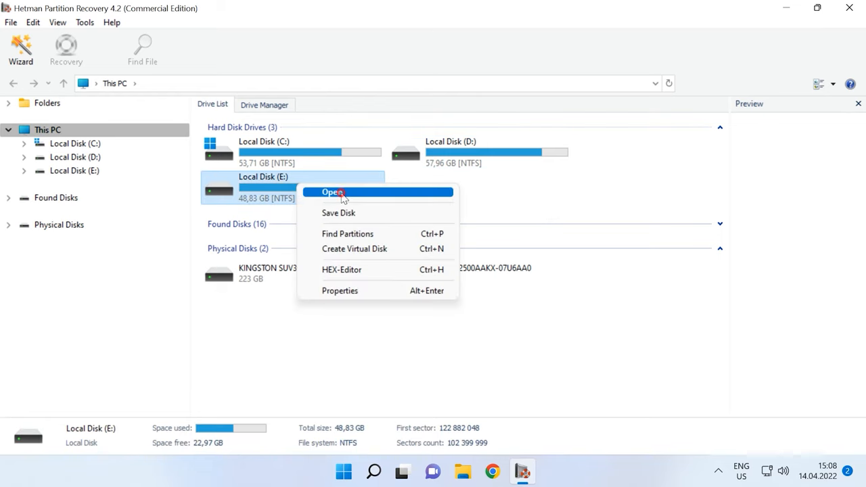
{"action": "left_click", "coordinate": [333, 192]}
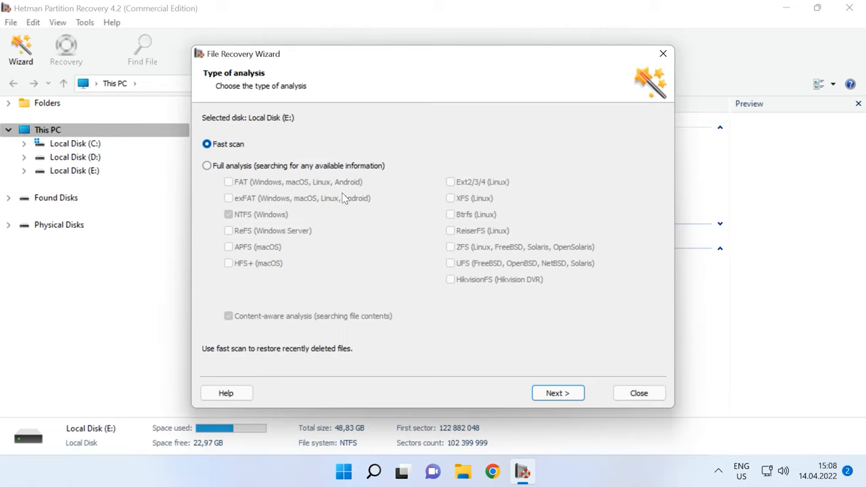
{"action": "mouse_move", "coordinate": [232, 164]}
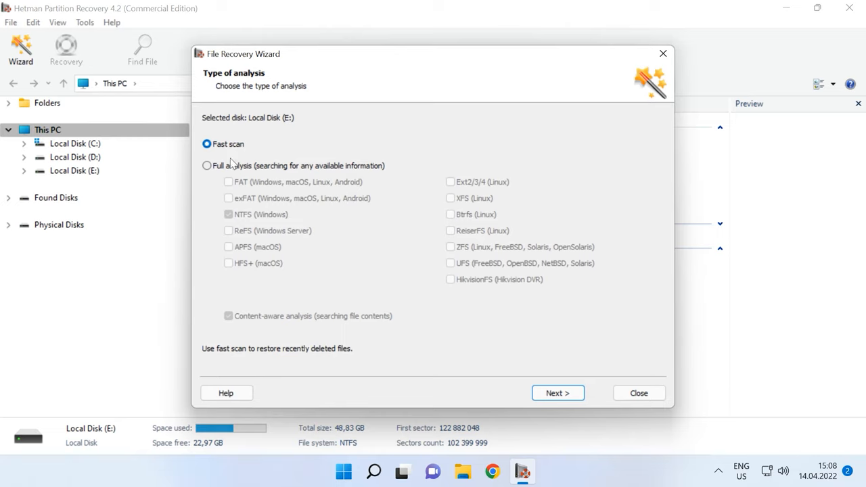
{"action": "left_click", "coordinate": [207, 165]}
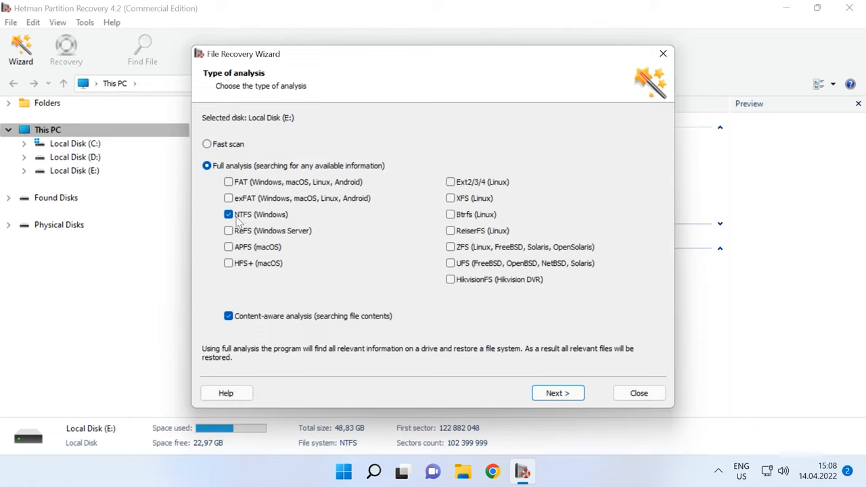
{"action": "mouse_move", "coordinate": [282, 345]}
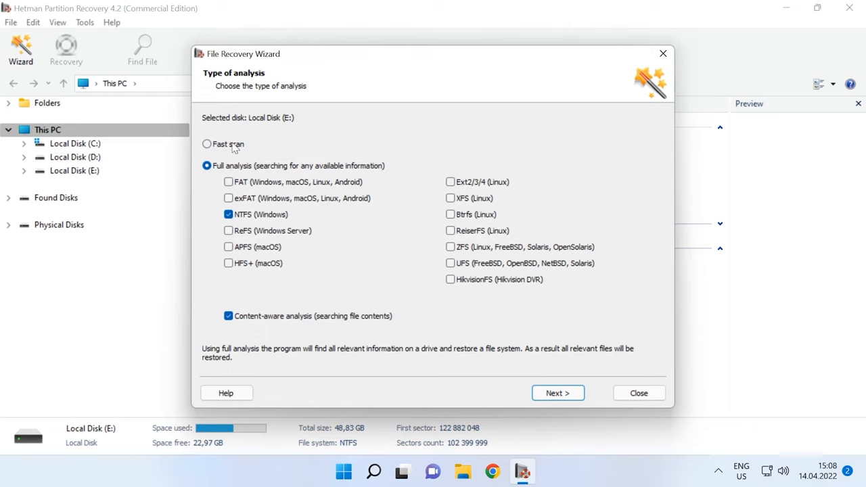
{"action": "left_click", "coordinate": [207, 144]}
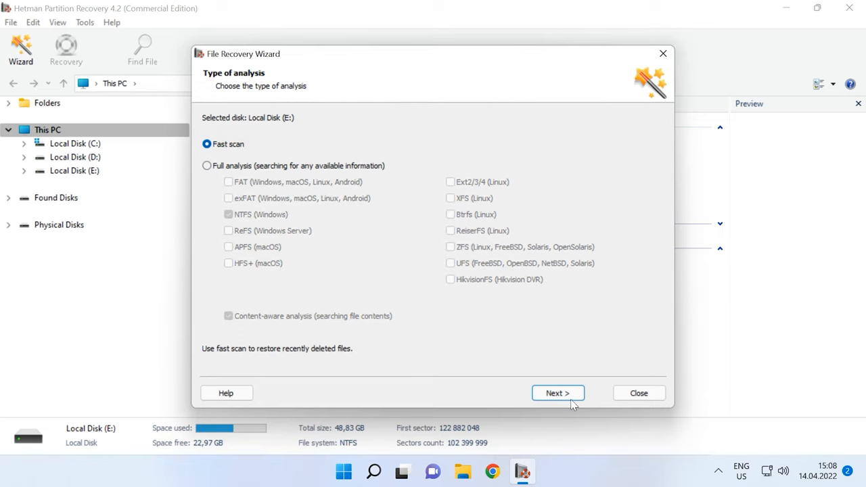
{"action": "left_click", "coordinate": [558, 393]}
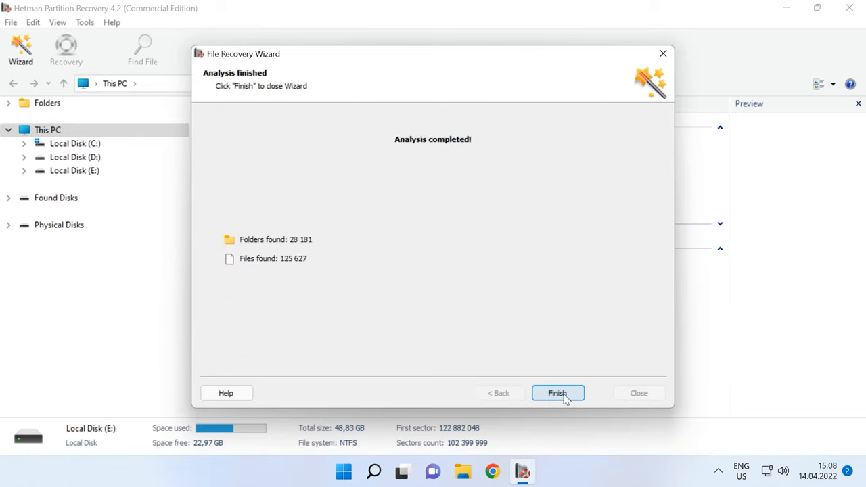
{"action": "left_click", "coordinate": [558, 392]}
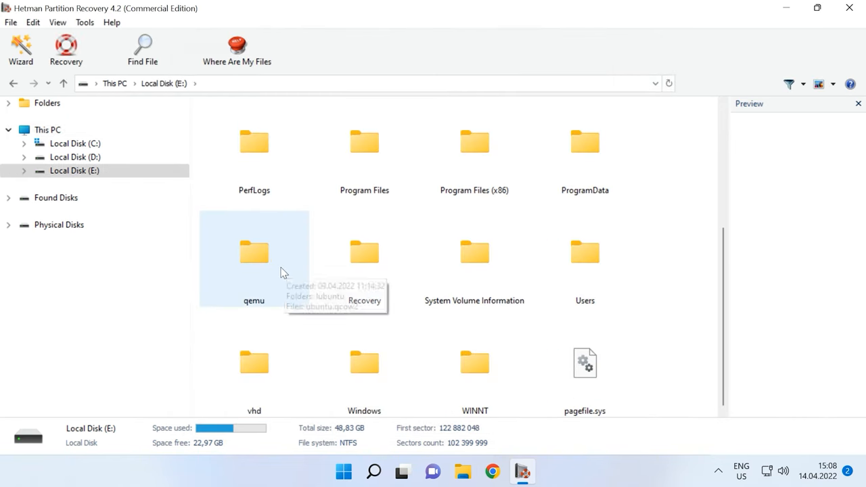
- Recover ubuntu.qcow2 from E:'s qemu folder to C:\qemu and check the restored folder
{"action": "double_click", "coordinate": [253, 254]}
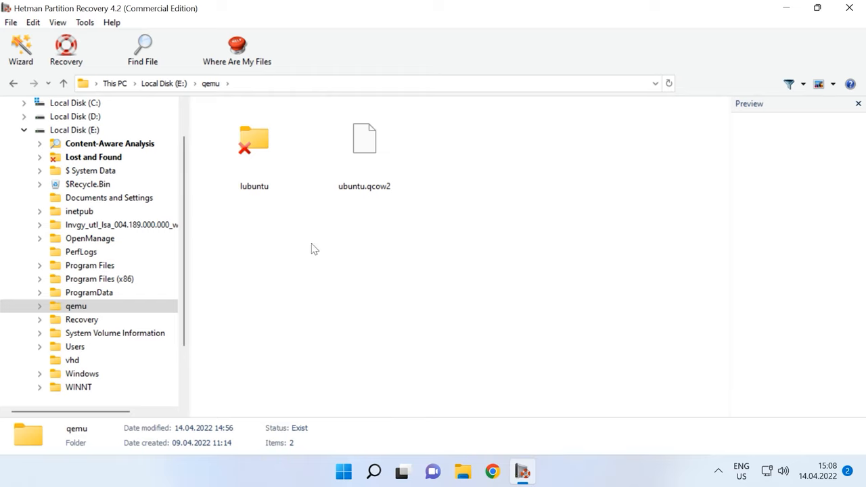
{"action": "left_click", "coordinate": [364, 139]}
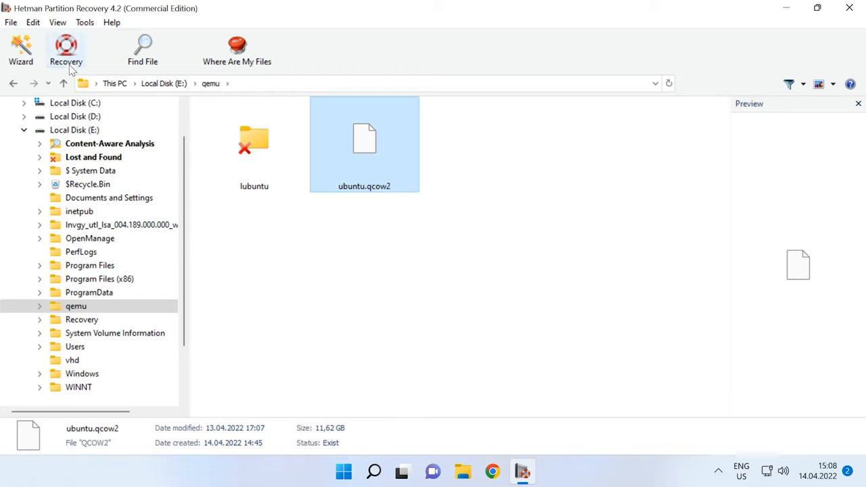
{"action": "left_click", "coordinate": [66, 48]}
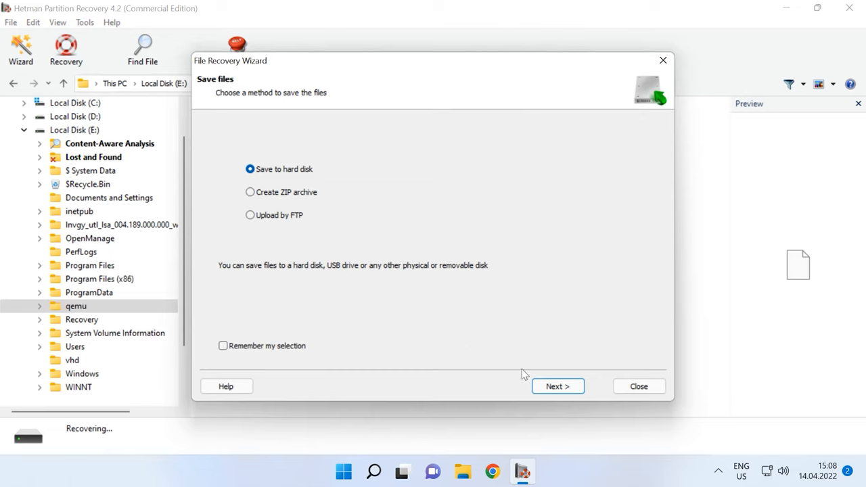
{"action": "left_click", "coordinate": [558, 385]}
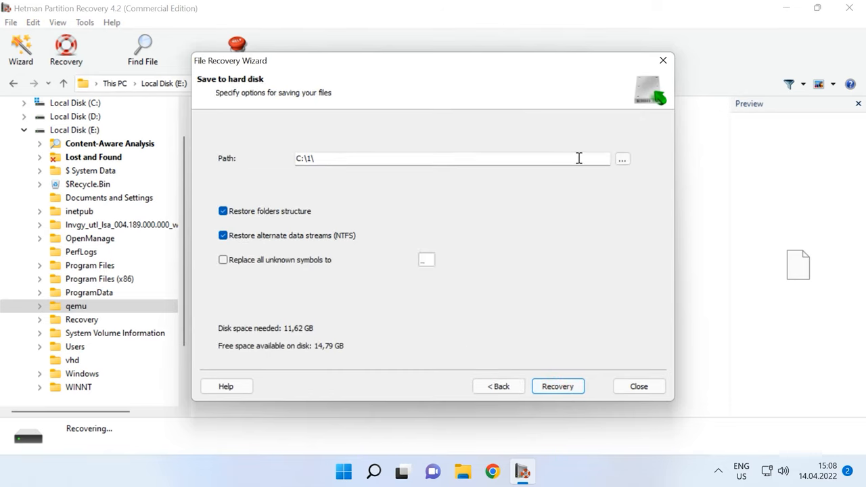
{"action": "left_click", "coordinate": [622, 159]}
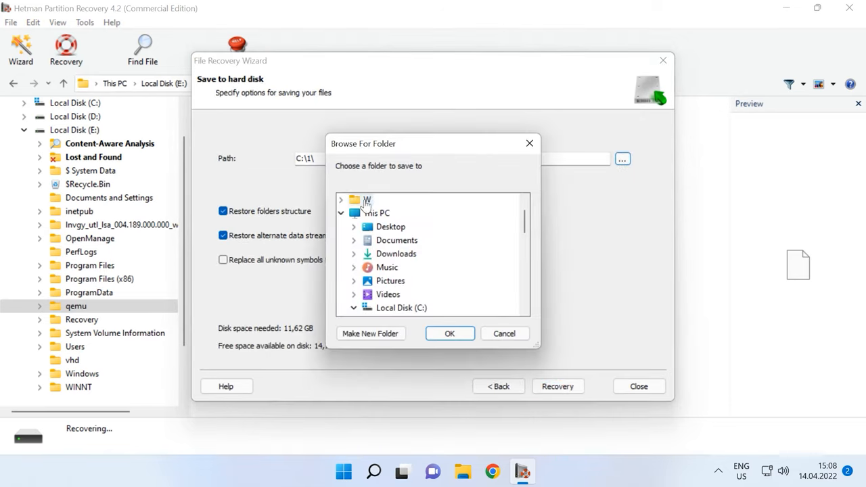
{"action": "left_click", "coordinate": [375, 212]}
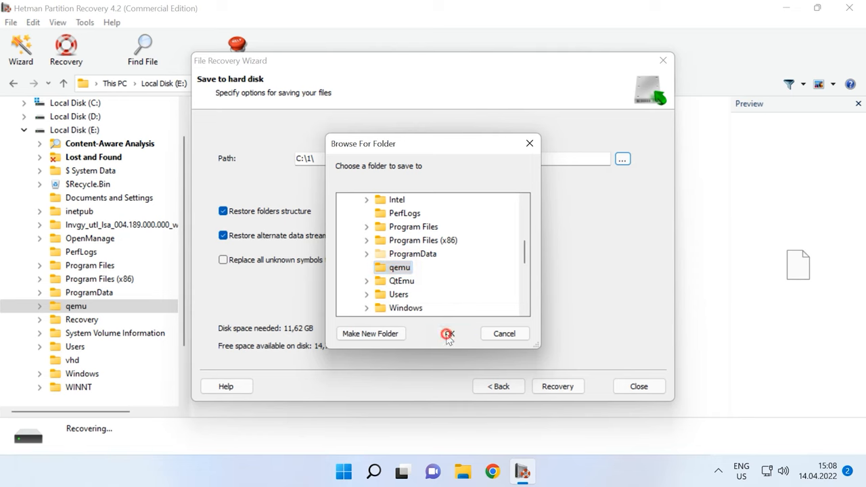
{"action": "left_click", "coordinate": [448, 333]}
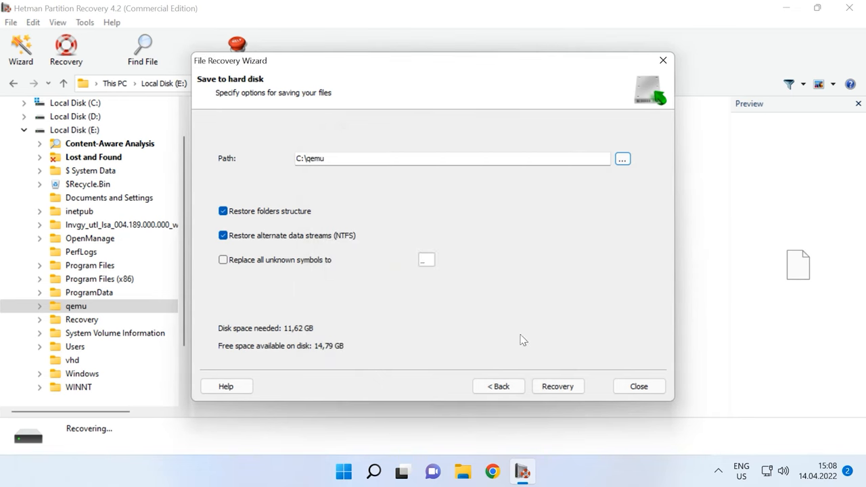
{"action": "left_click", "coordinate": [558, 386]}
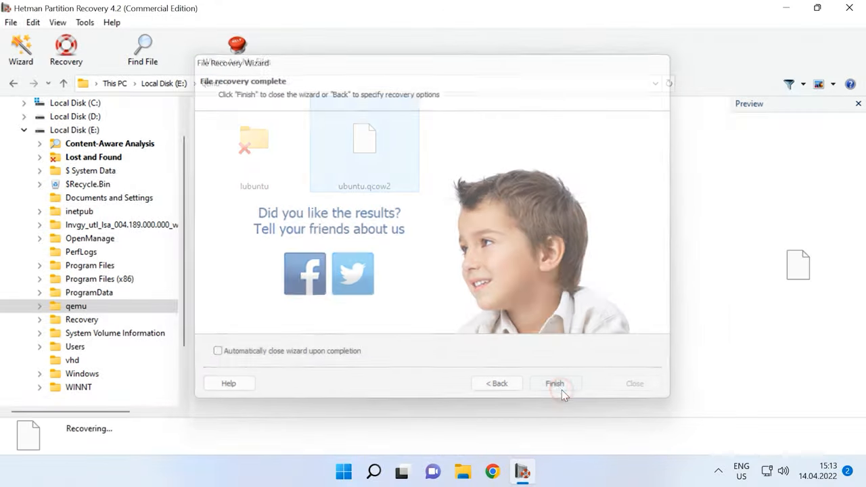
{"action": "left_click", "coordinate": [554, 383]}
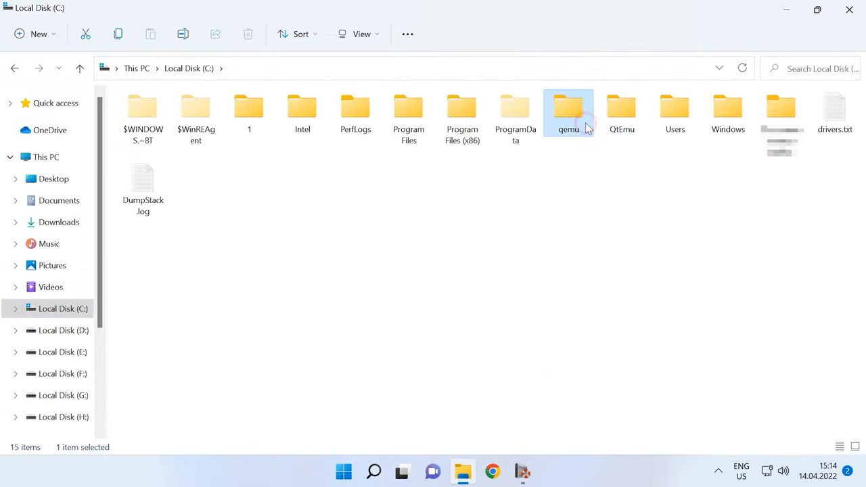
{"action": "double_click", "coordinate": [568, 108]}
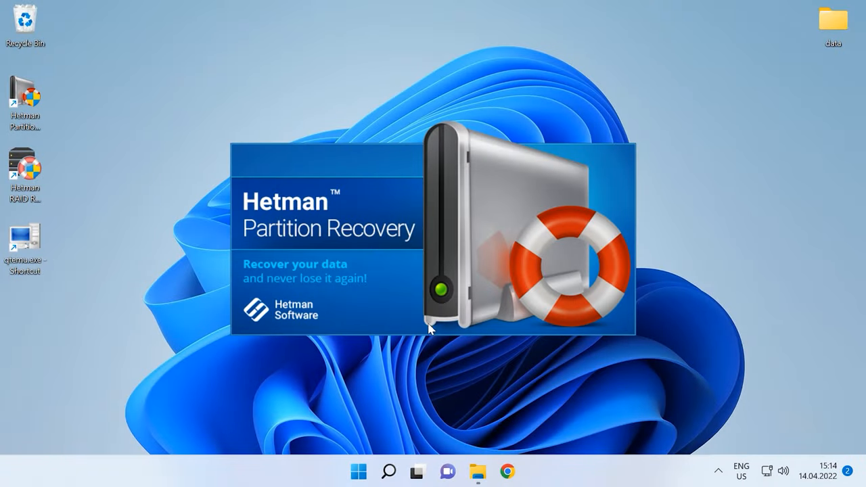
{"action": "mouse_move", "coordinate": [433, 331]}
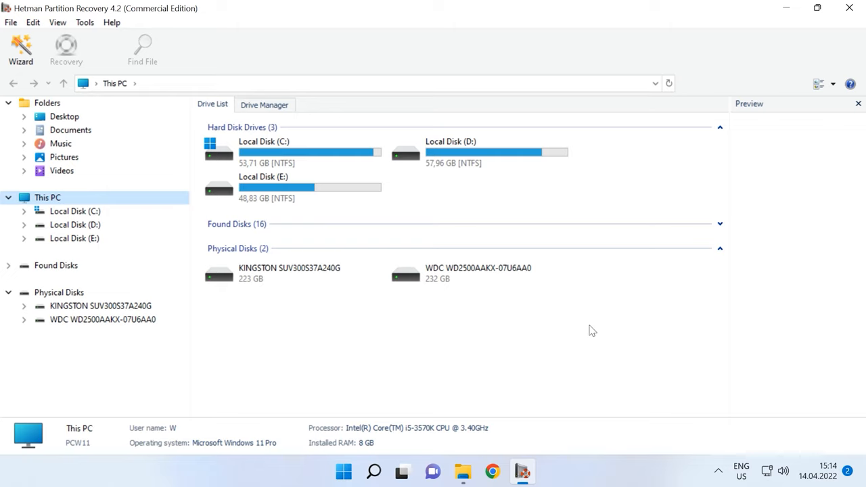
{"action": "mouse_move", "coordinate": [518, 297]}
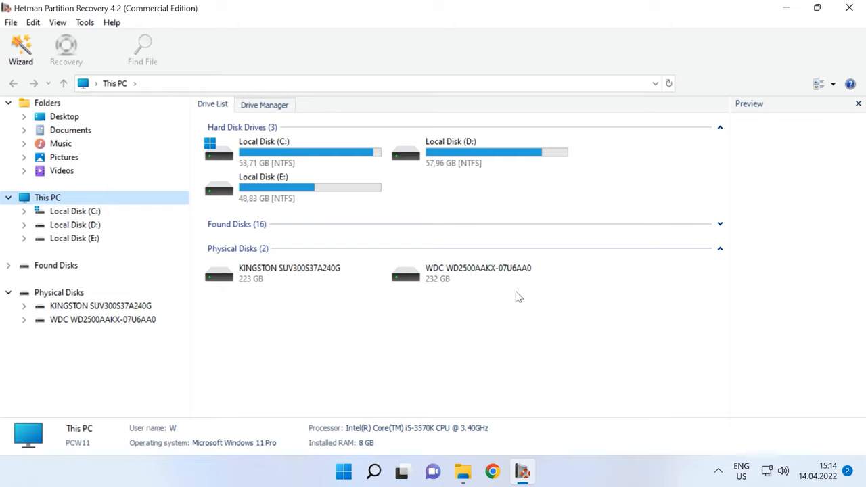
- Mount the QEMU image ubuntu.qcow2 from C:\qemu, exposing Local Disk 6 and 7 (Ext4)
{"action": "left_click", "coordinate": [85, 23]}
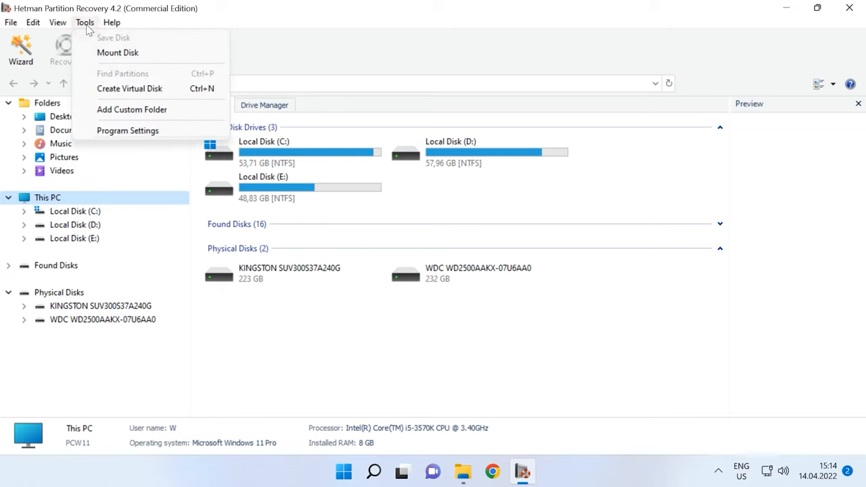
{"action": "left_click", "coordinate": [118, 52]}
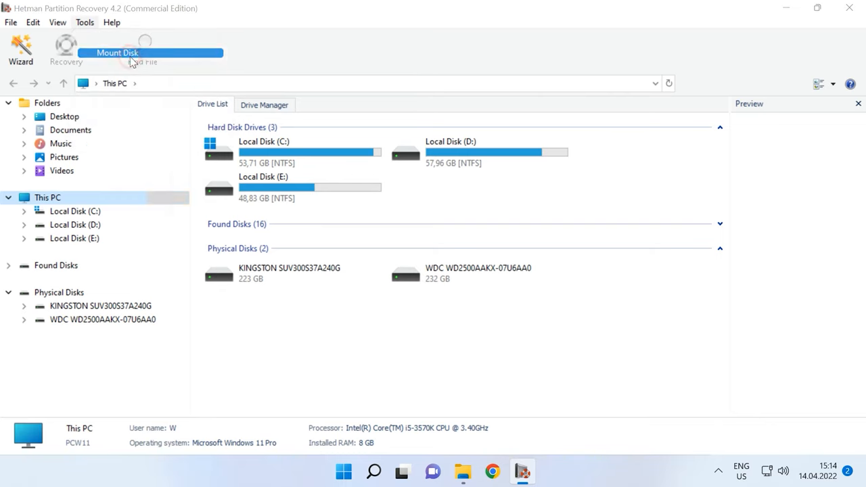
{"action": "left_click", "coordinate": [142, 52]}
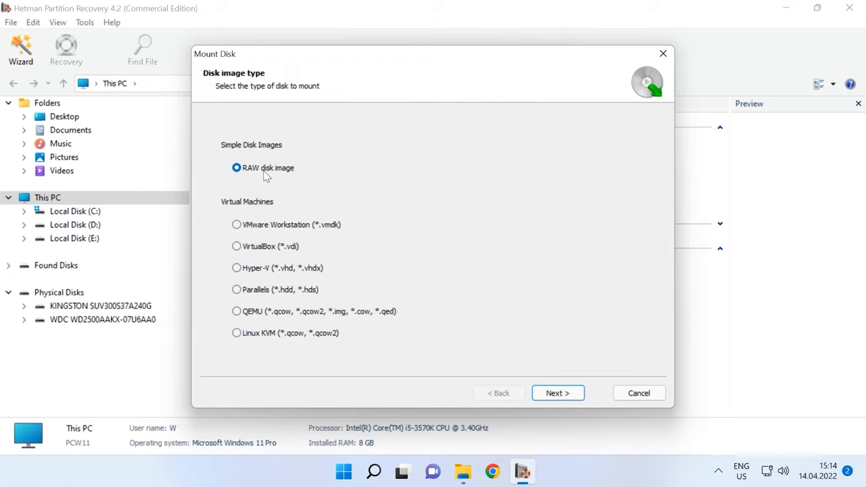
{"action": "mouse_move", "coordinate": [252, 215]}
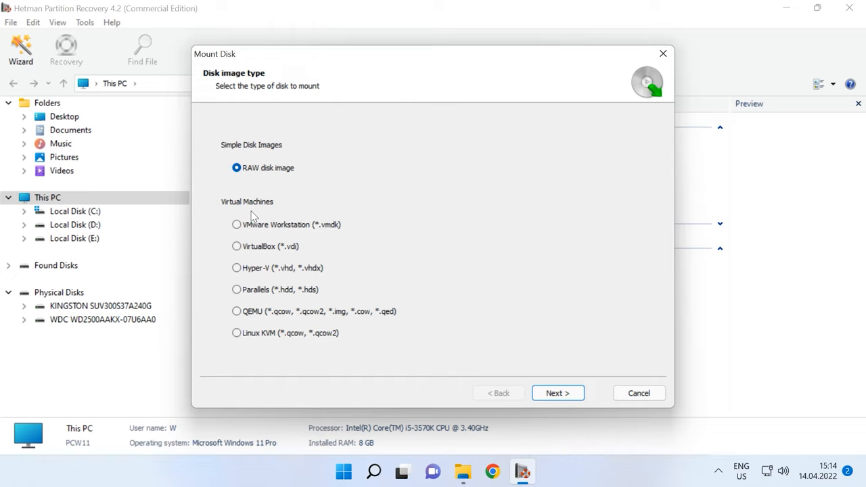
{"action": "mouse_move", "coordinate": [236, 314]}
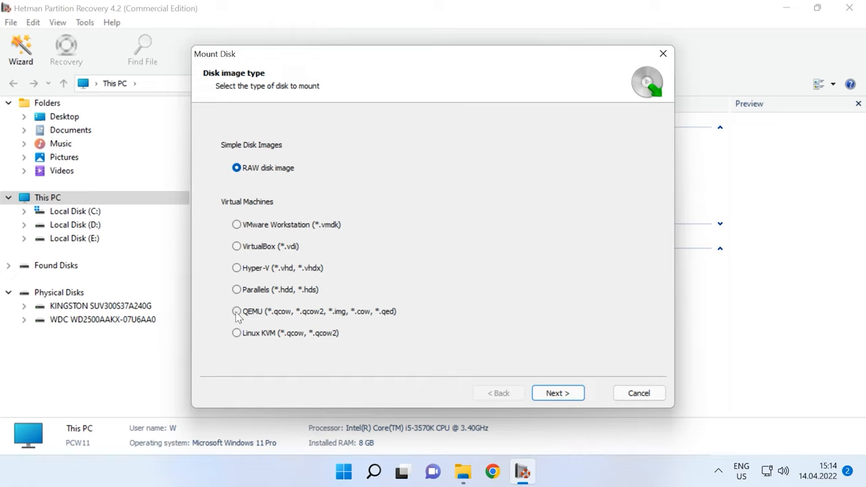
{"action": "left_click", "coordinate": [236, 312]}
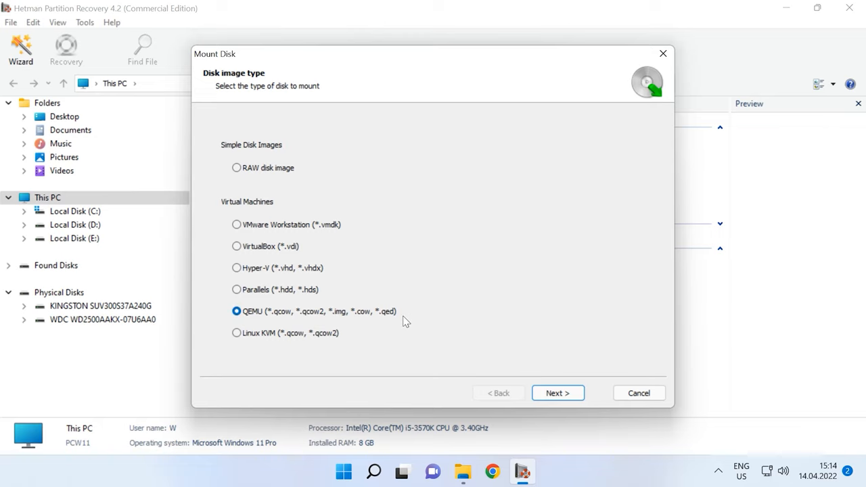
{"action": "left_click", "coordinate": [558, 393]}
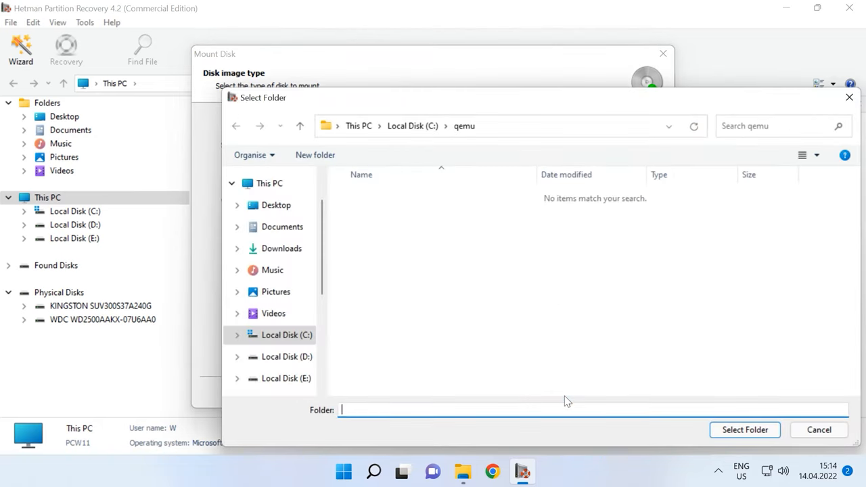
{"action": "mouse_move", "coordinate": [590, 348]}
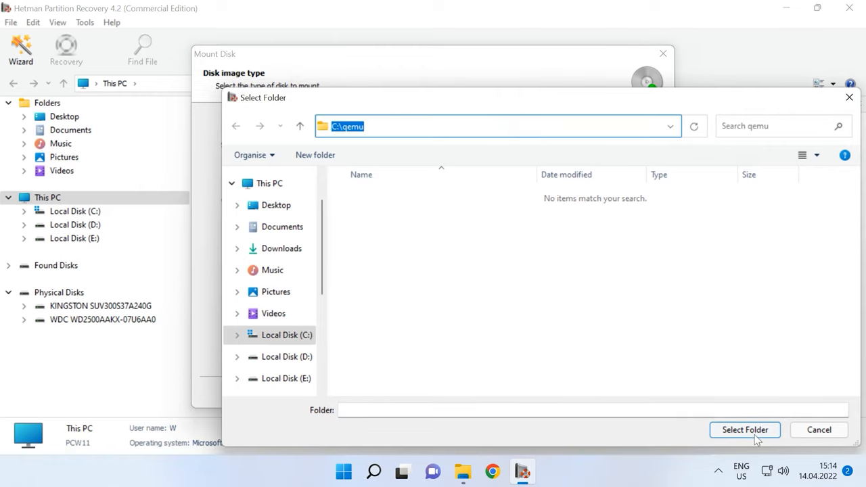
{"action": "left_click", "coordinate": [745, 430]}
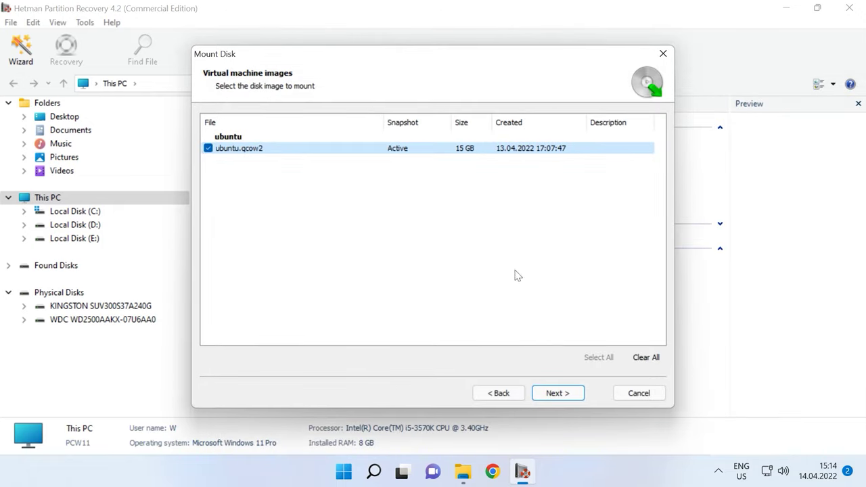
{"action": "left_click", "coordinate": [208, 148]}
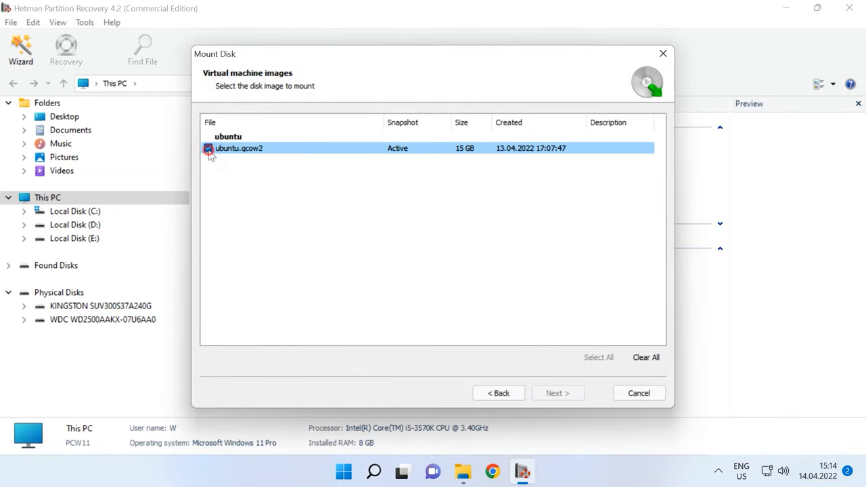
{"action": "left_click", "coordinate": [209, 148]}
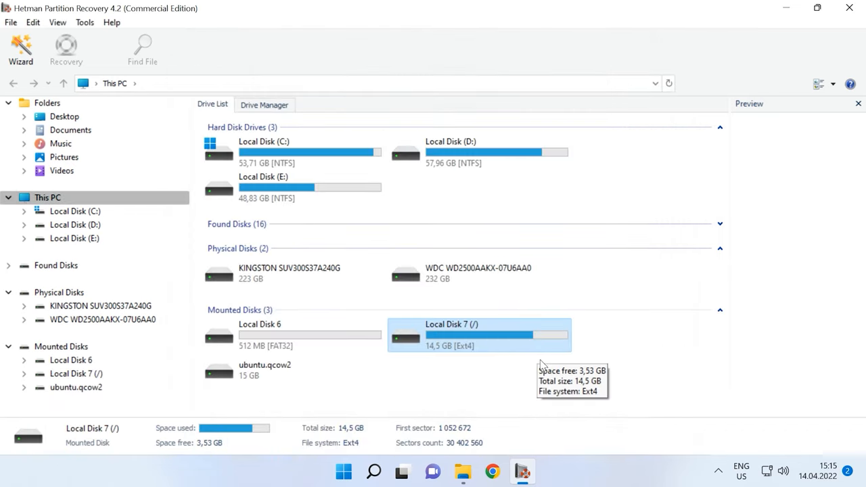
{"action": "mouse_move", "coordinate": [443, 341]}
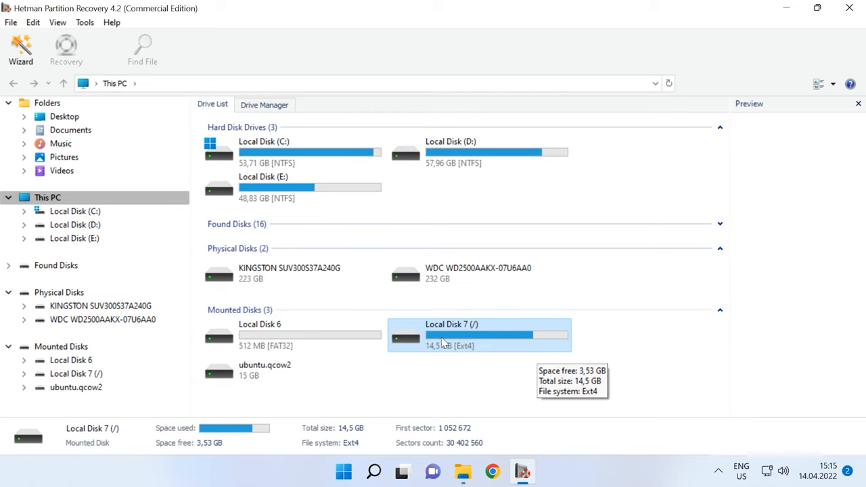
{"action": "mouse_move", "coordinate": [487, 346]}
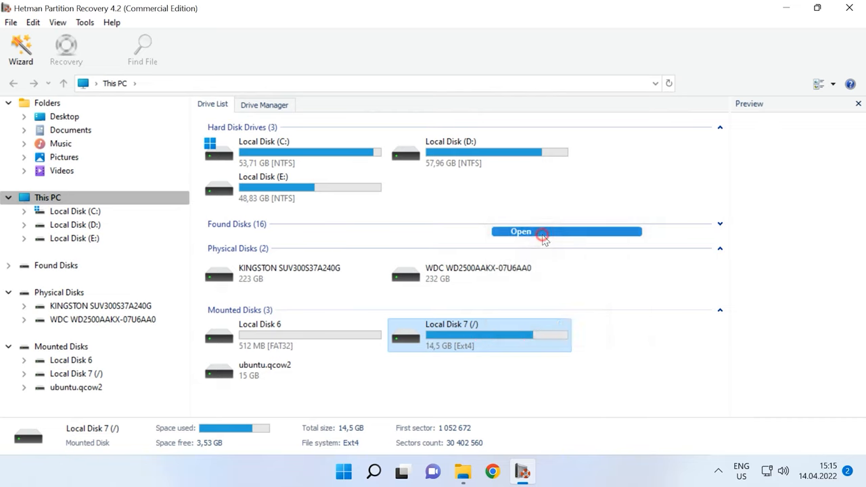
- Fast-scan Local Disk 7 (/) to reveal Linux folders like boot, etc and home
{"action": "left_click", "coordinate": [540, 233]}
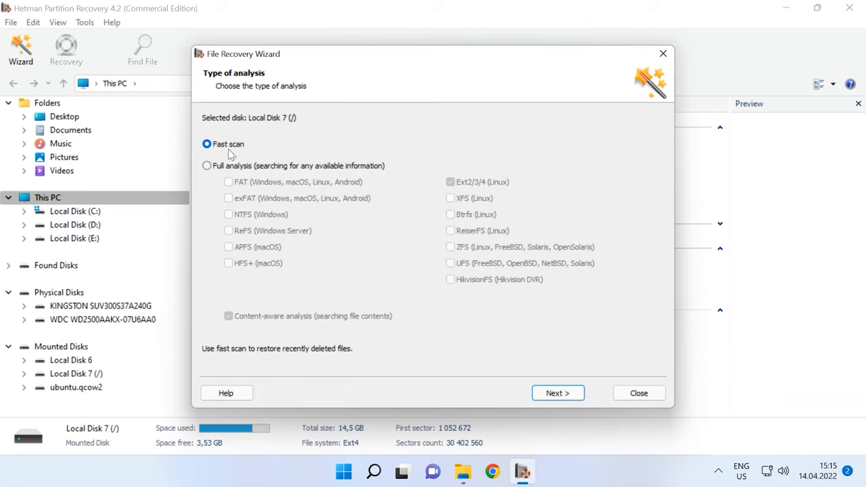
{"action": "left_click", "coordinate": [207, 166]}
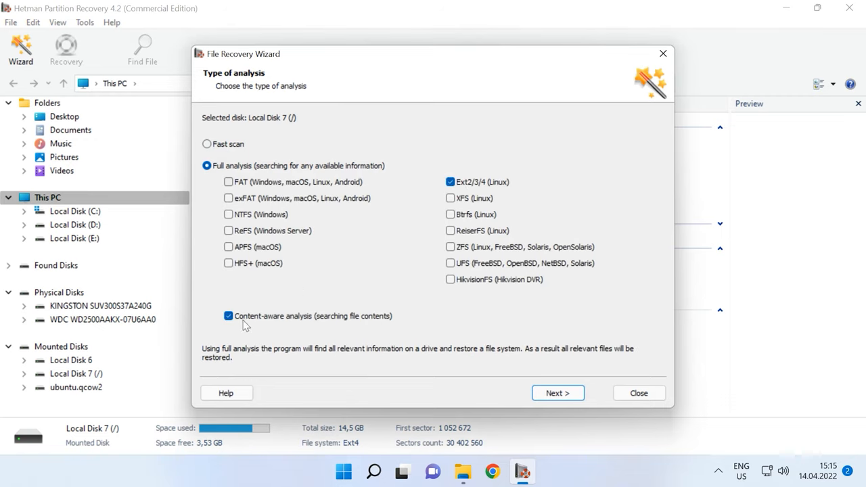
{"action": "left_click", "coordinate": [207, 144]}
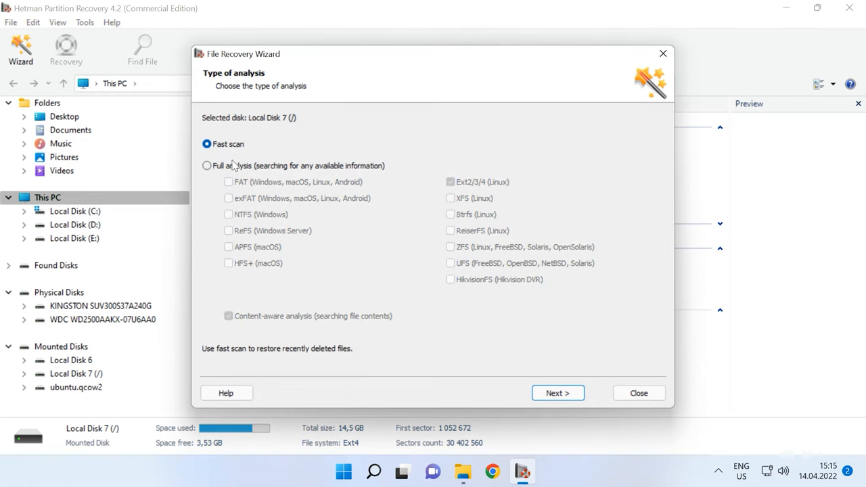
{"action": "left_click", "coordinate": [559, 393]}
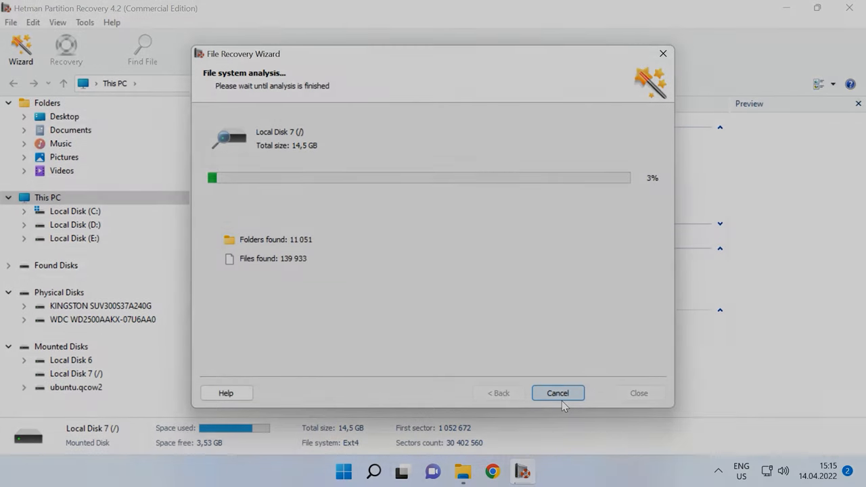
{"action": "left_click", "coordinate": [558, 393]}
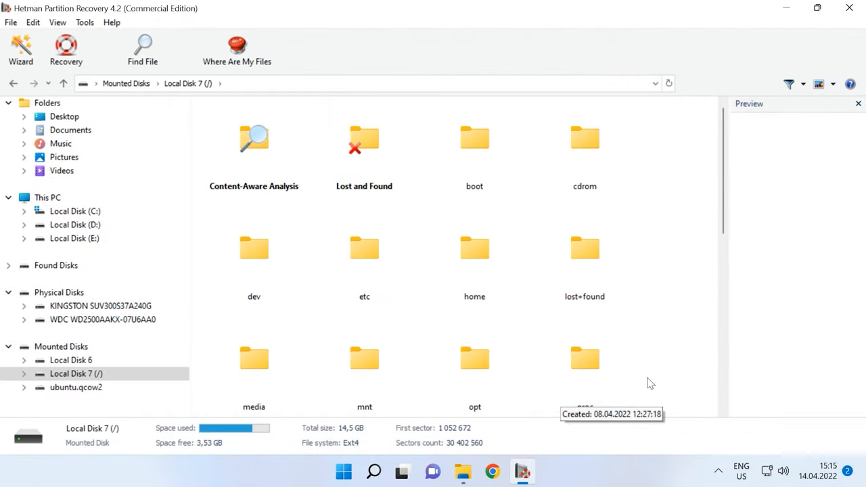
- Navigate to home/lin/Documents/data on Local Disk 7 and preview the car photo 025.jpg
{"action": "double_click", "coordinate": [475, 250]}
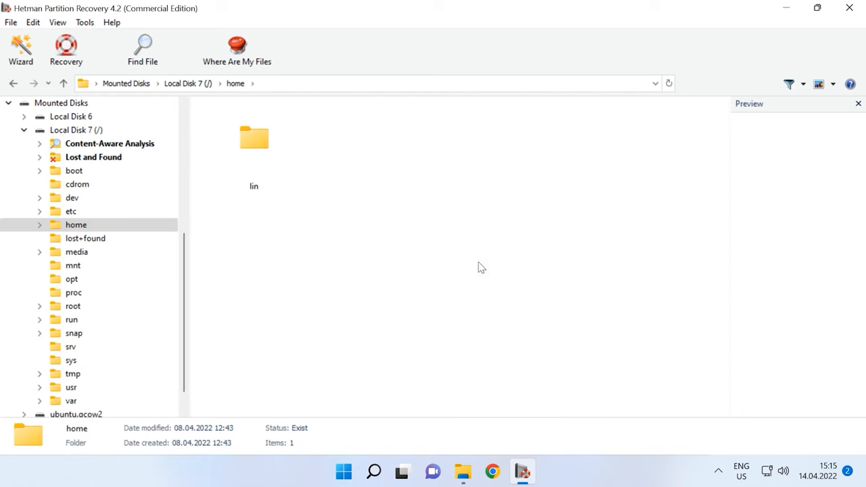
{"action": "double_click", "coordinate": [254, 139]}
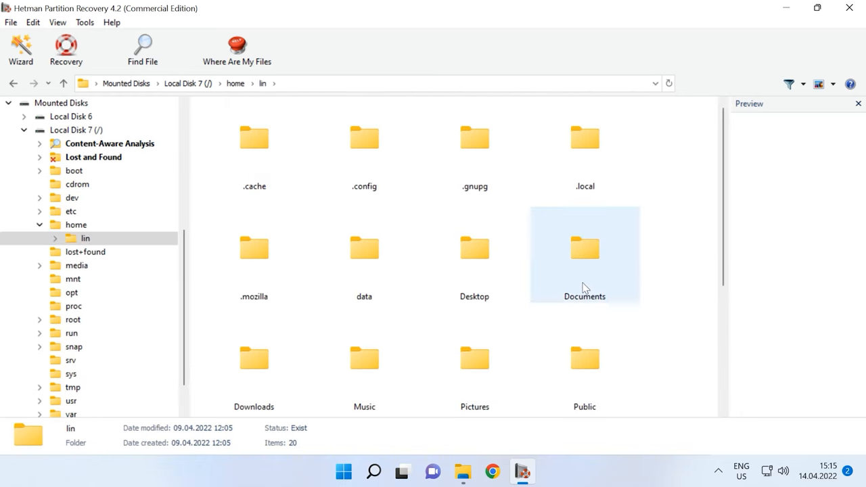
{"action": "double_click", "coordinate": [585, 248]}
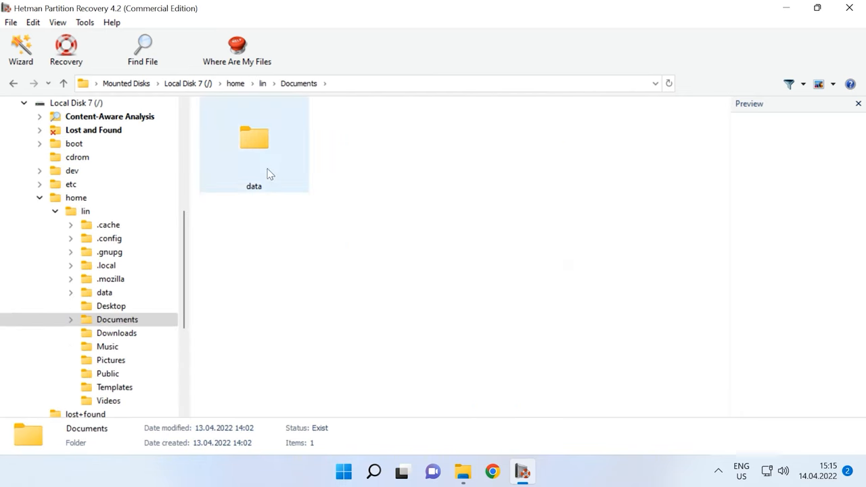
{"action": "double_click", "coordinate": [253, 138]}
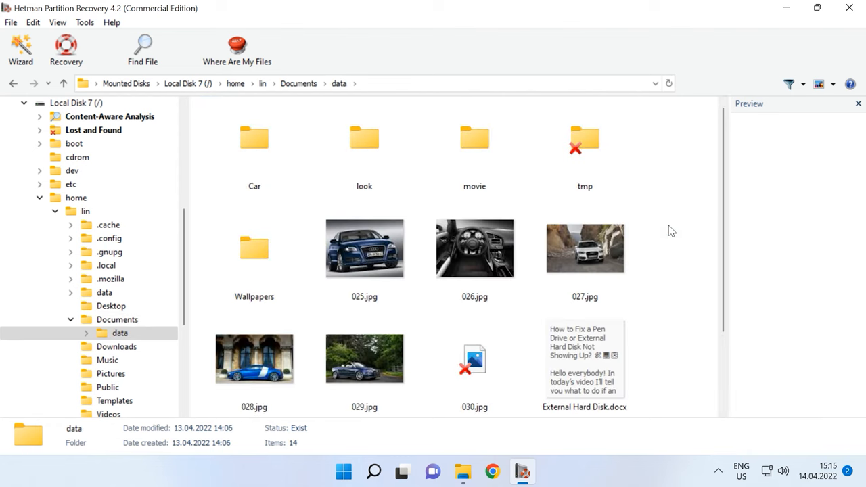
{"action": "mouse_move", "coordinate": [673, 243]}
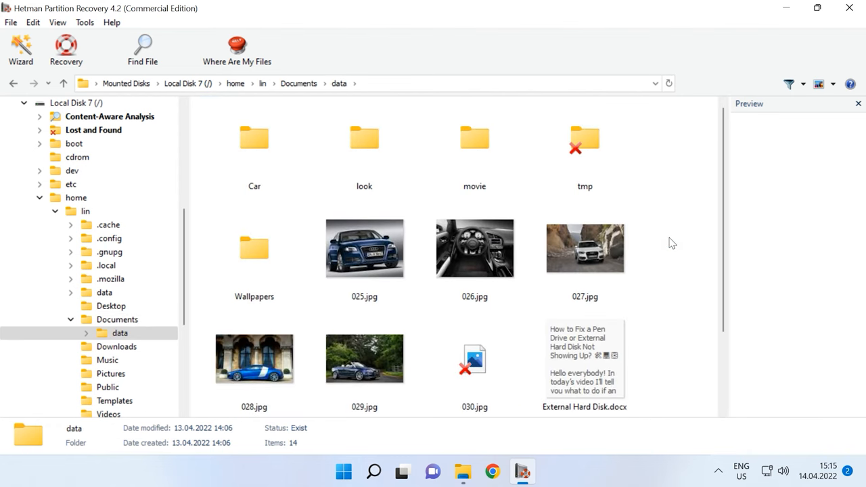
{"action": "left_click", "coordinate": [363, 248]}
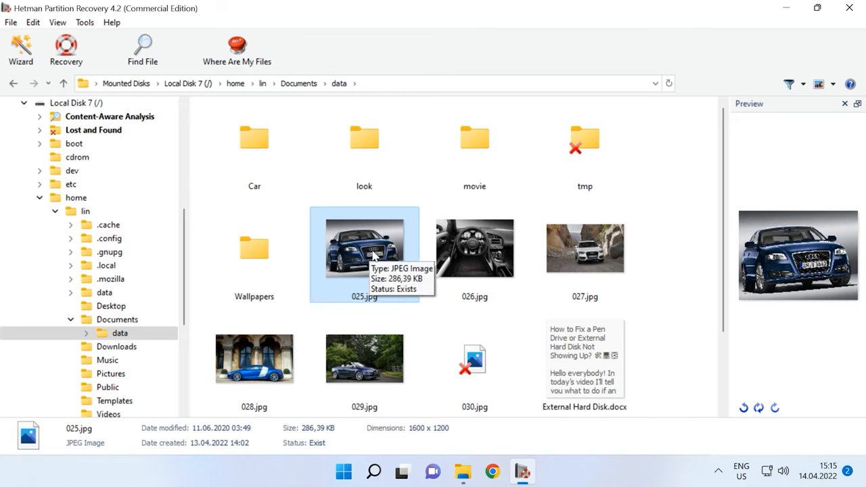
{"action": "mouse_move", "coordinate": [817, 275]}
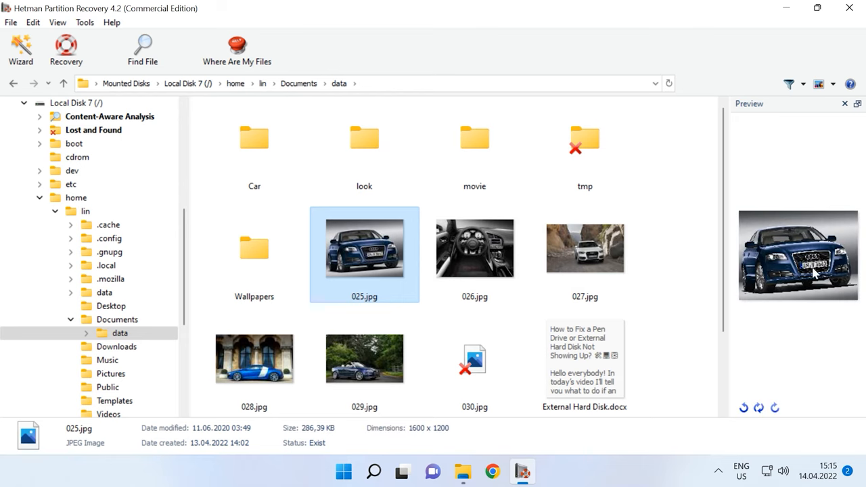
{"action": "left_click", "coordinate": [142, 44]}
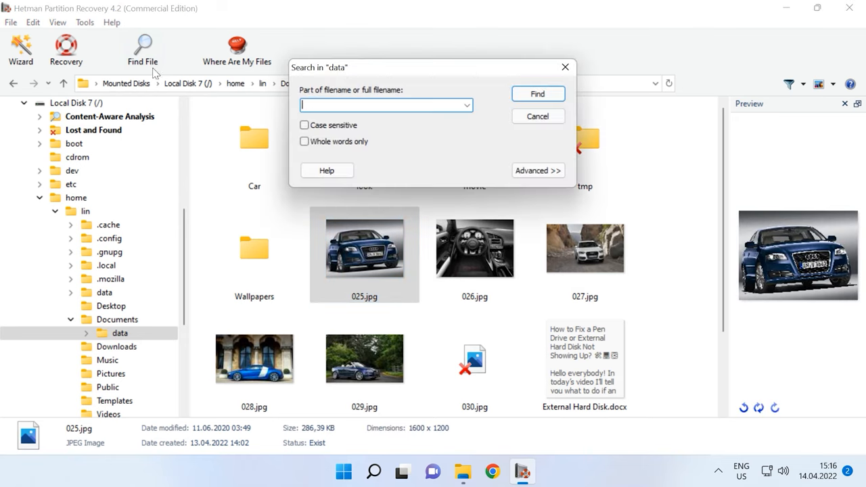
{"action": "mouse_move", "coordinate": [614, 92]}
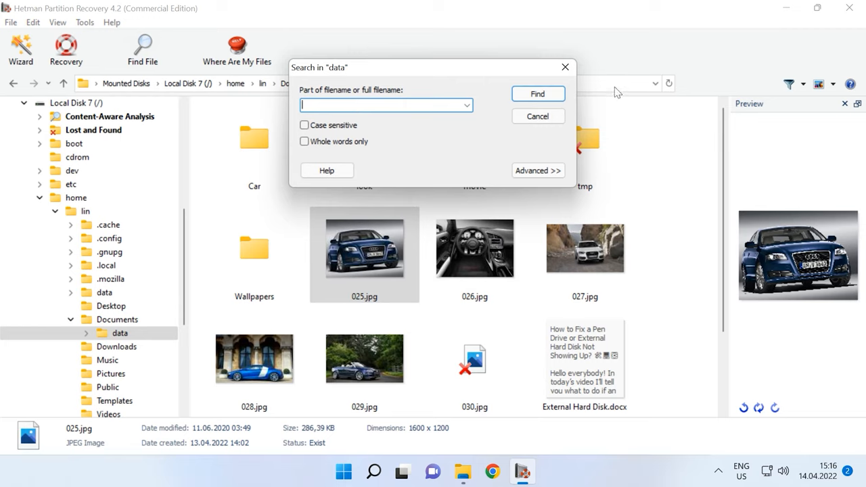
{"action": "left_click", "coordinate": [538, 116]}
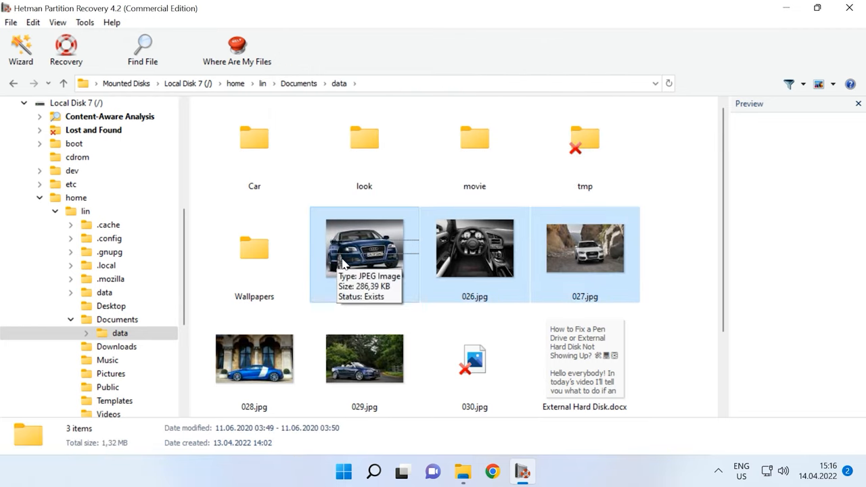
- Recover 025.jpg, 026.jpg and 027.jpg to the hard disk folder C:\2
{"action": "left_click", "coordinate": [66, 50]}
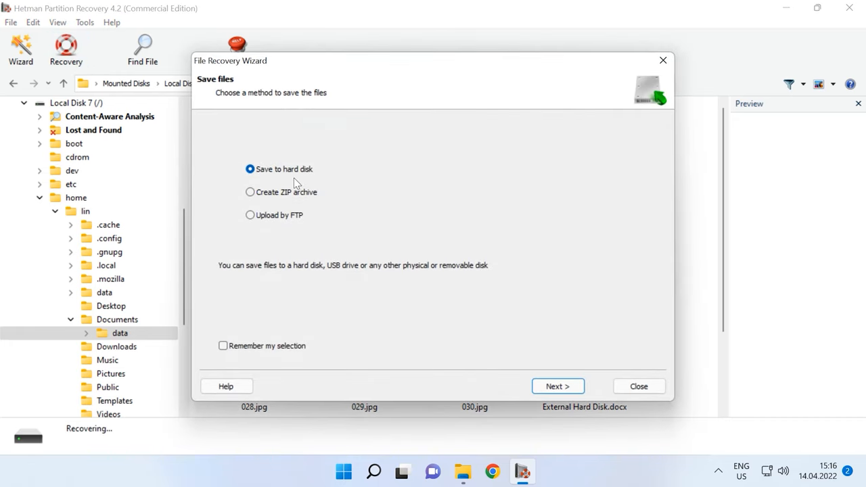
{"action": "left_click", "coordinate": [558, 386]}
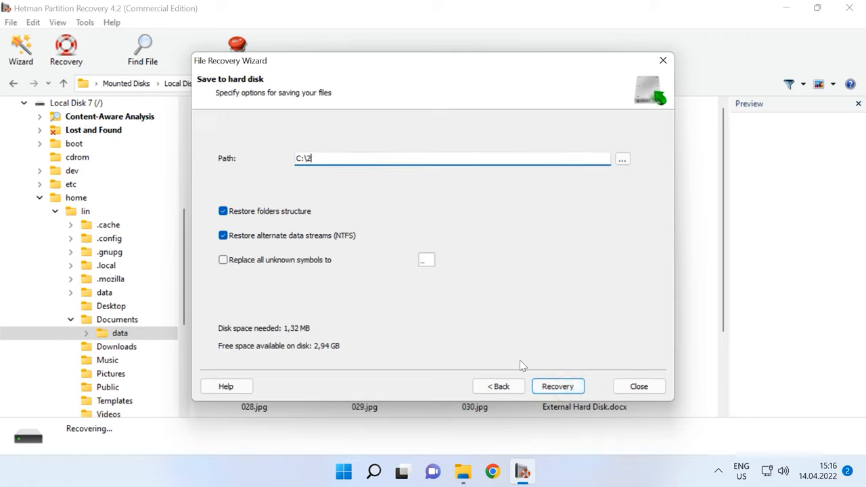
{"action": "left_click", "coordinate": [558, 386]}
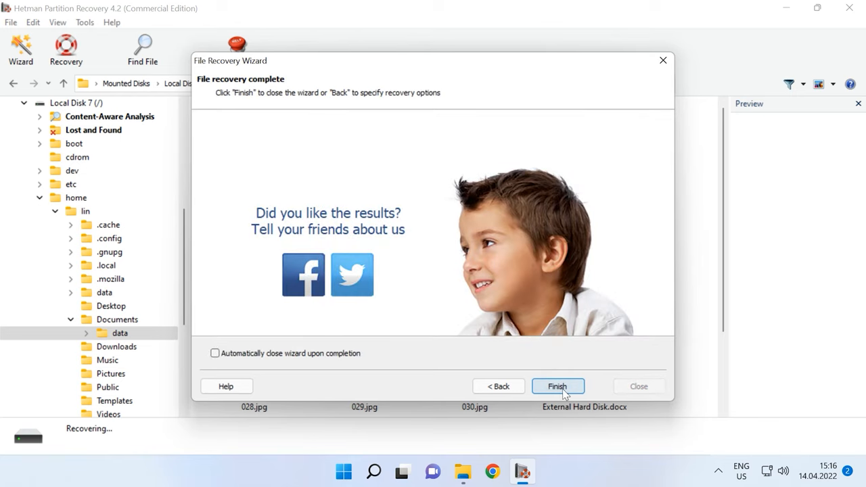
{"action": "left_click", "coordinate": [558, 386]}
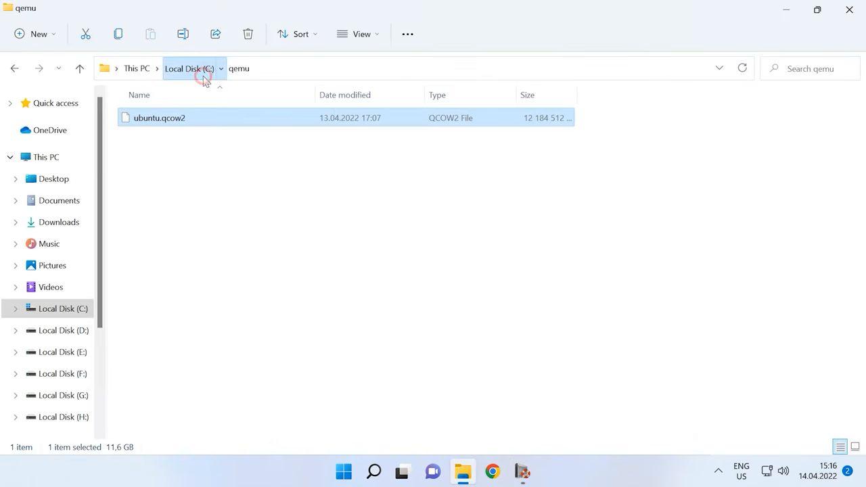
- Go to the root of Local Disk (C:) and open folder 2
{"action": "left_click", "coordinate": [192, 68]}
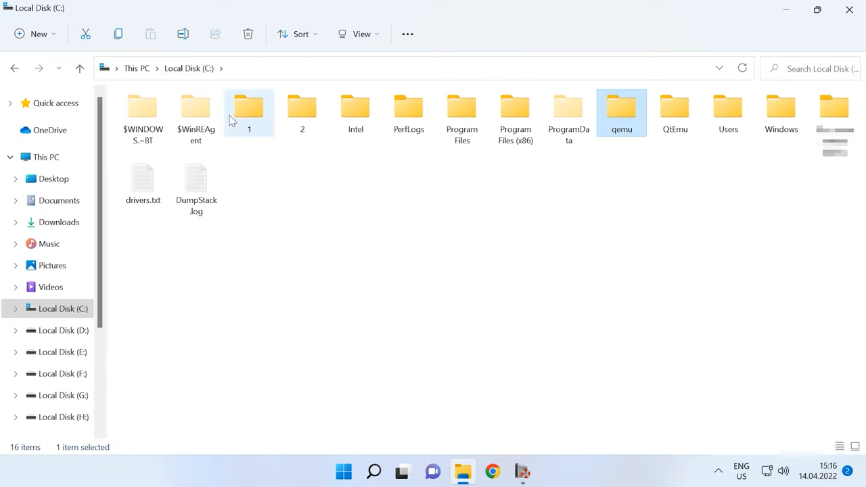
{"action": "double_click", "coordinate": [302, 107]}
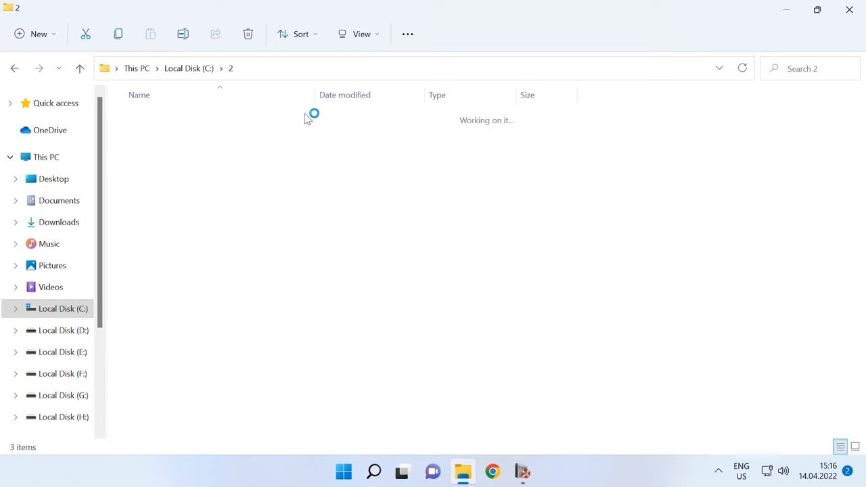